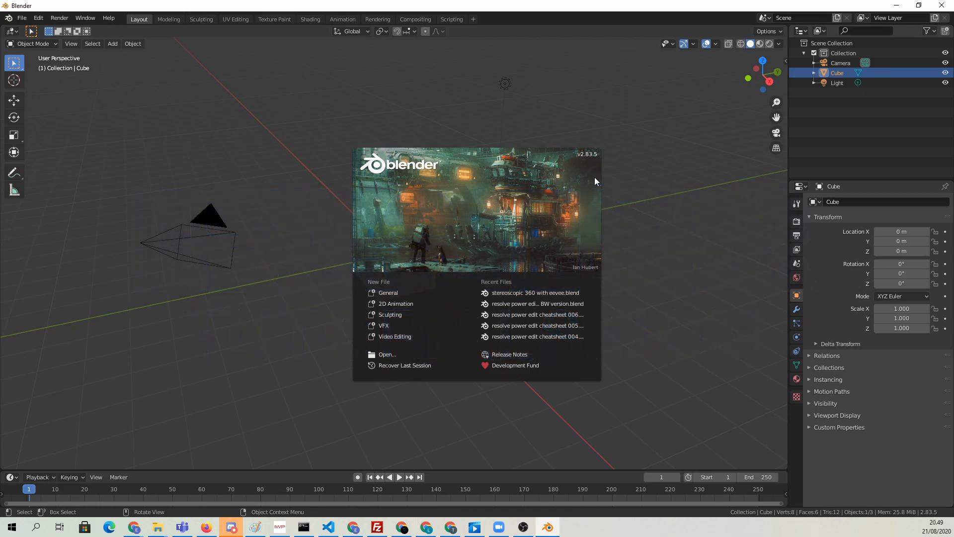
mouse_move(521, 198)
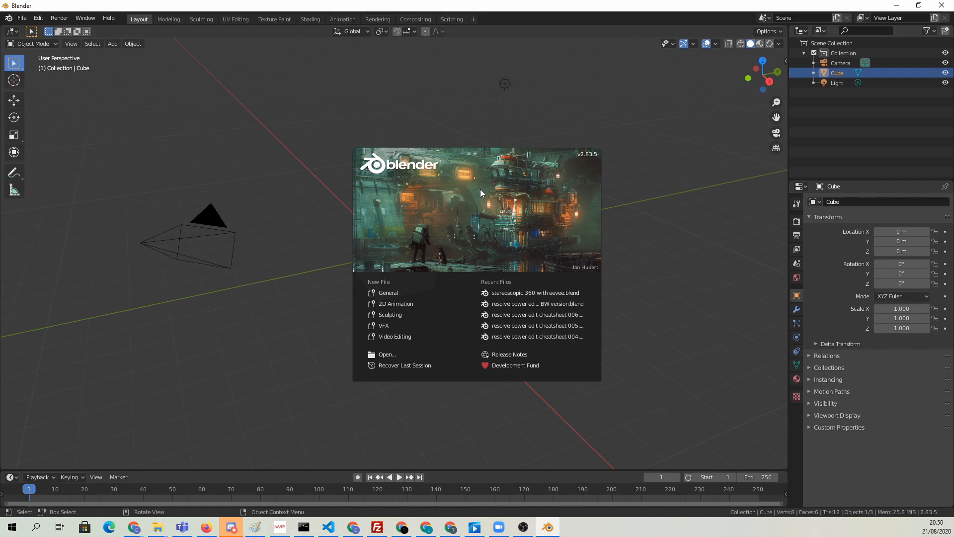
mouse_move(441, 182)
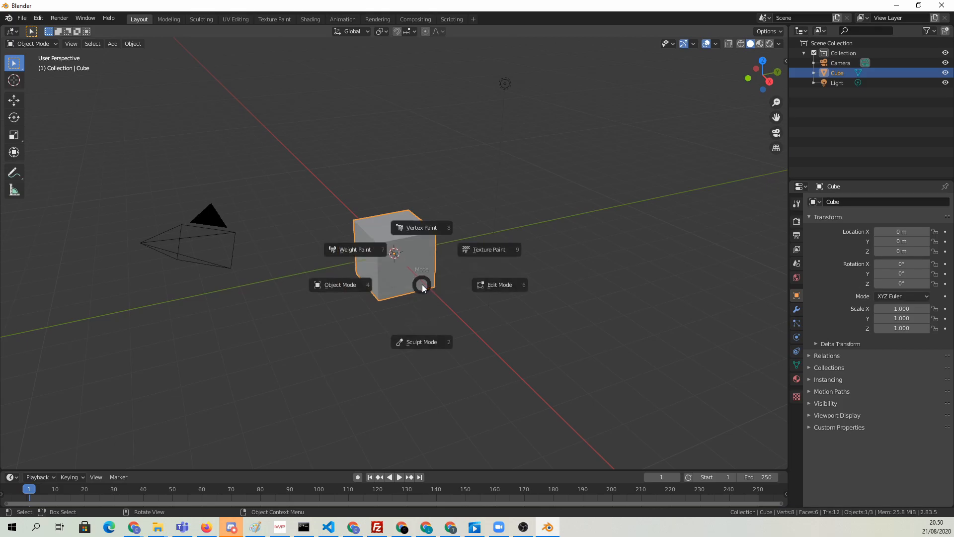
Edit the cube's geometry into a tall, thin bevelled domino, then return to Object Mode.
left_click(498, 284)
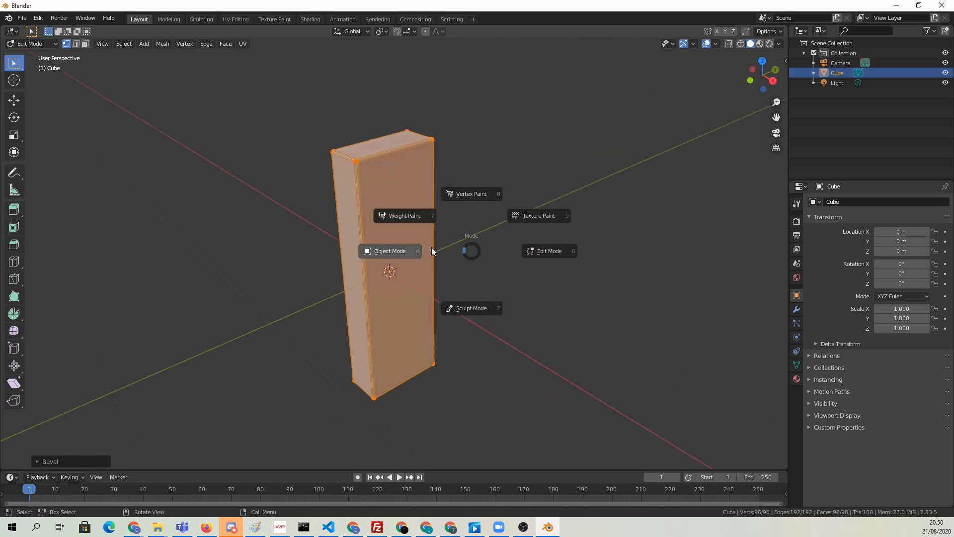
left_click(389, 250)
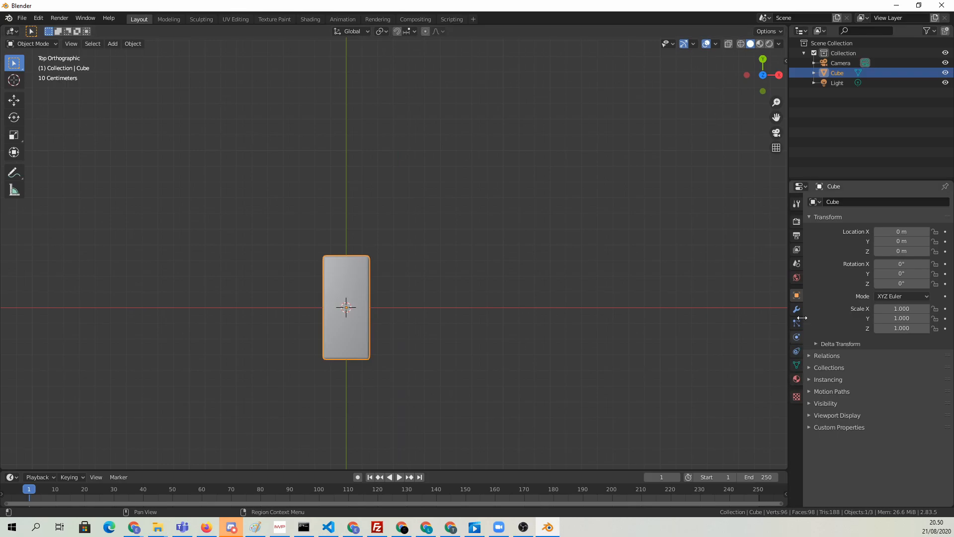
Add an Array modifier and a plain axes Empty, and use the Empty as the Object Offset.
left_click(796, 309)
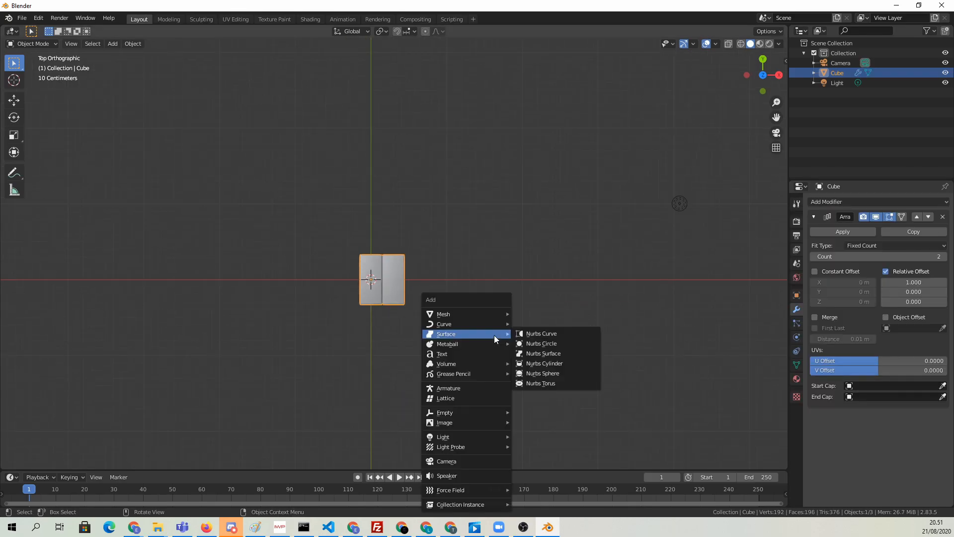
mouse_move(444, 412)
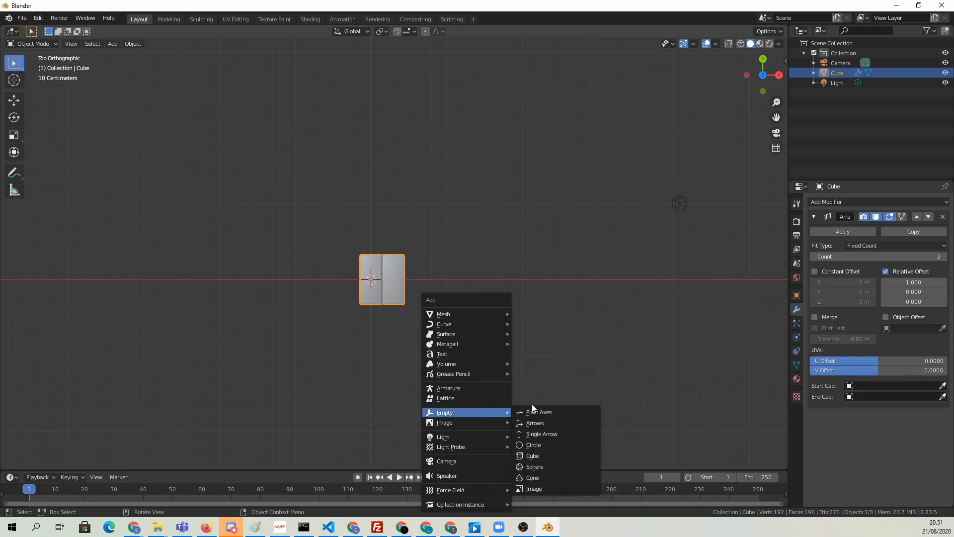
left_click(538, 411)
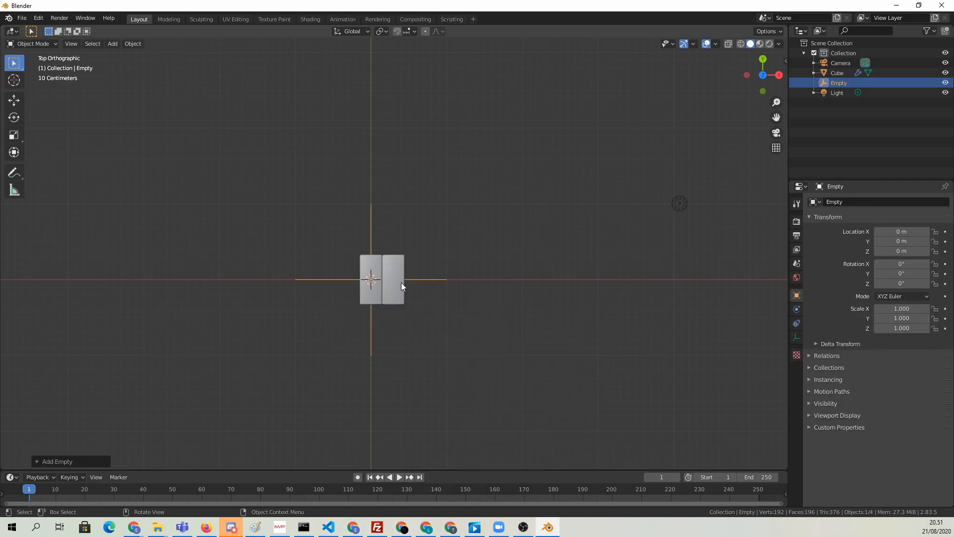
left_click(837, 73)
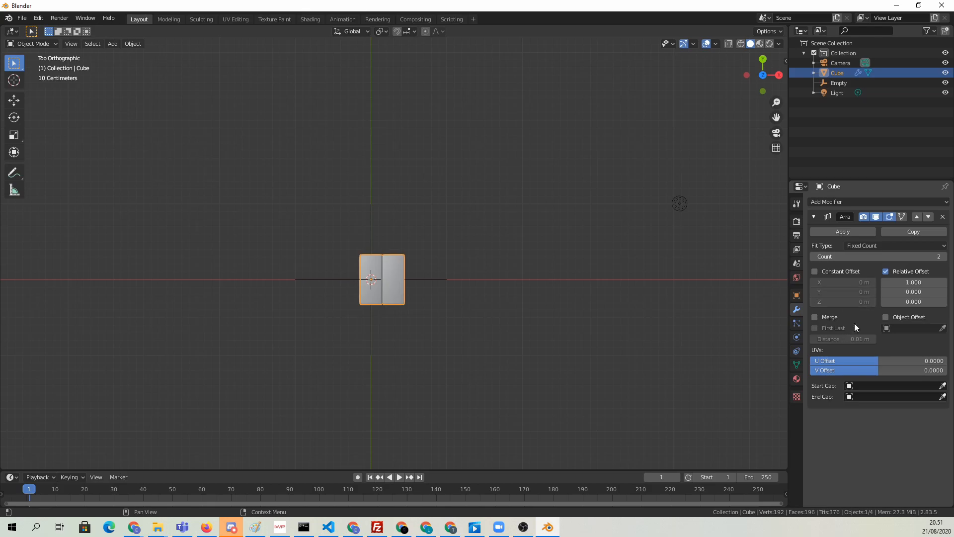
mouse_move(906, 346)
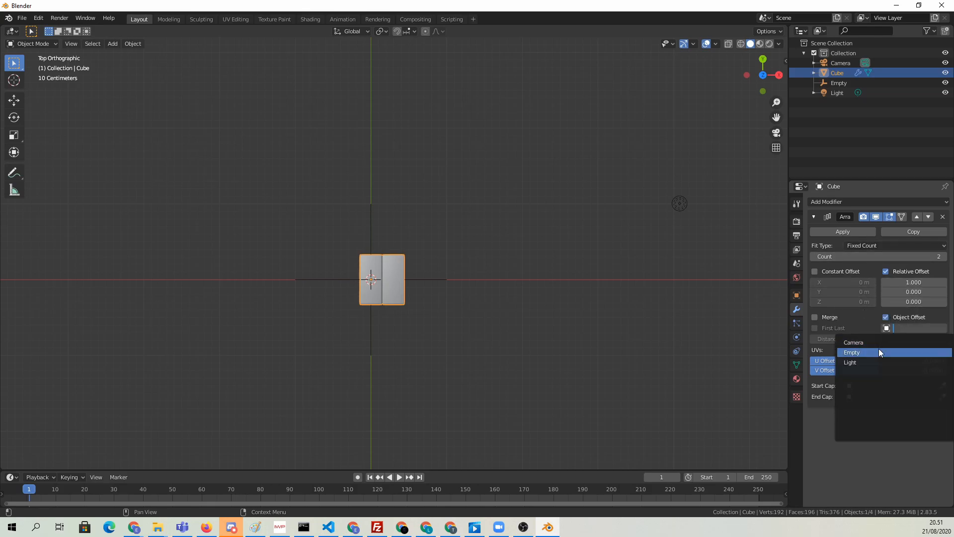
left_click(852, 352)
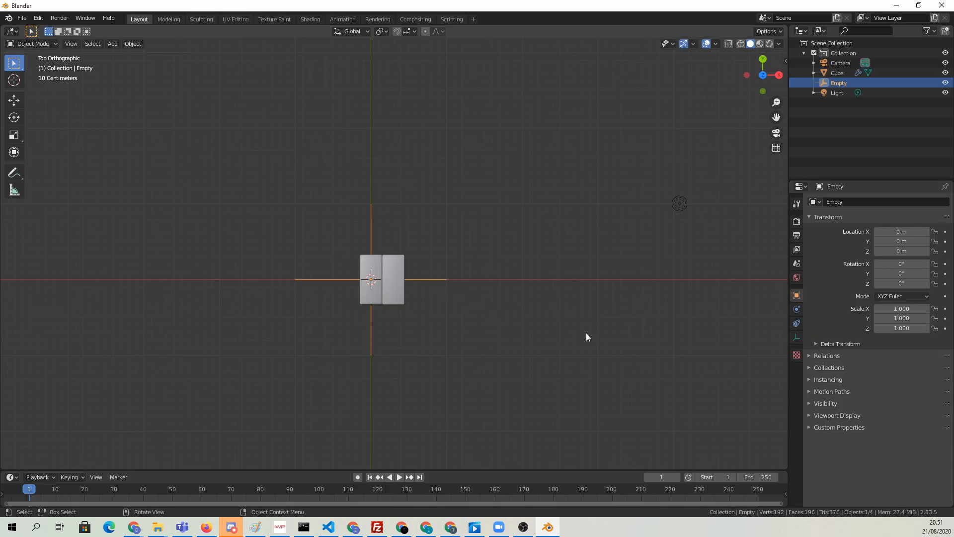
Rotate the Empty around the vertical axis, raise the array count and reposition the Empty.
key("r")
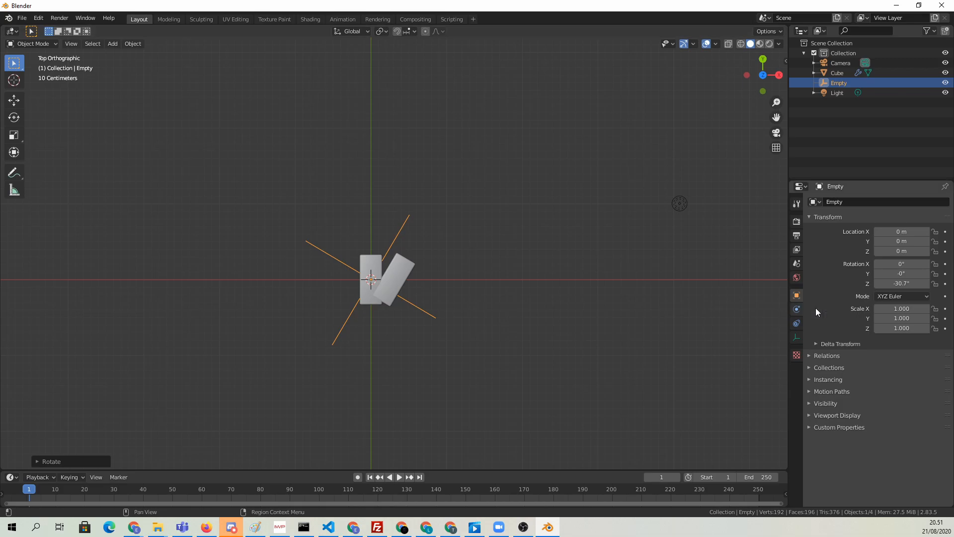
left_click(837, 73)
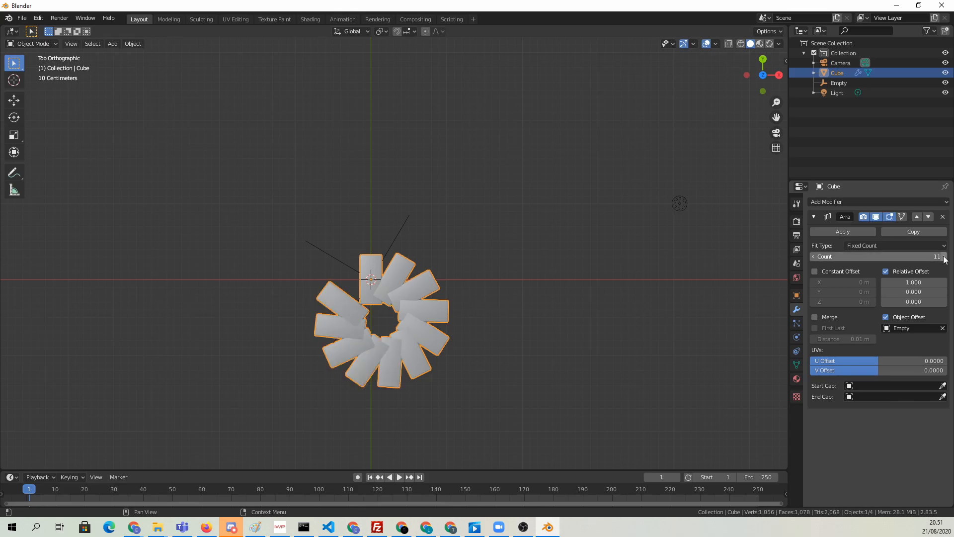
left_click(838, 83)
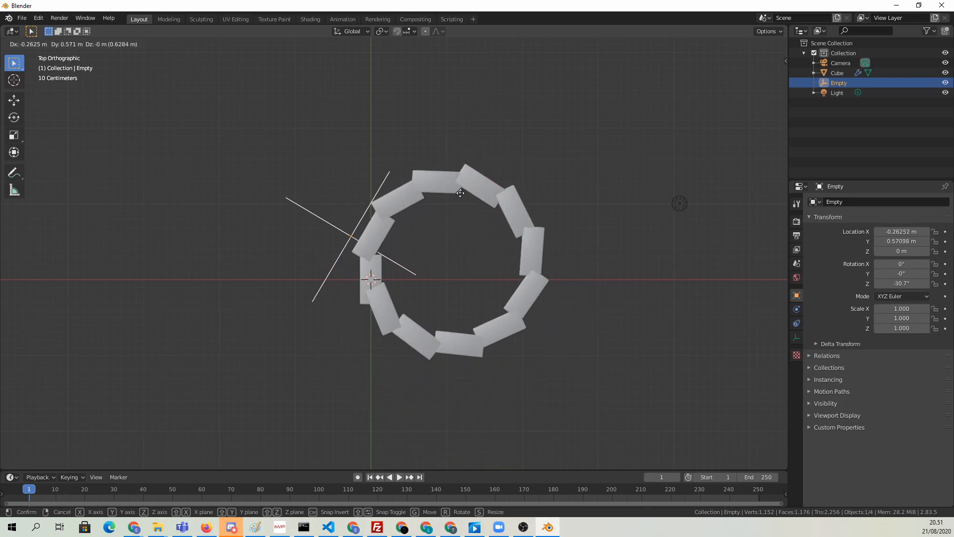
mouse_move(543, 270)
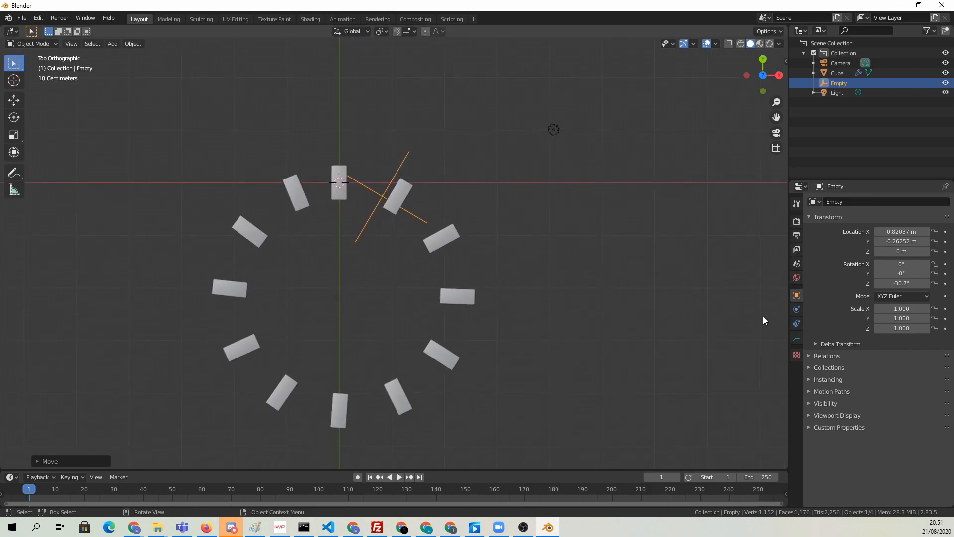
left_click(836, 72)
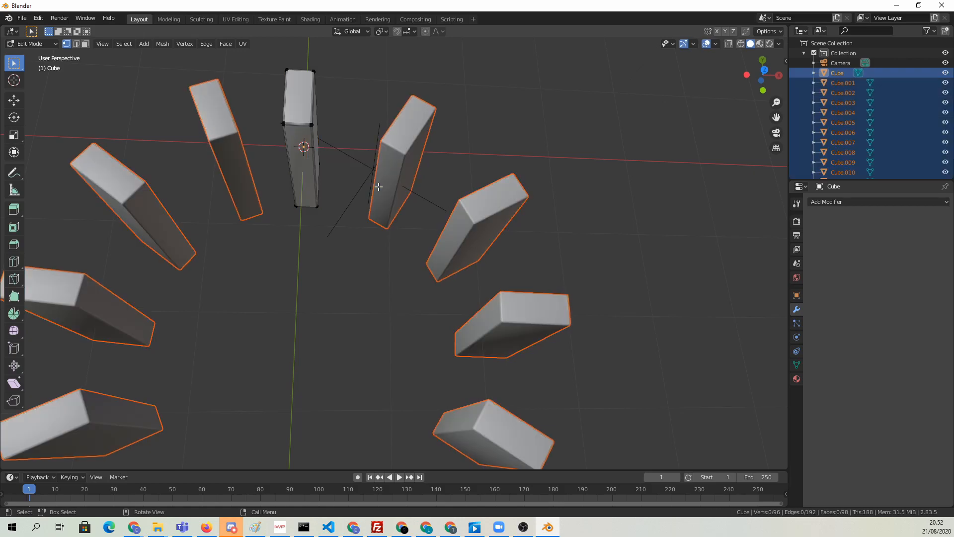
Separate the applied array by loose parts and set each domino's origin to its geometry.
key("Tab")
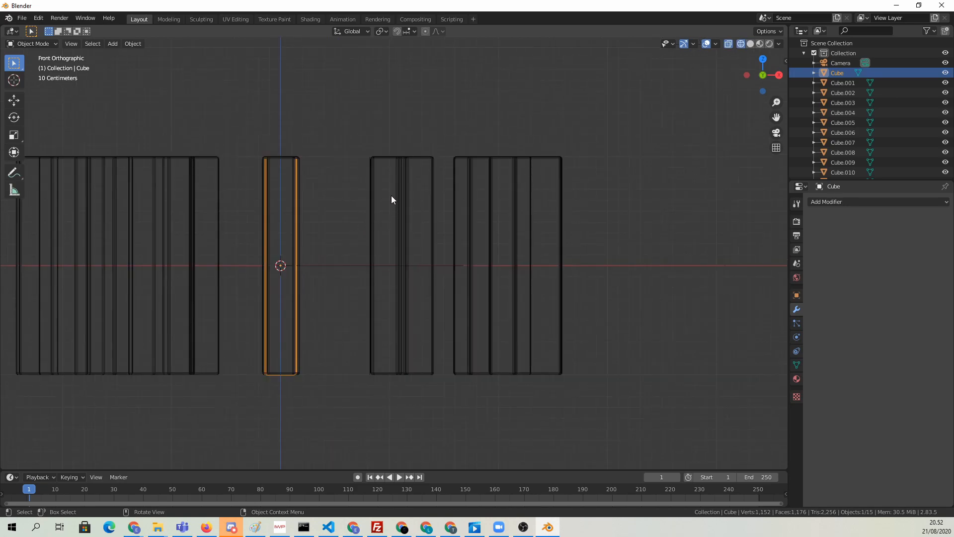
key("r")
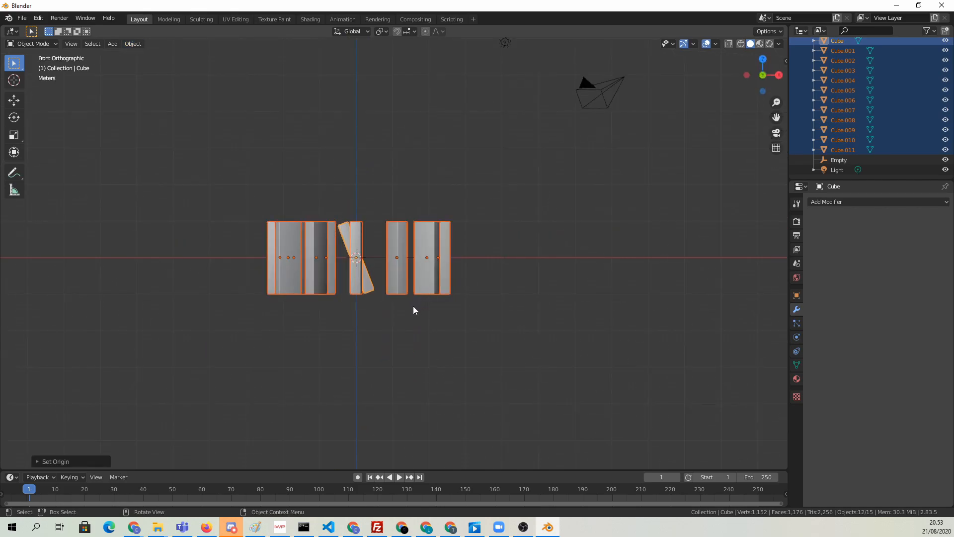
Add a large plane under the dominoes as a passive rigid body.
left_click(112, 43)
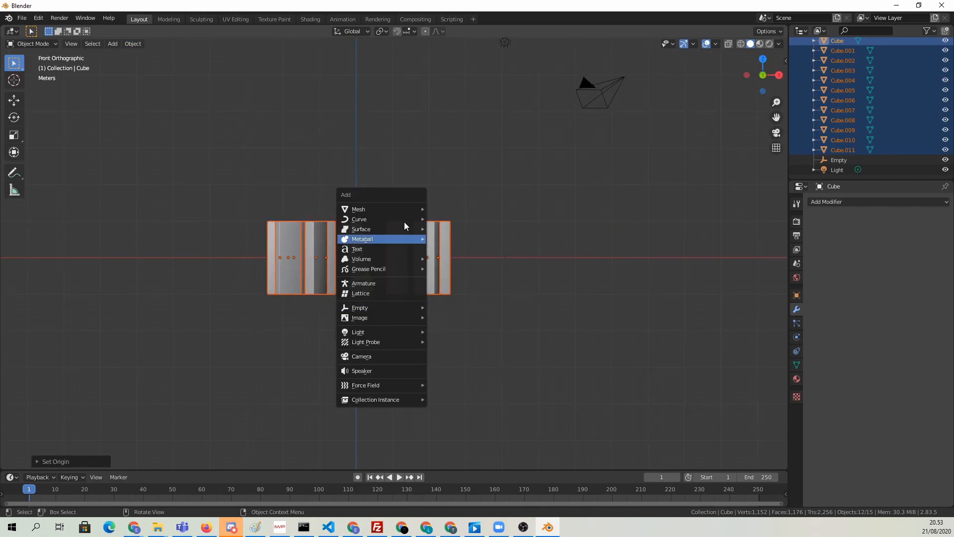
mouse_move(358, 208)
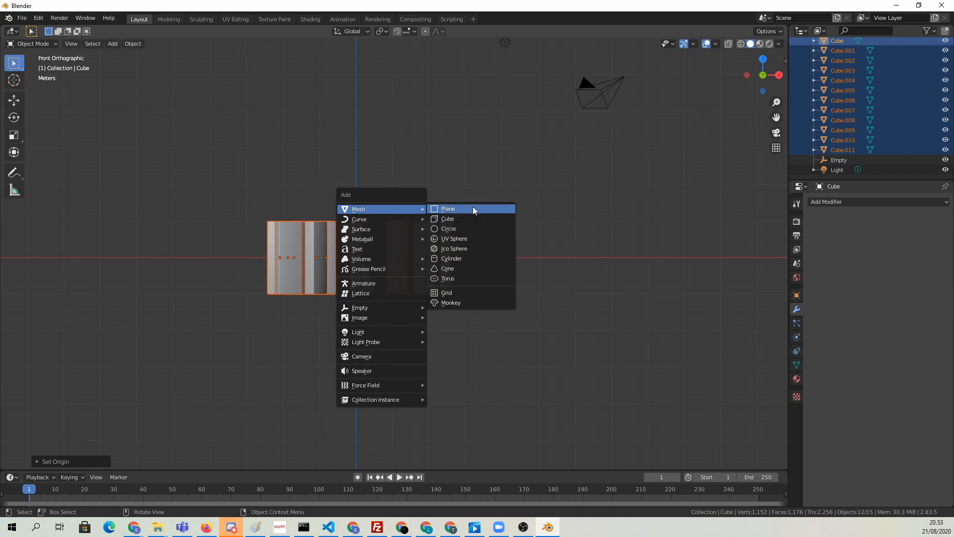
left_click(448, 209)
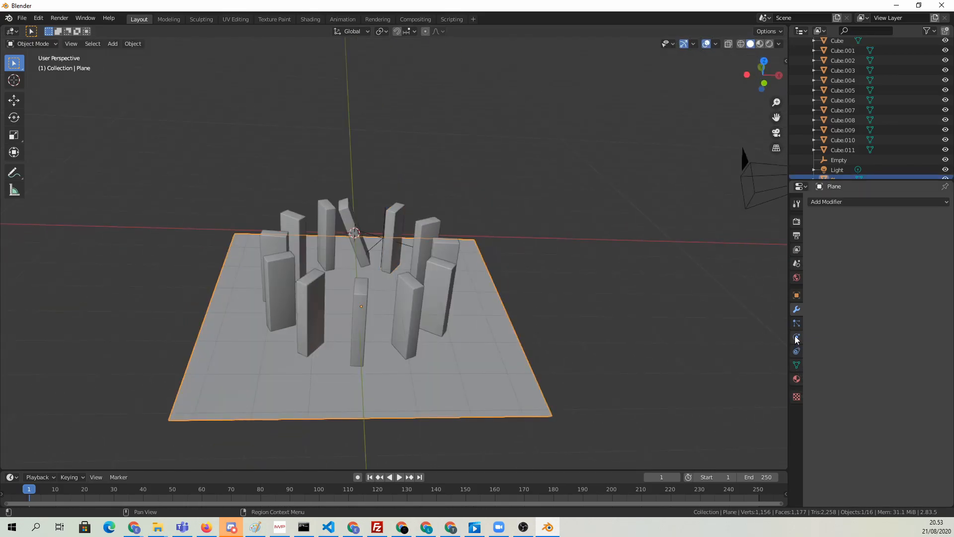
left_click(794, 336)
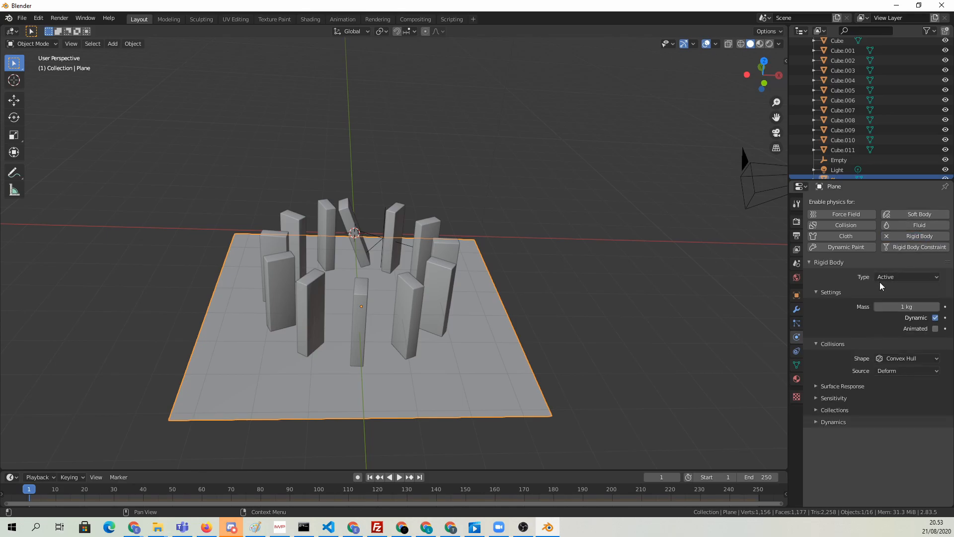
left_click(906, 276)
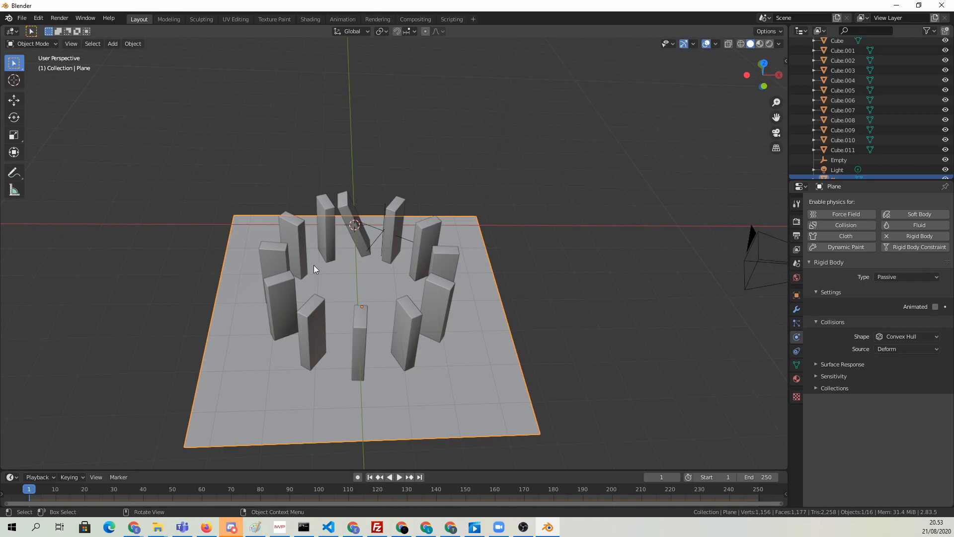
left_click(354, 231)
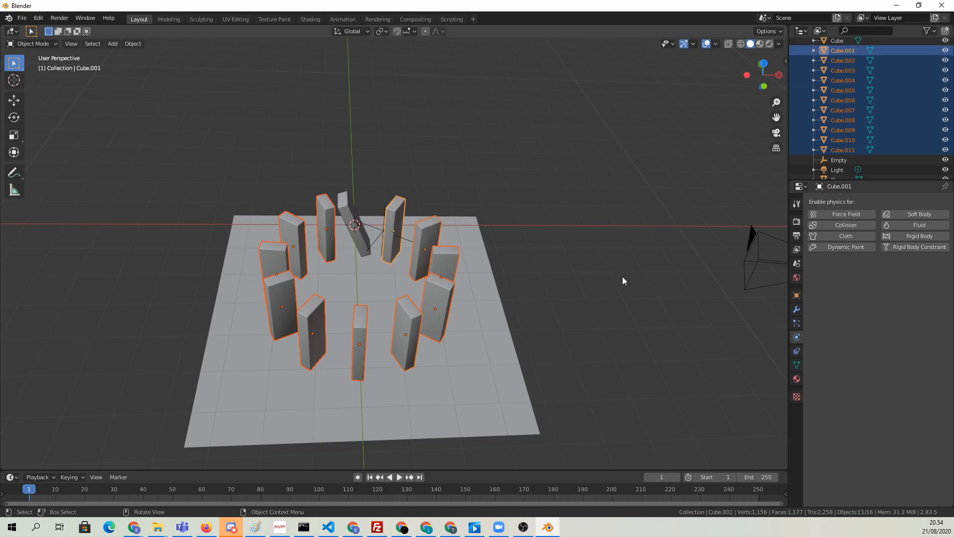
Make one domino an active rigid body and run Copy Rigid Body Settings on all dominoes.
left_click(919, 236)
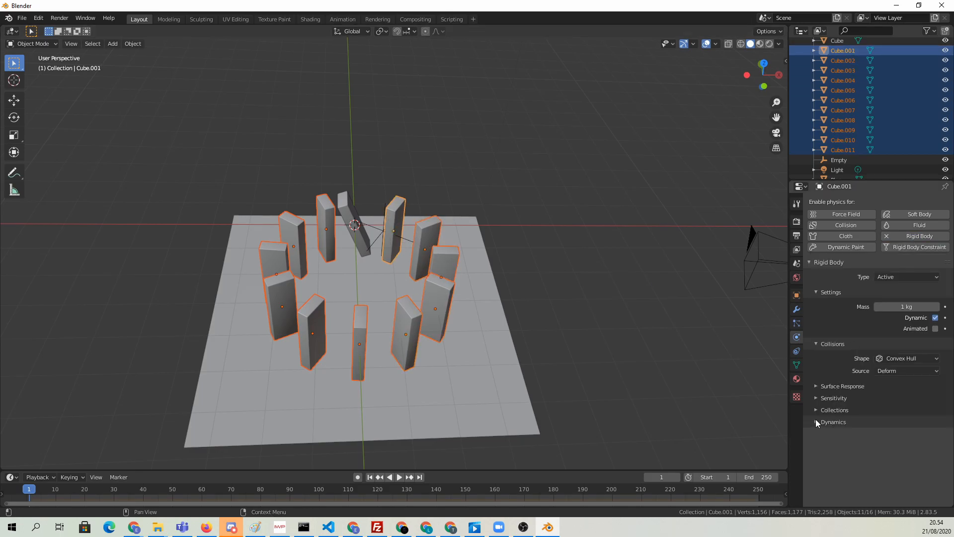
left_click(833, 422)
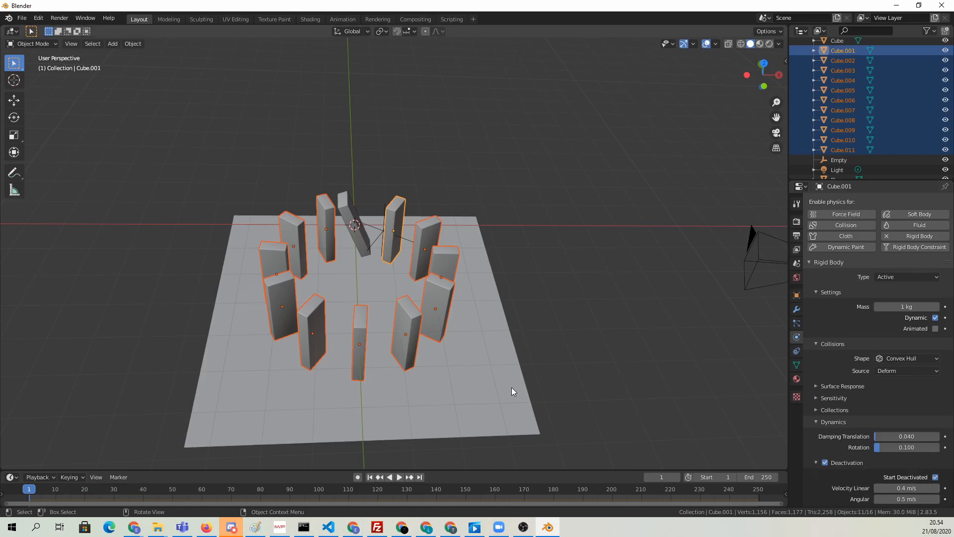
mouse_move(437, 268)
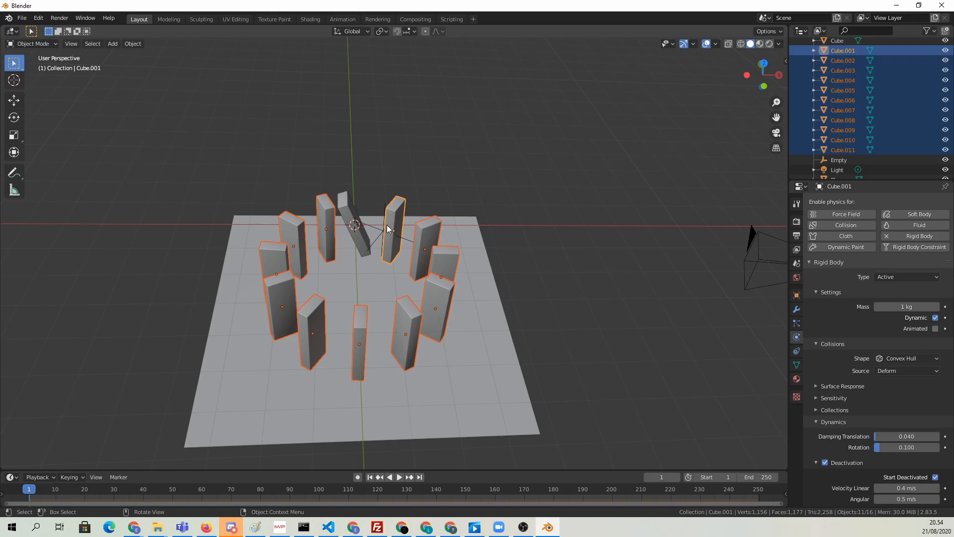
mouse_move(169, 120)
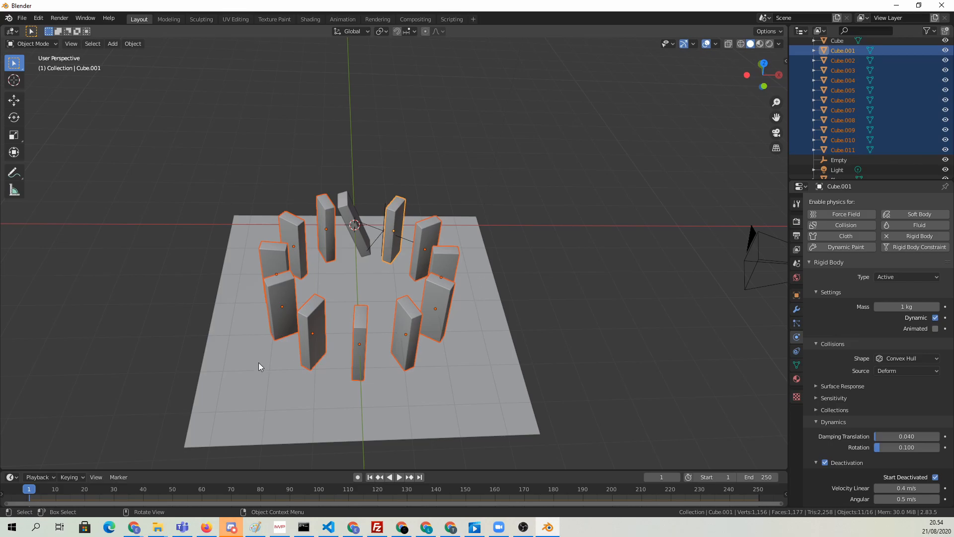
mouse_move(123, 95)
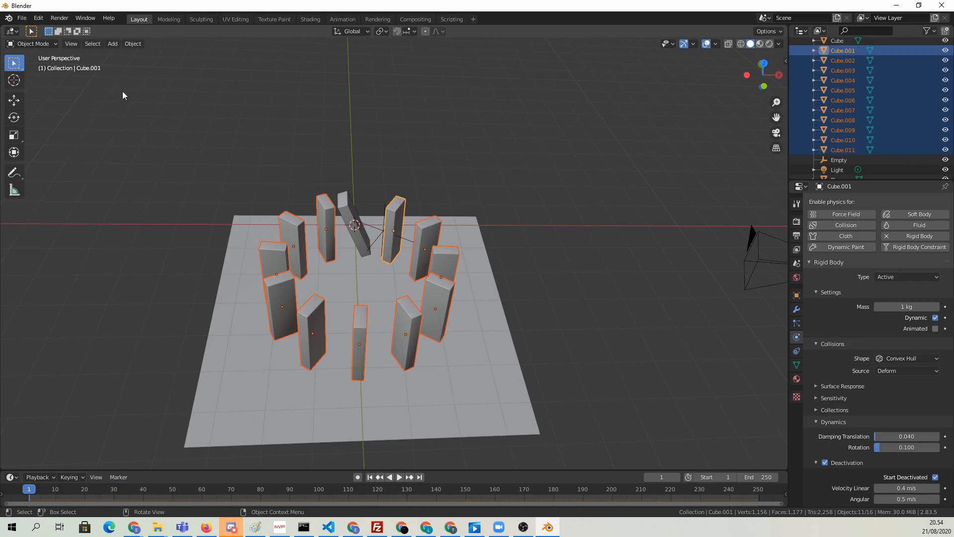
type("Copy Rigid Body Settings")
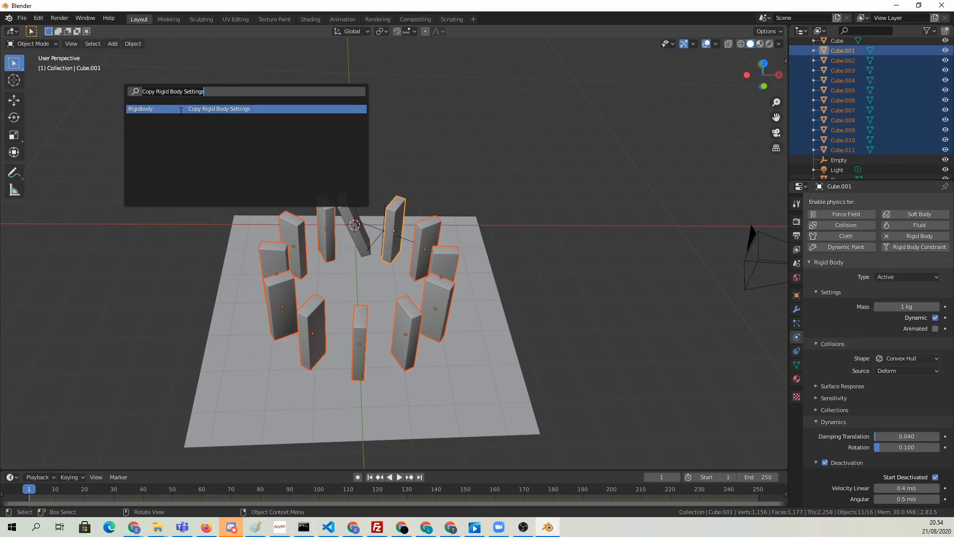
left_click(219, 108)
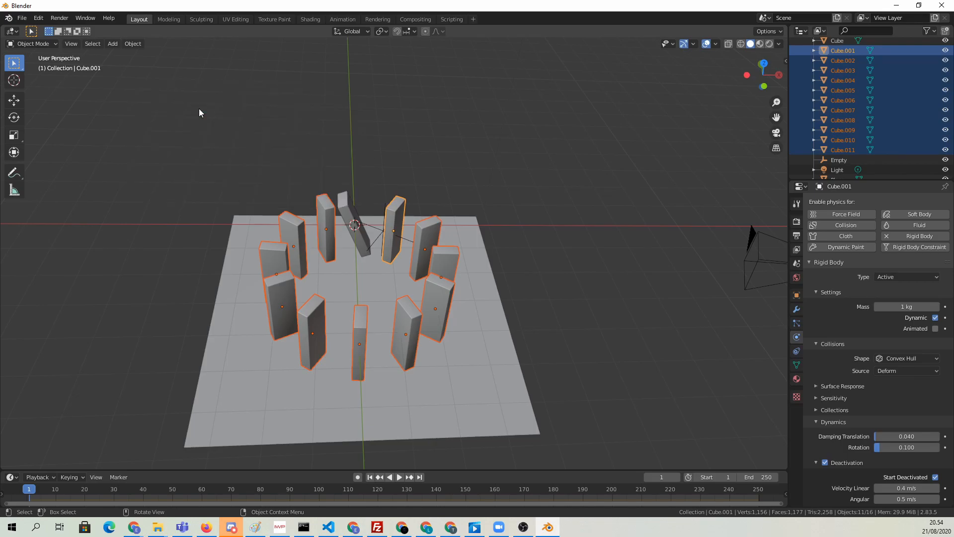
mouse_move(604, 138)
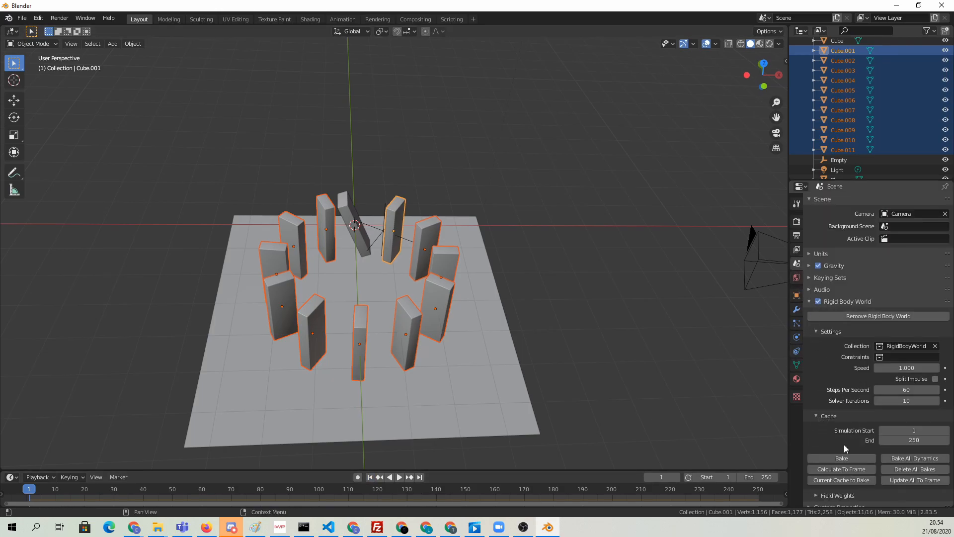
Bake the rigid body simulation over 250 frames and play back the toppling dominoes.
left_click(841, 458)
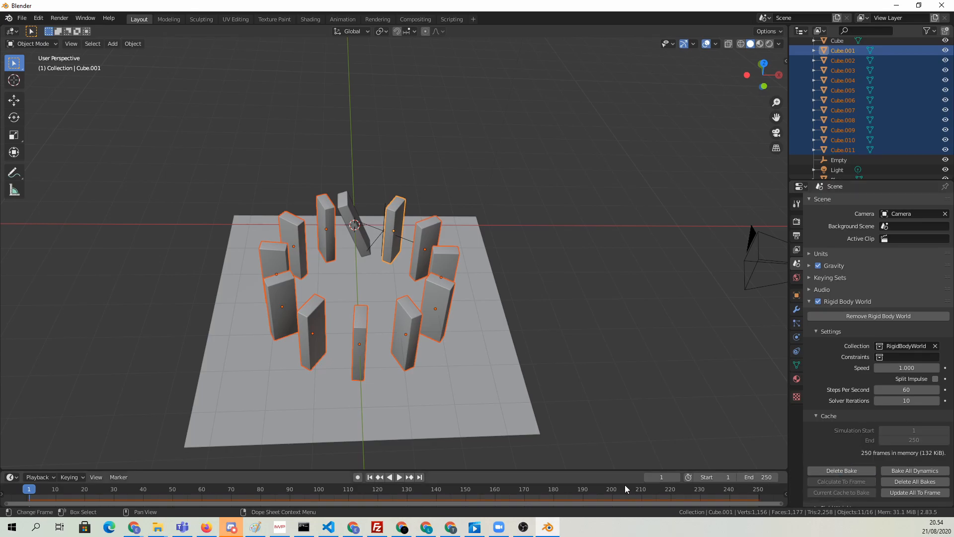
left_click(390, 477)
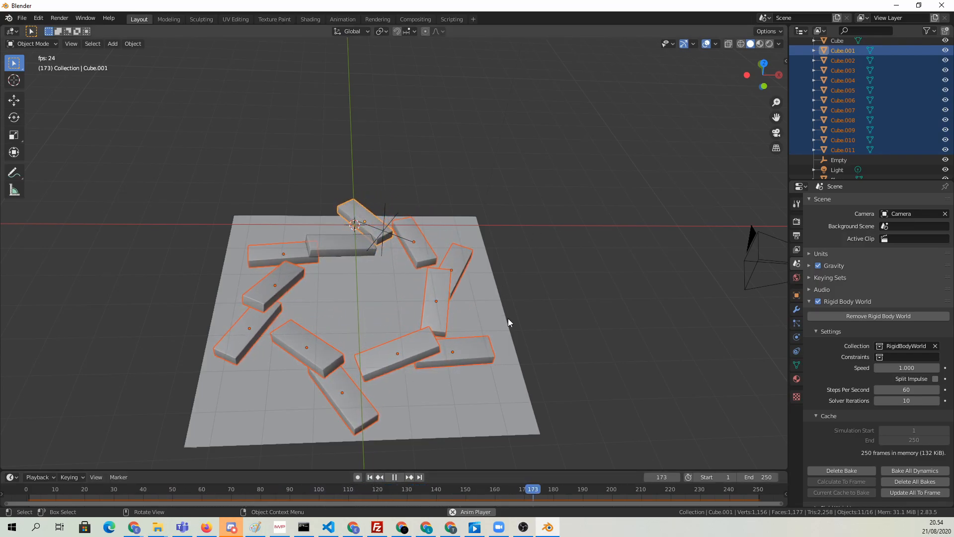
left_click(369, 476)
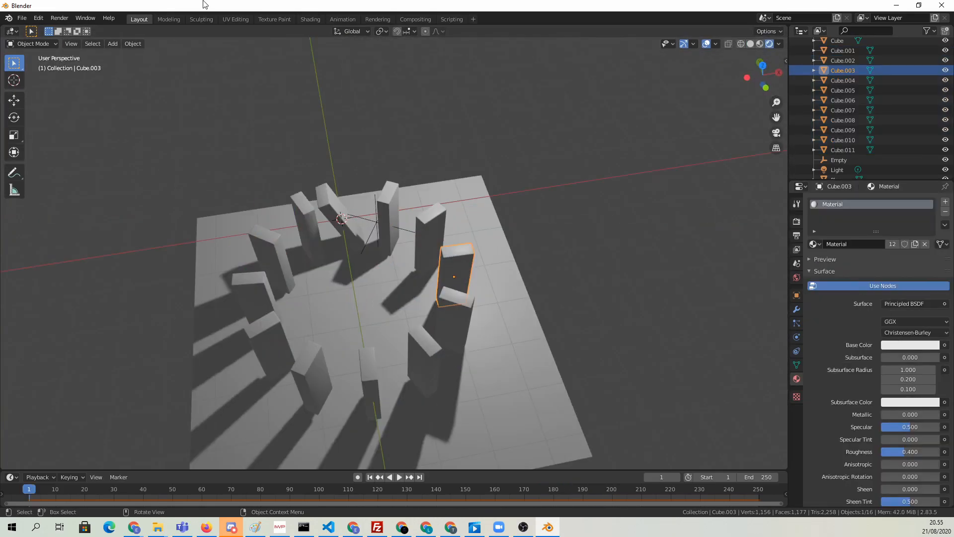
In the Shading workspace, add shader nodes to build coloured materials for the dominoes.
left_click(309, 19)
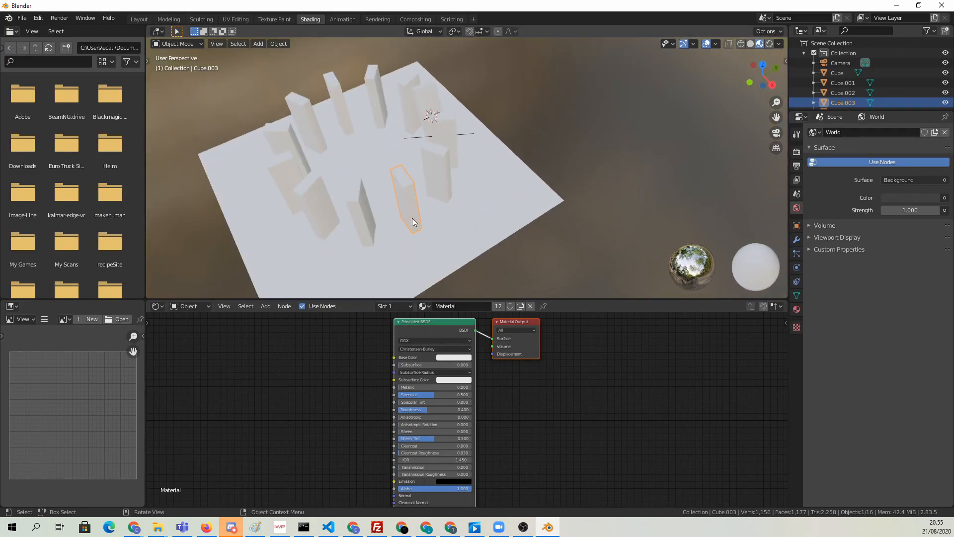
left_click(260, 474)
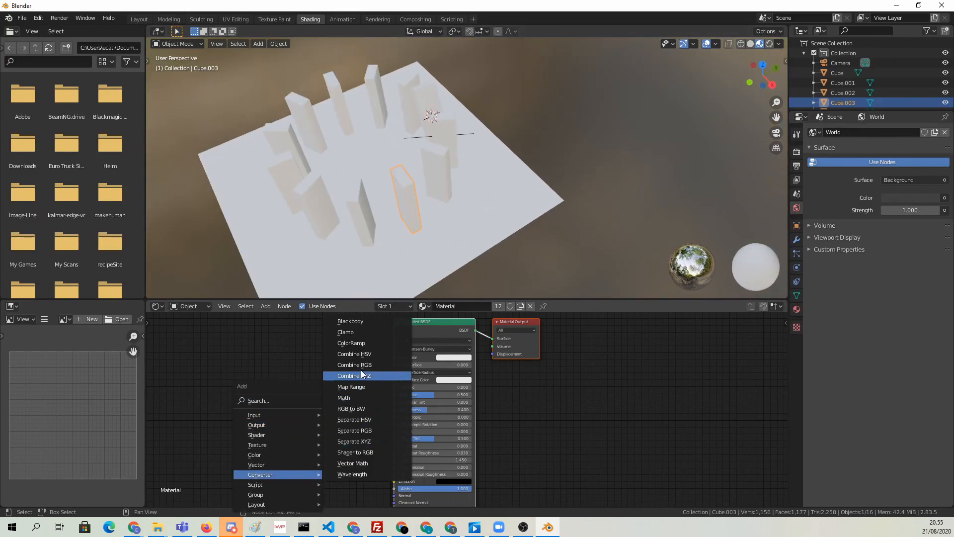
left_click(351, 343)
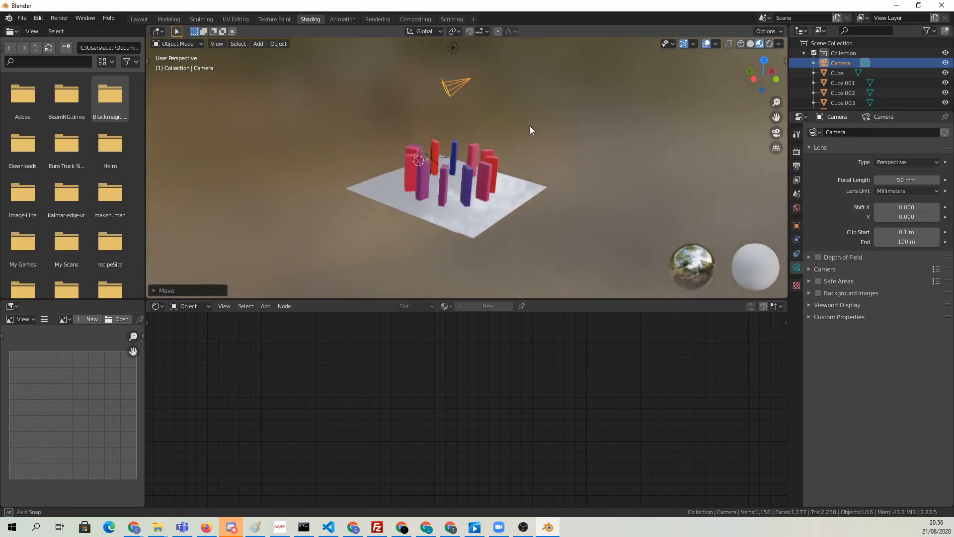
Orbit the coloured domino scene, cancel a scaling, and select the cache End frame field.
left_click_drag(530, 130, 553, 283)
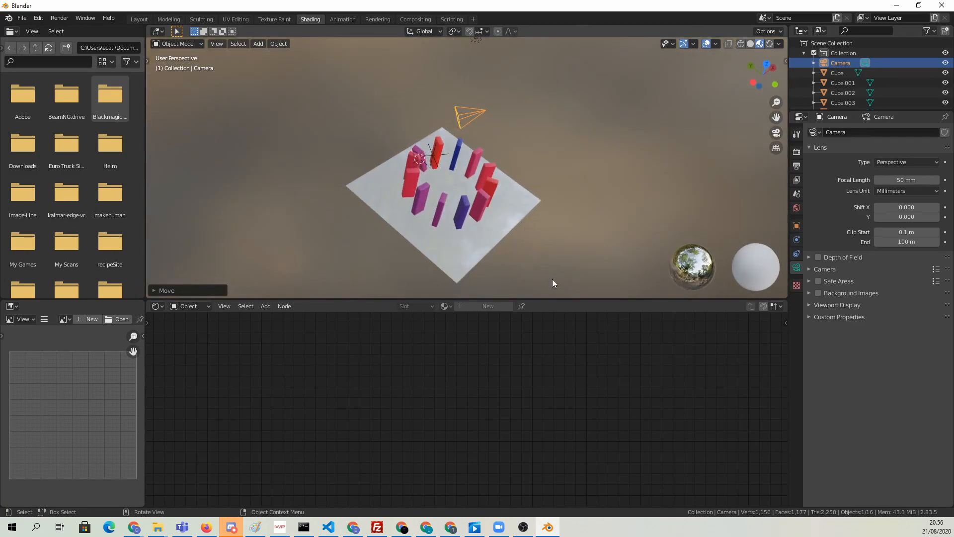
left_click_drag(554, 282, 352, 148)
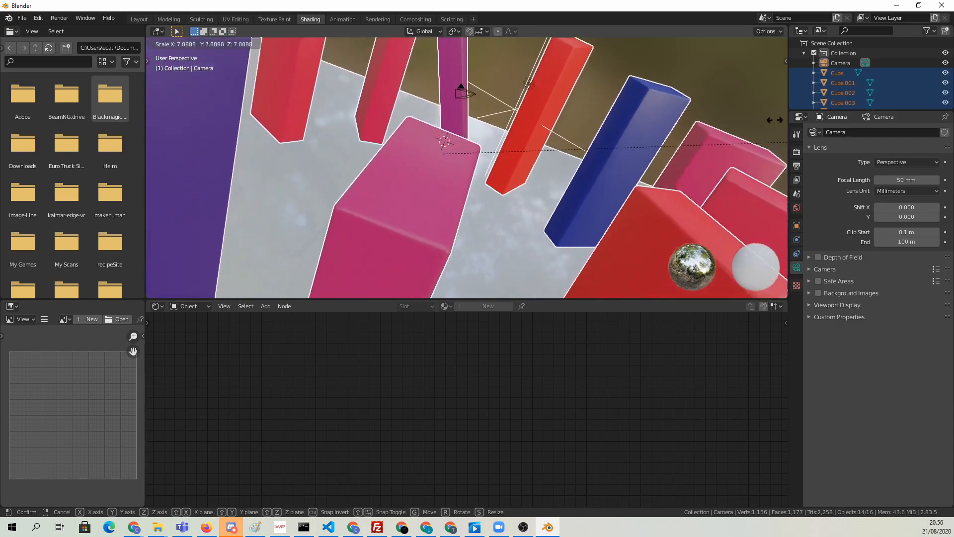
left_click(462, 173)
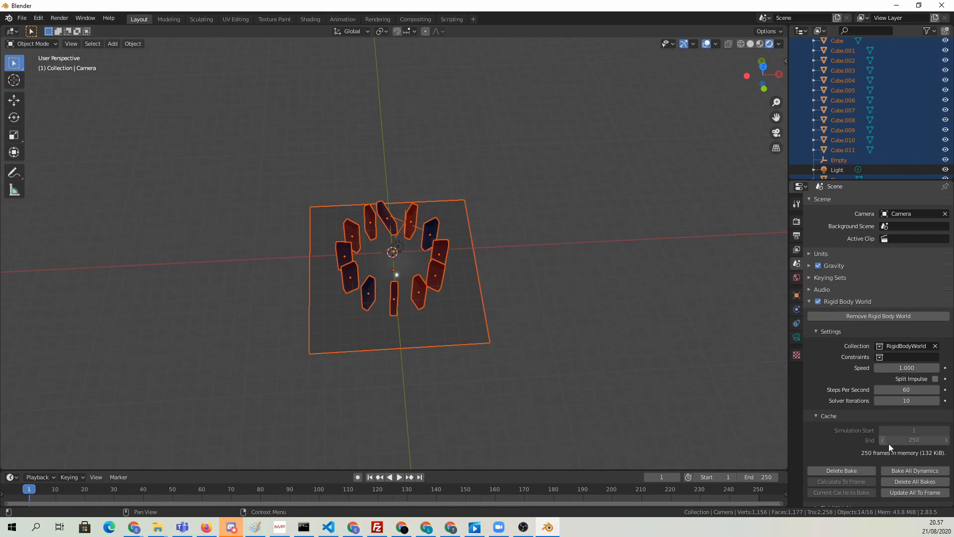
left_click(913, 439)
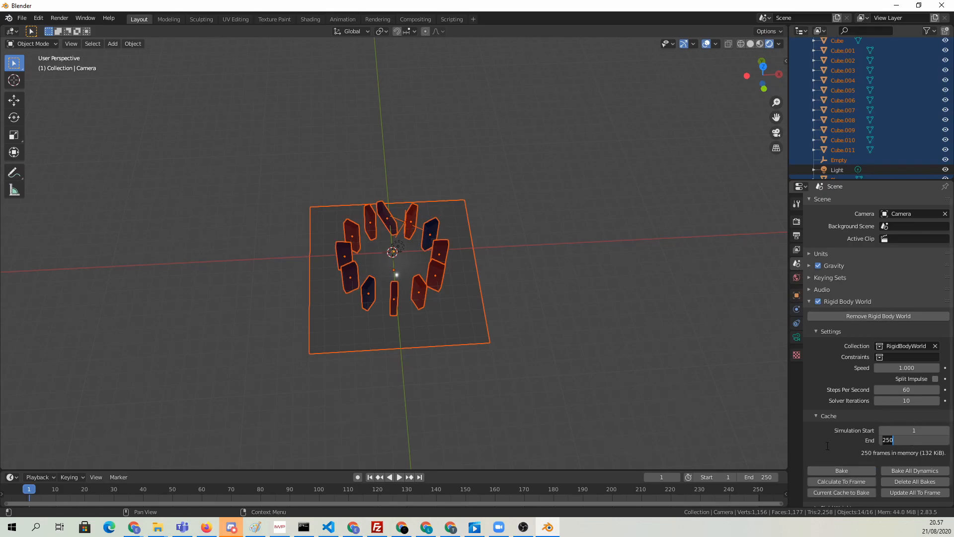
Set cache and timeline end to 1000 frames, rebake, and play the falling dominoes.
type("1")
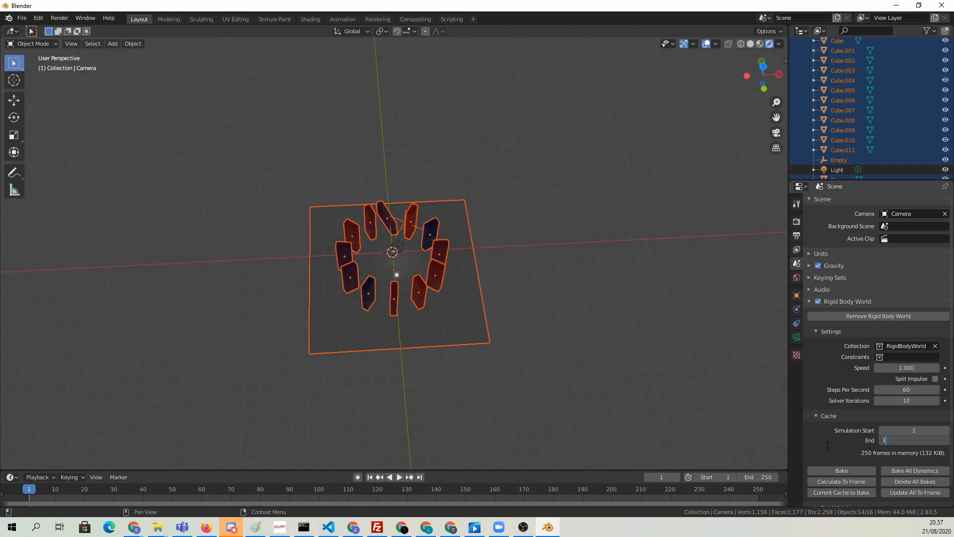
type("1000")
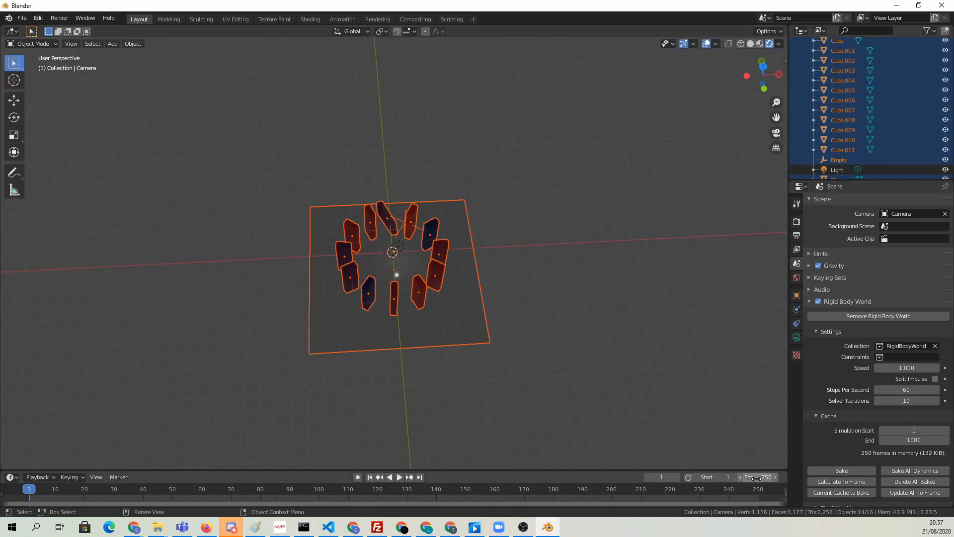
type("1000")
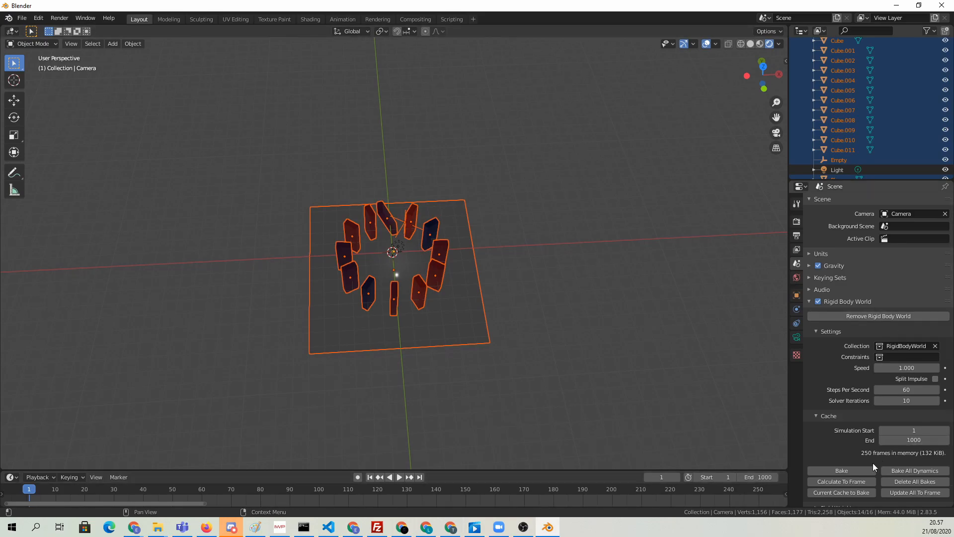
left_click(840, 470)
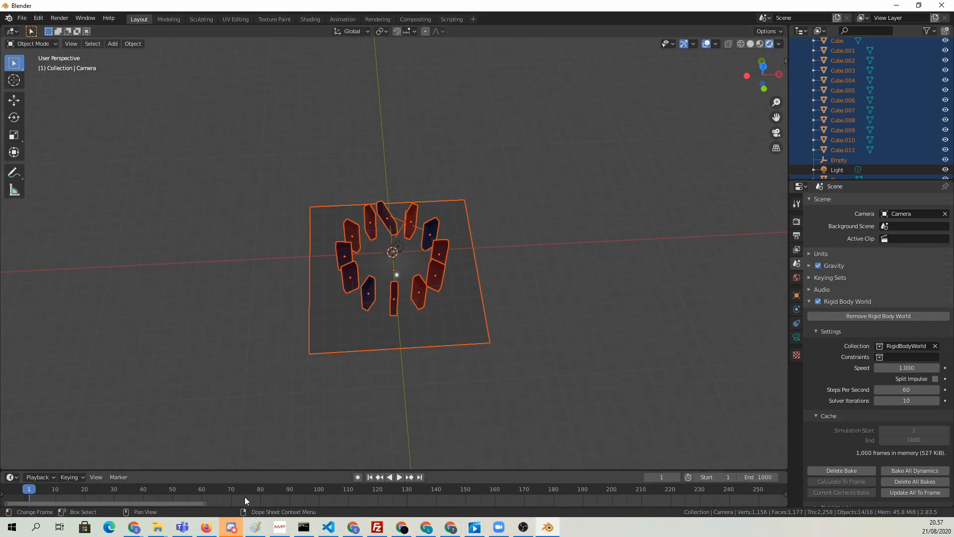
left_click(398, 477)
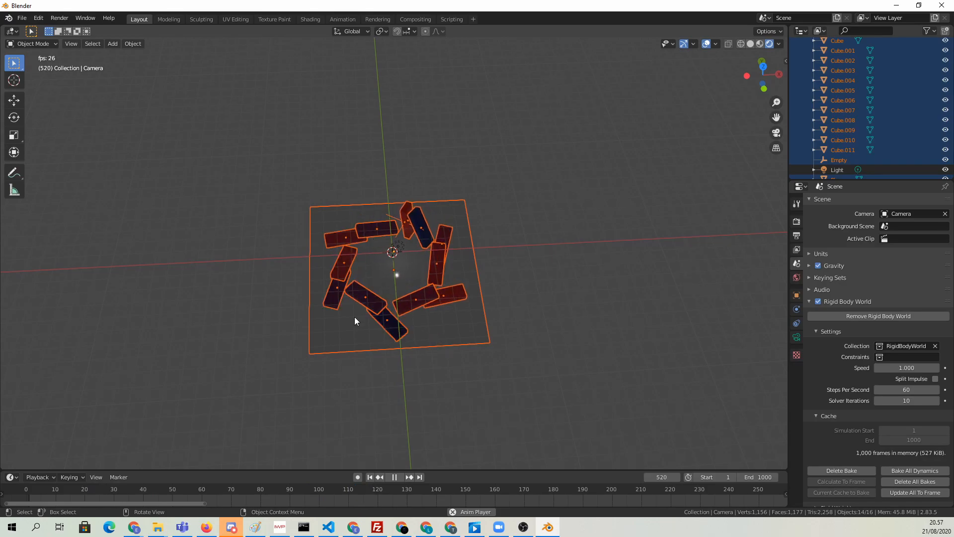
Stop playback and start walk navigation through the domino scene from the camera view.
left_click(393, 477)
type("walk")
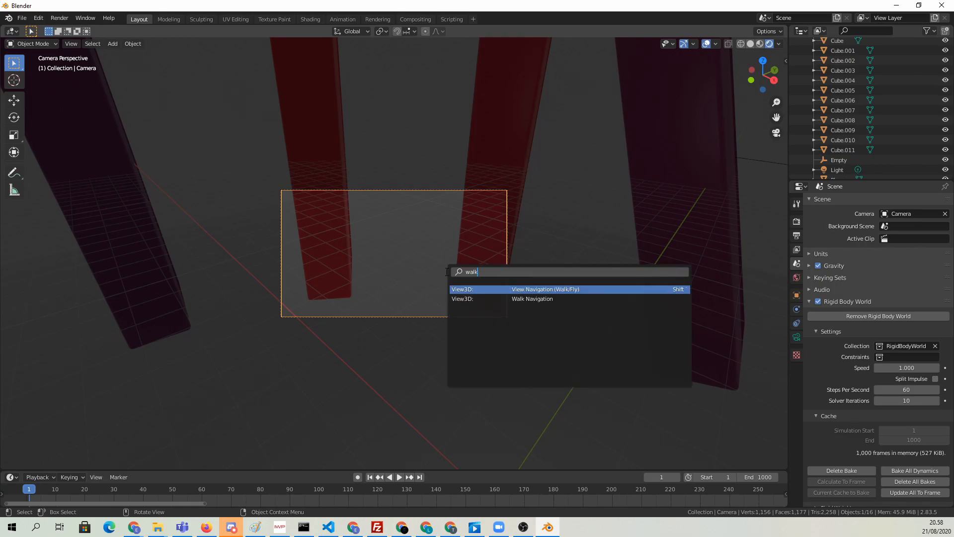
left_click(544, 289)
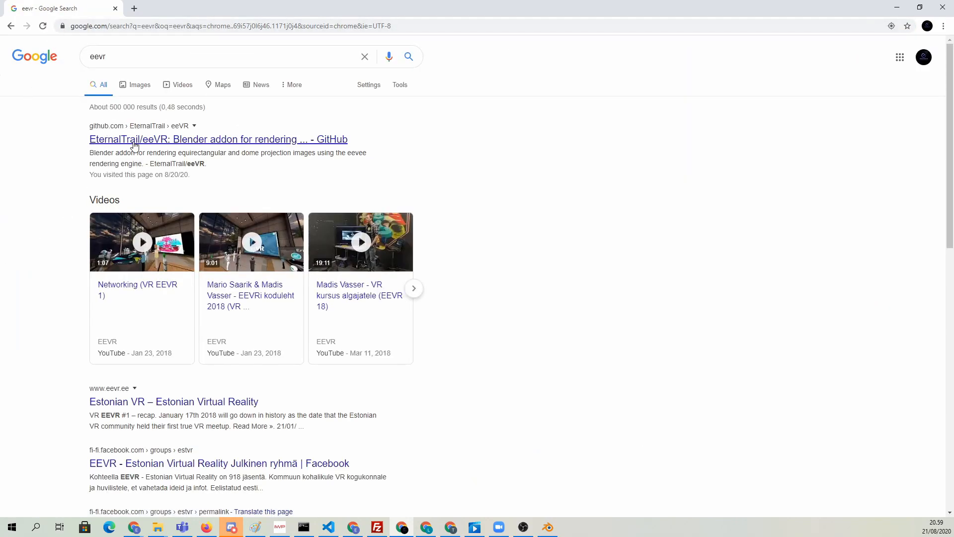
Save VRRenderer.py from the eeVR GitHub repository's raw file page.
left_click(217, 138)
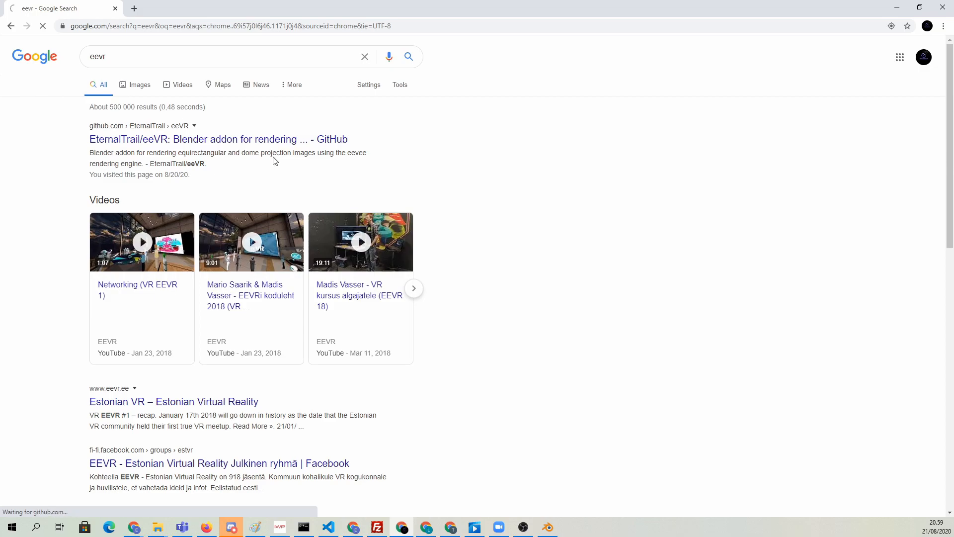
left_click(218, 138)
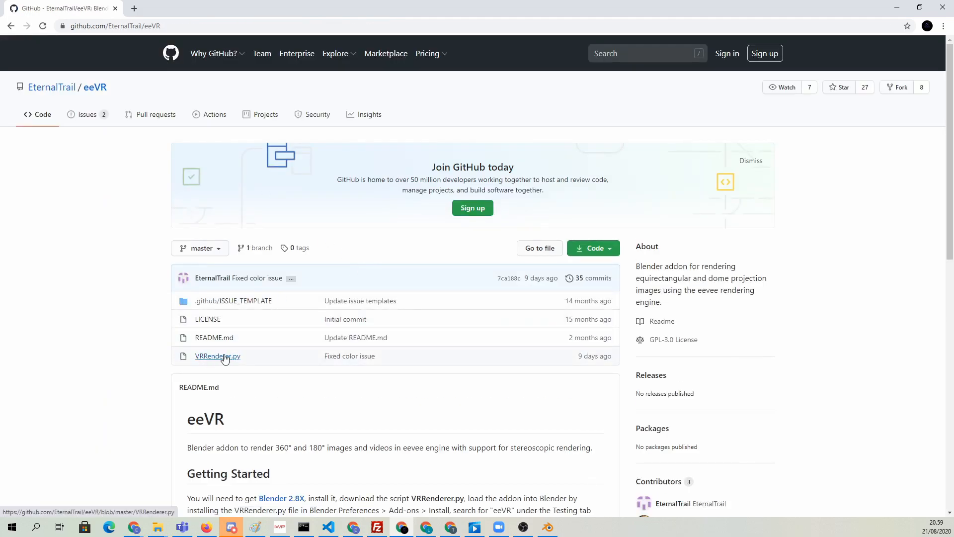
left_click(217, 356)
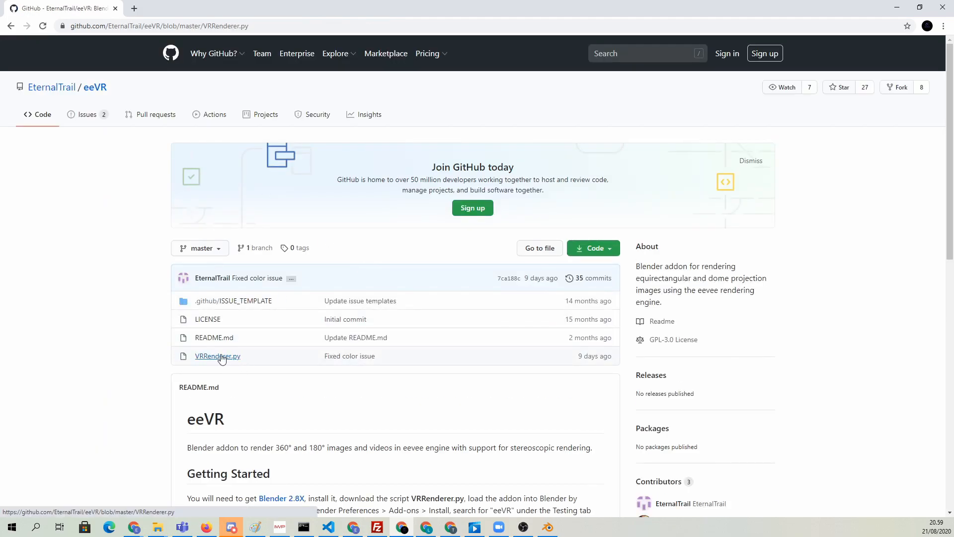
left_click(217, 356)
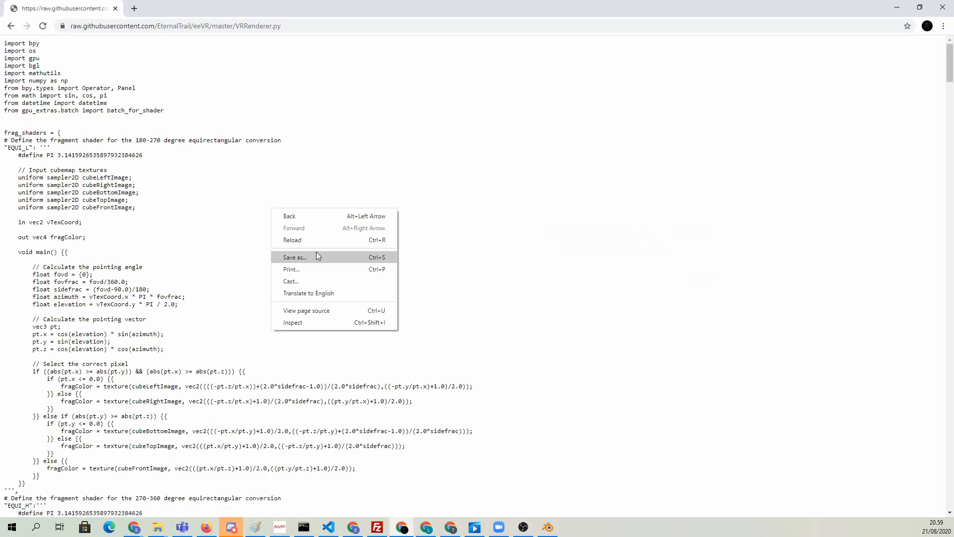
left_click(294, 256)
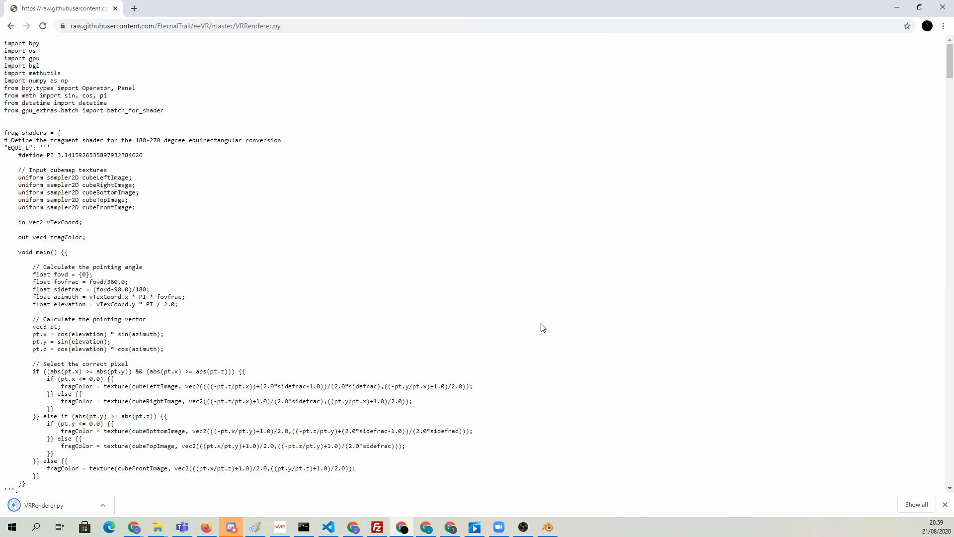
Install the VRRenderer.py add-on file from Blender's Add-ons preferences.
left_click(230, 526)
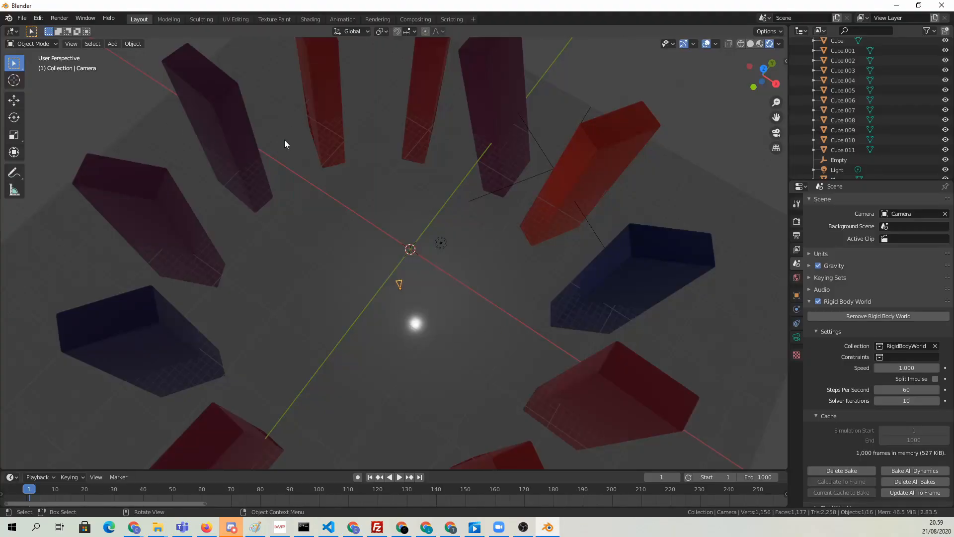
left_click(38, 18)
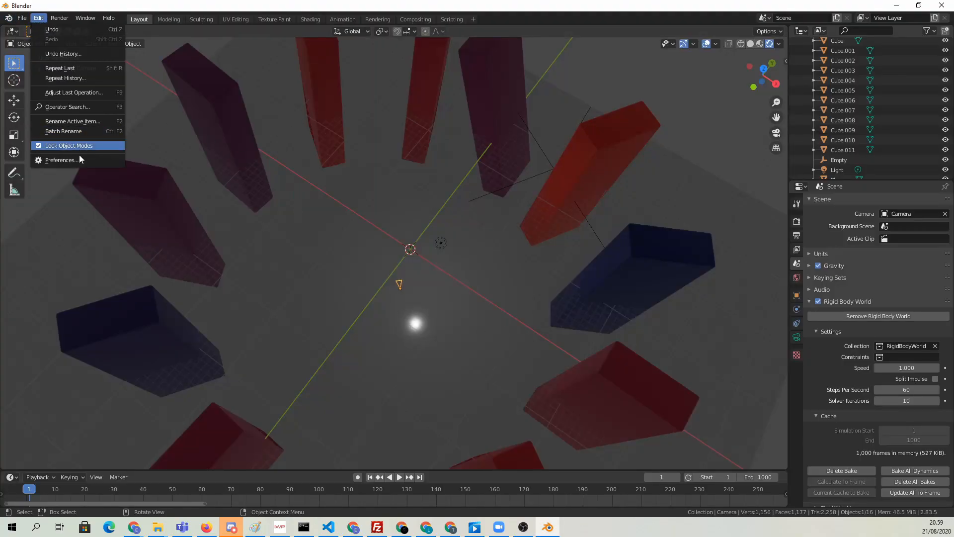
left_click(61, 159)
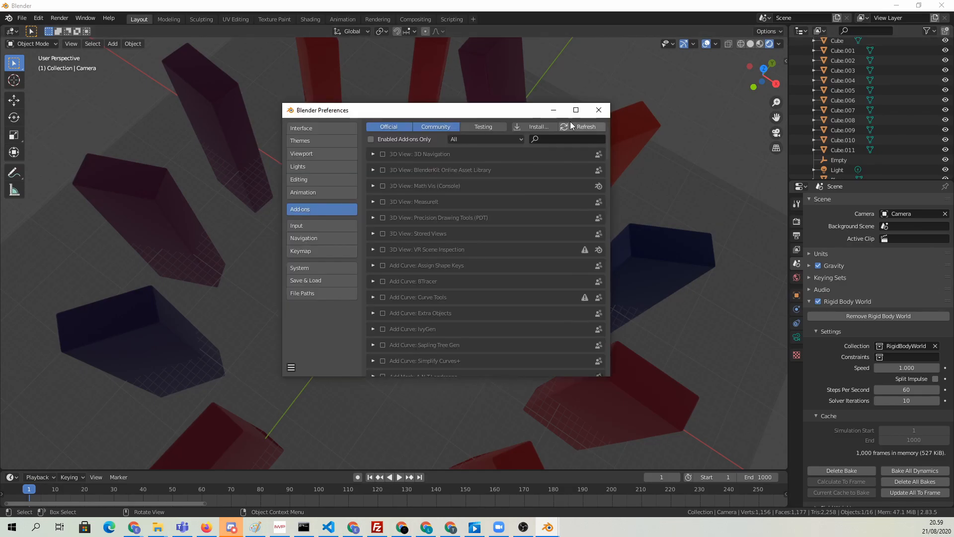
left_click(537, 127)
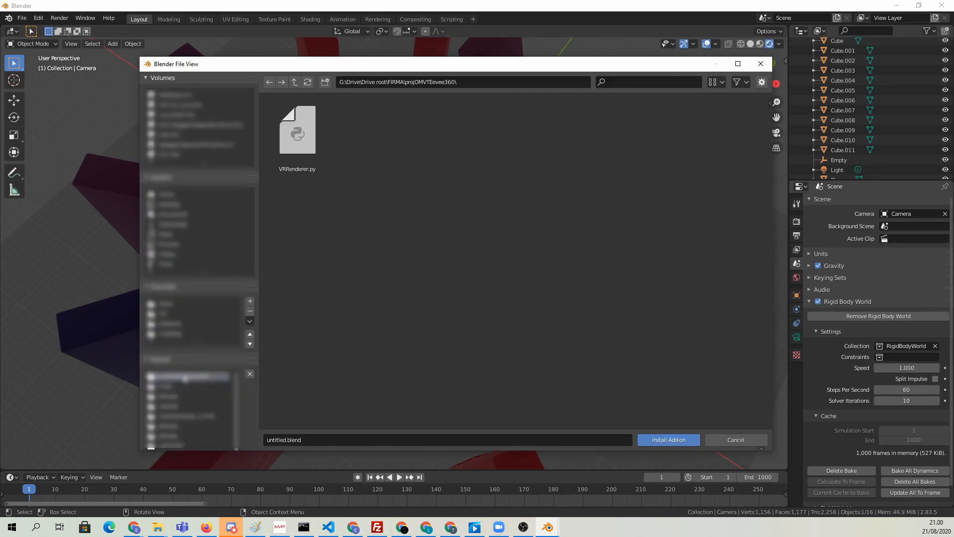
left_click(297, 131)
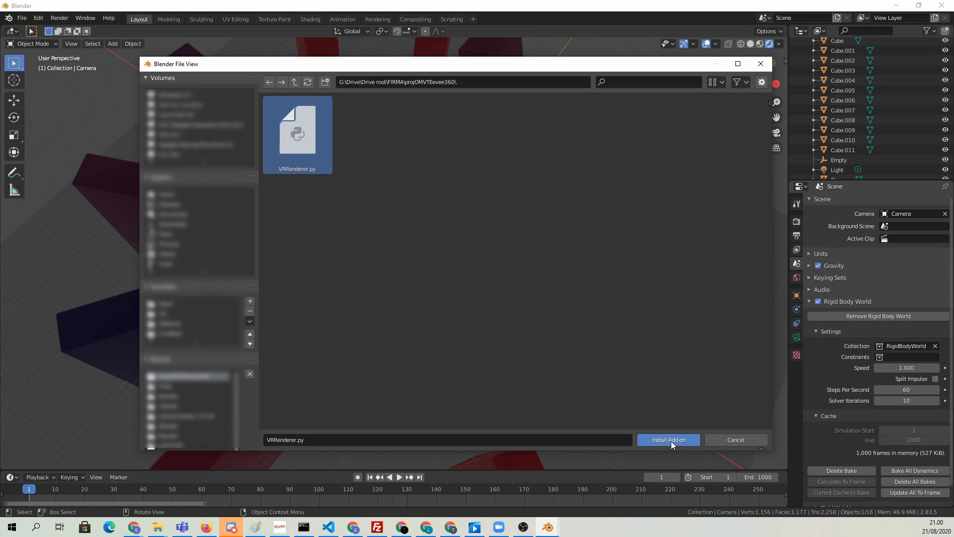
left_click(667, 440)
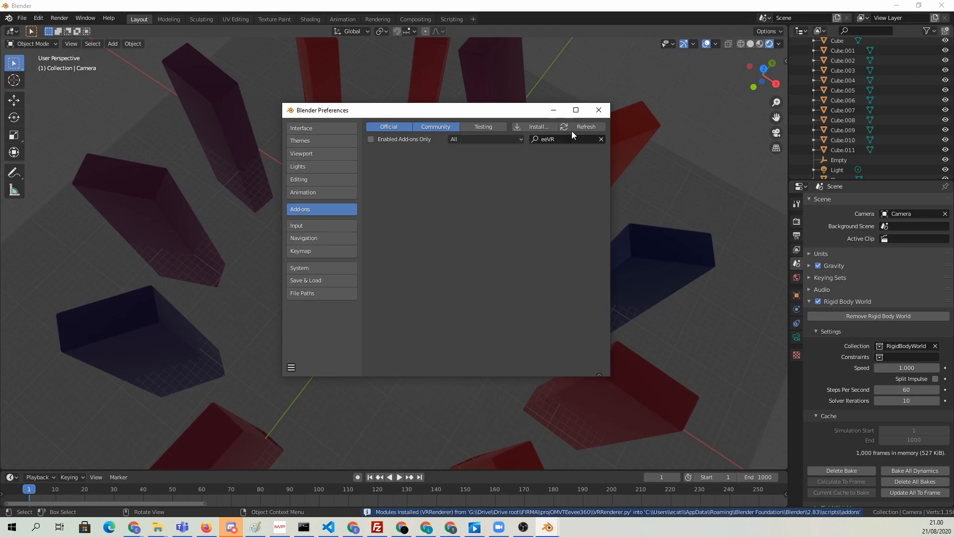
mouse_move(585, 151)
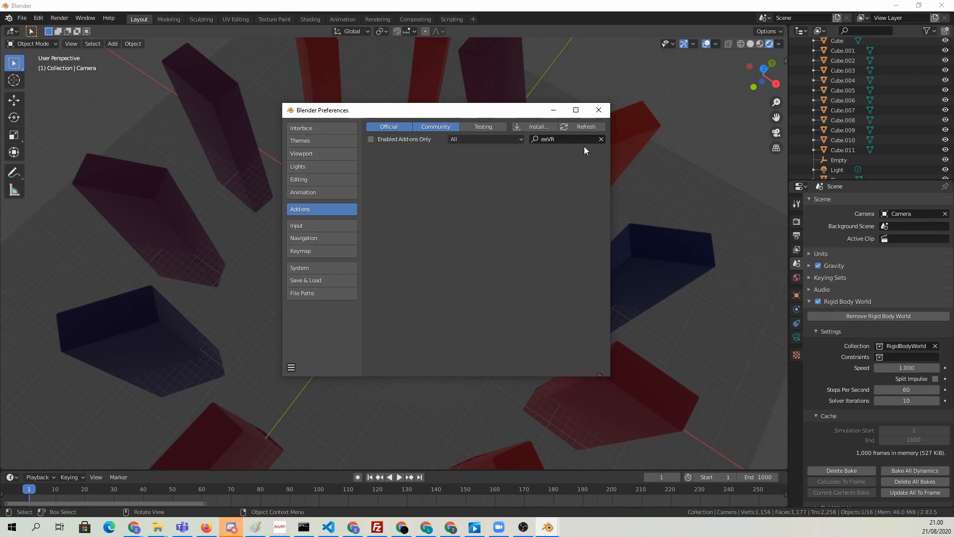
Enable Render: eeVR under Testing add-ons and close the preferences.
left_click(482, 127)
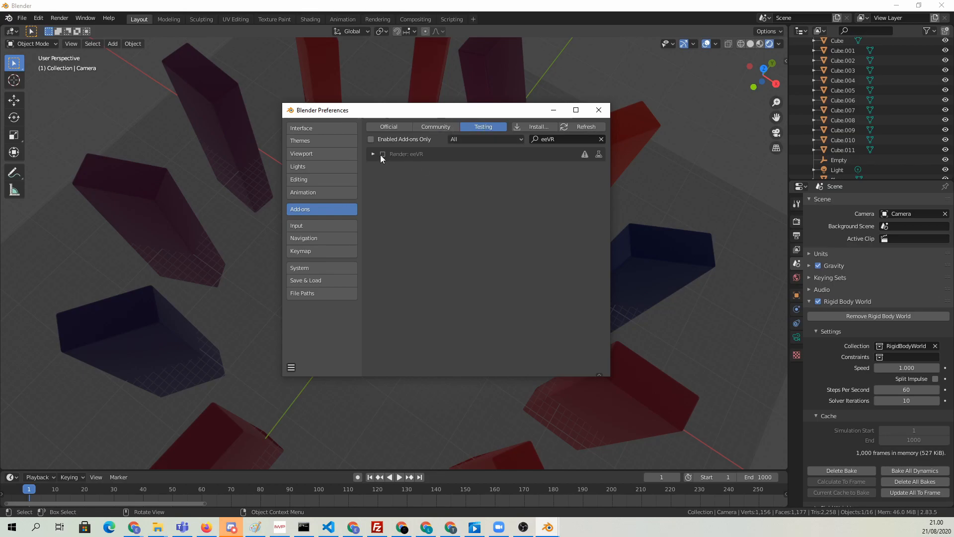
left_click(372, 154)
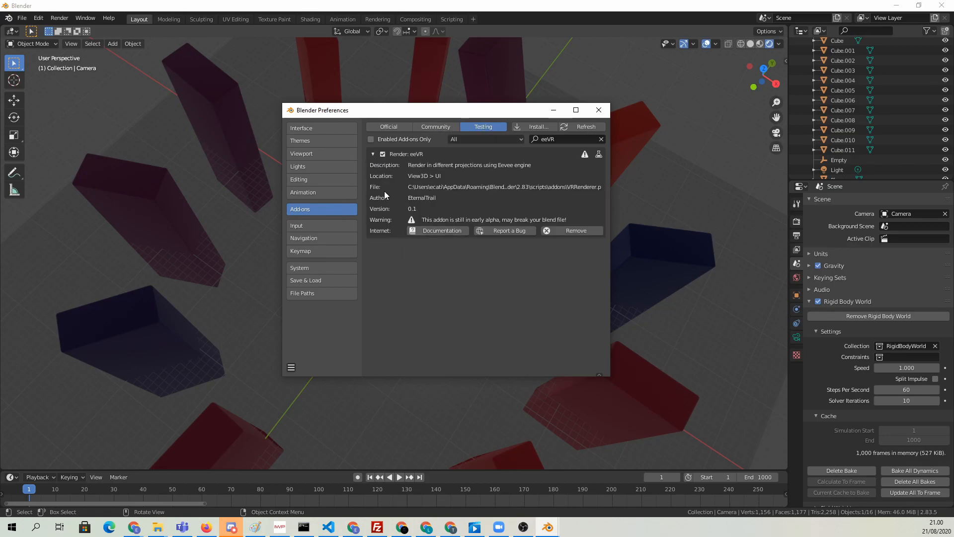
mouse_move(436, 180)
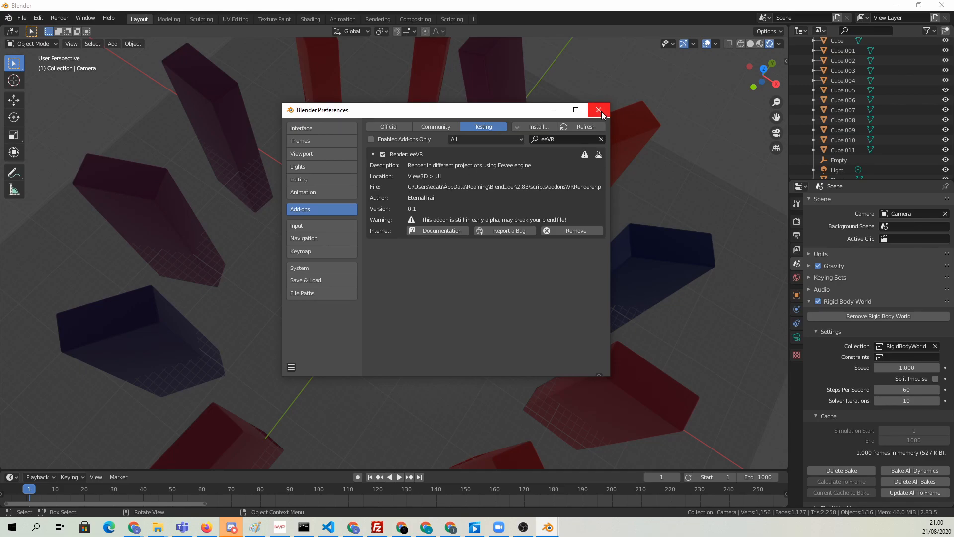
left_click(599, 110)
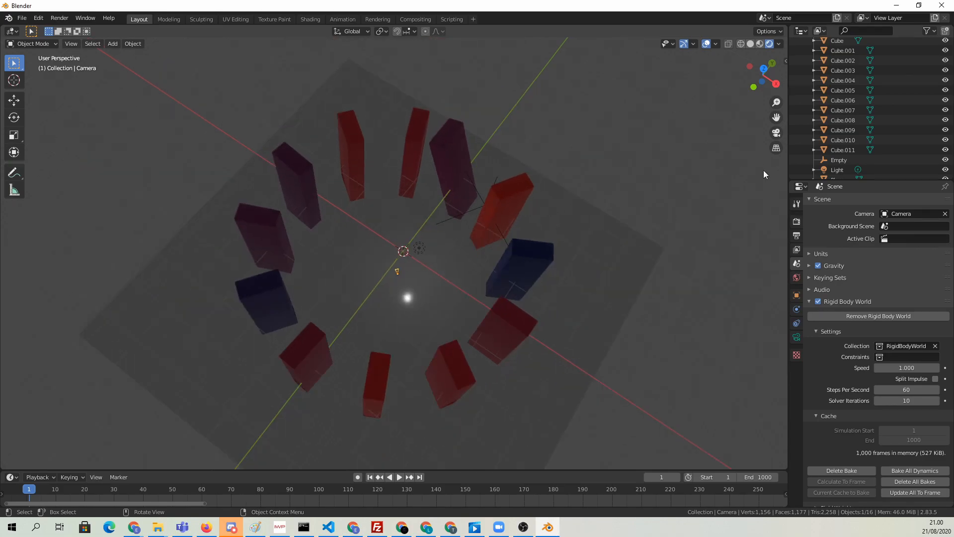
Show the viewport sidebar to reach the eeVR render tools.
key("n")
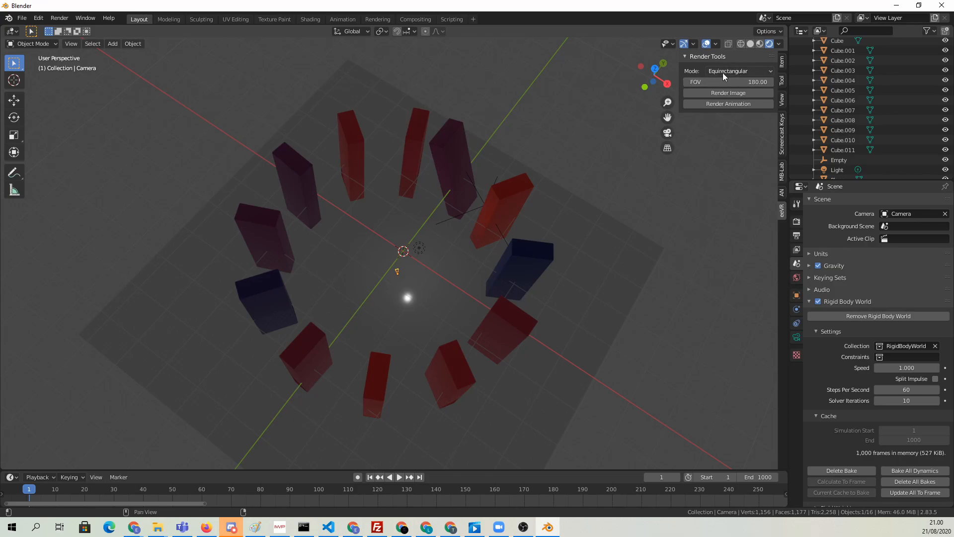
mouse_move(748, 79)
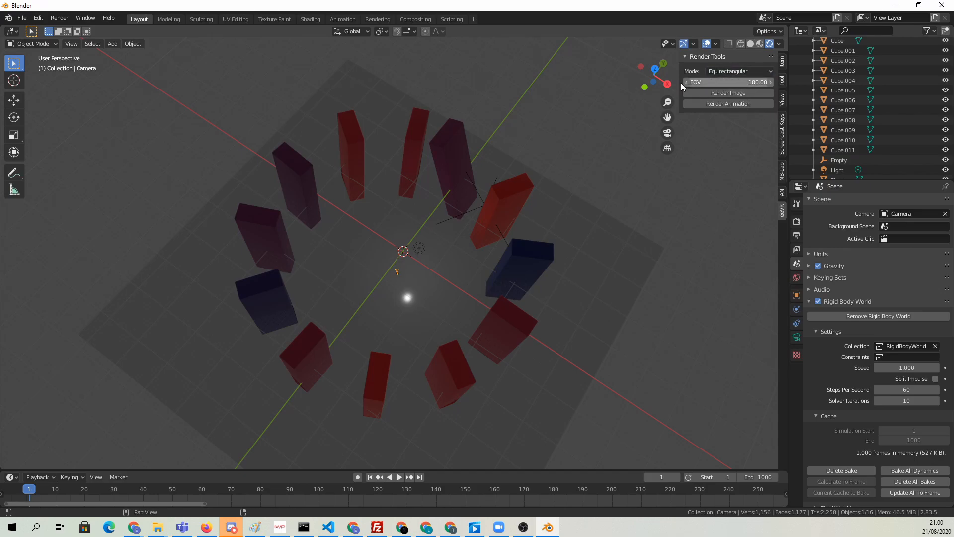
mouse_move(729, 81)
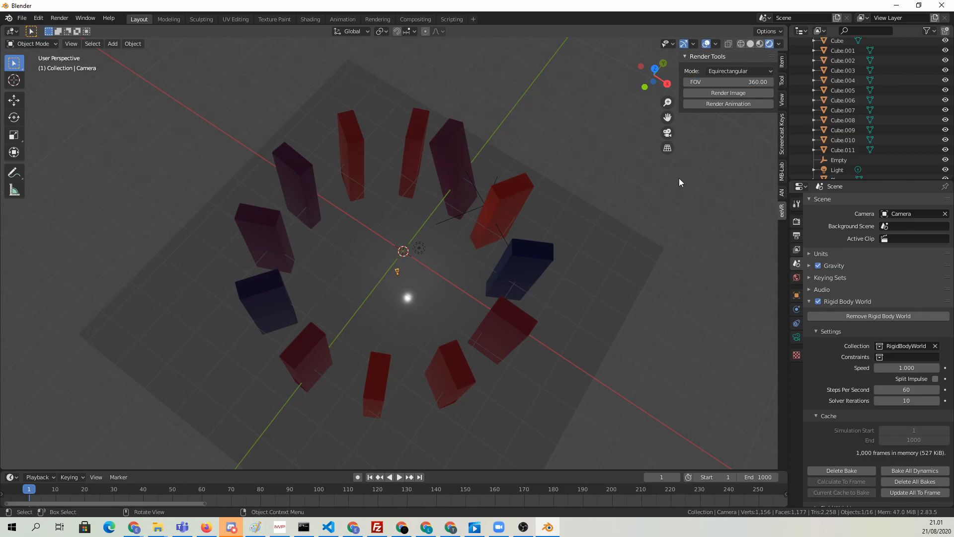
mouse_move(756, 134)
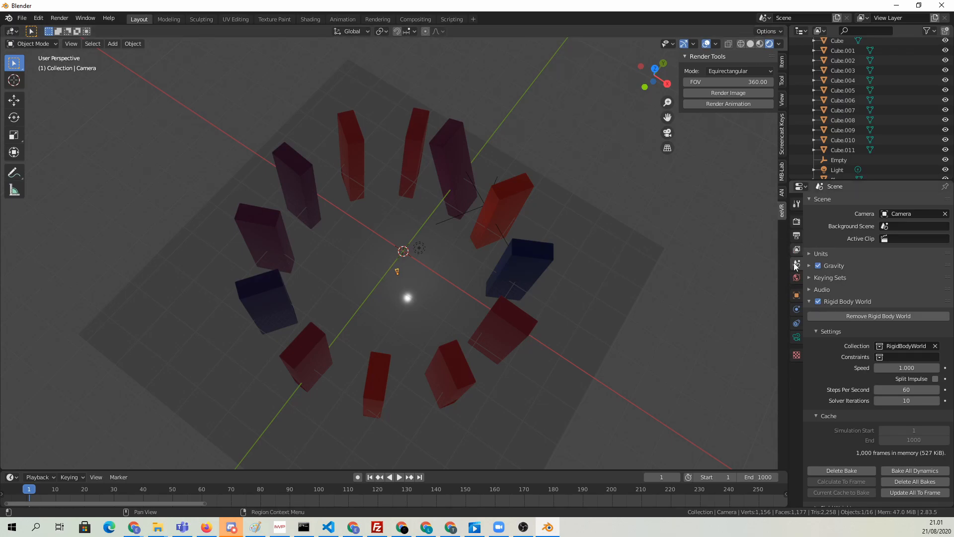
Enable Stereo 3D stereoscopy and save as 'stereoscopic 360 with eevee 02.blend'.
left_click(795, 249)
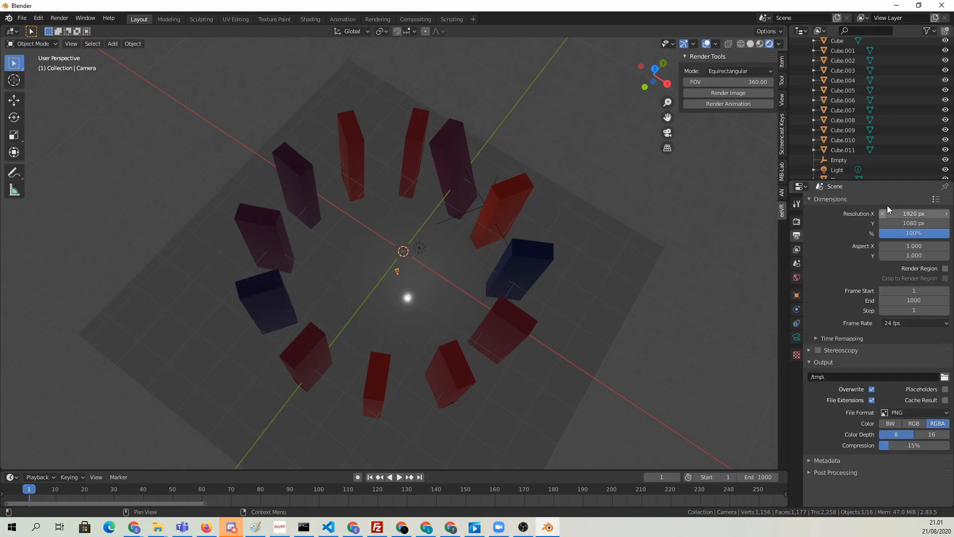
mouse_move(804, 223)
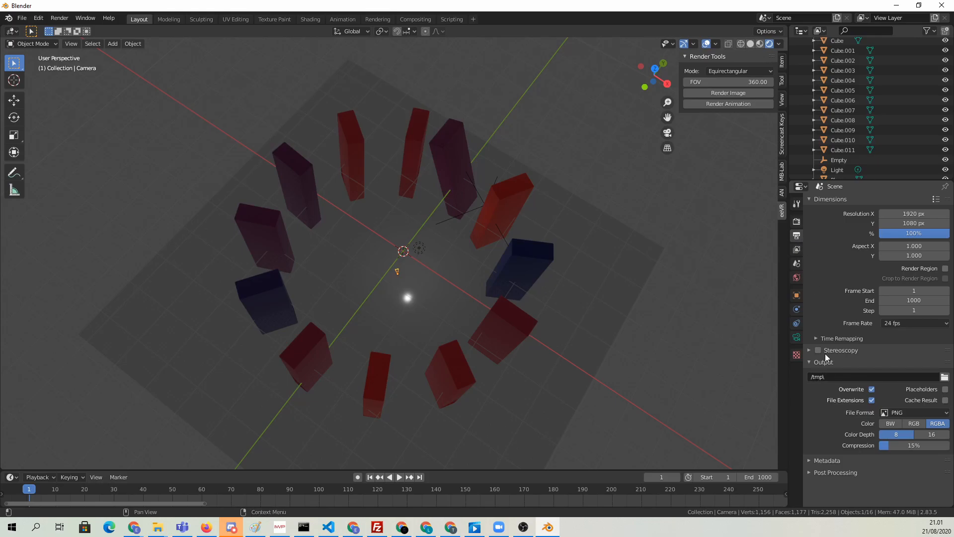
left_click(819, 349)
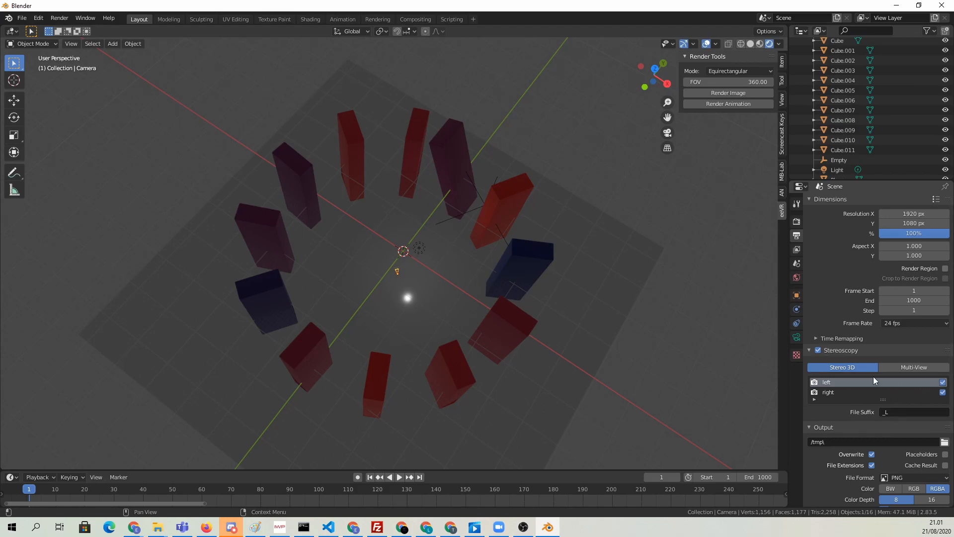
mouse_move(552, 445)
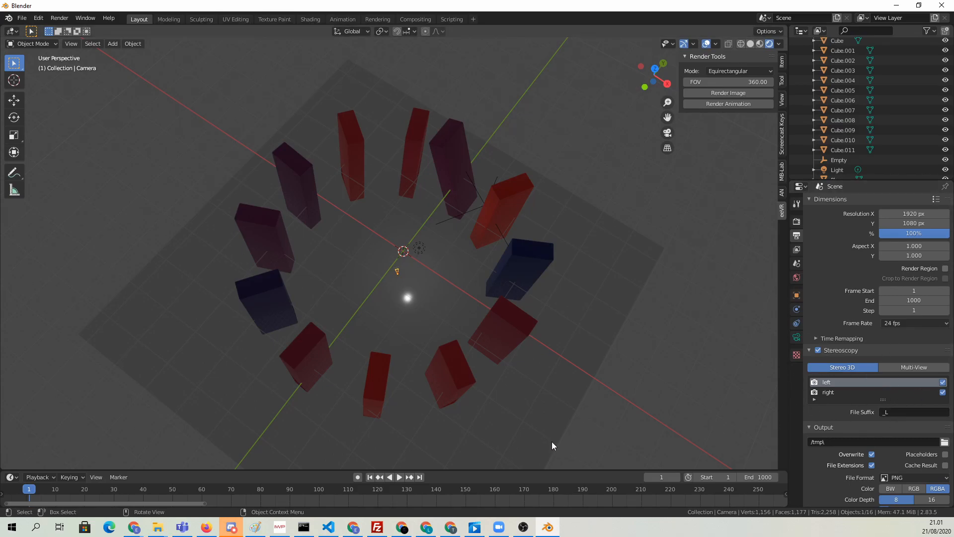
mouse_move(445, 374)
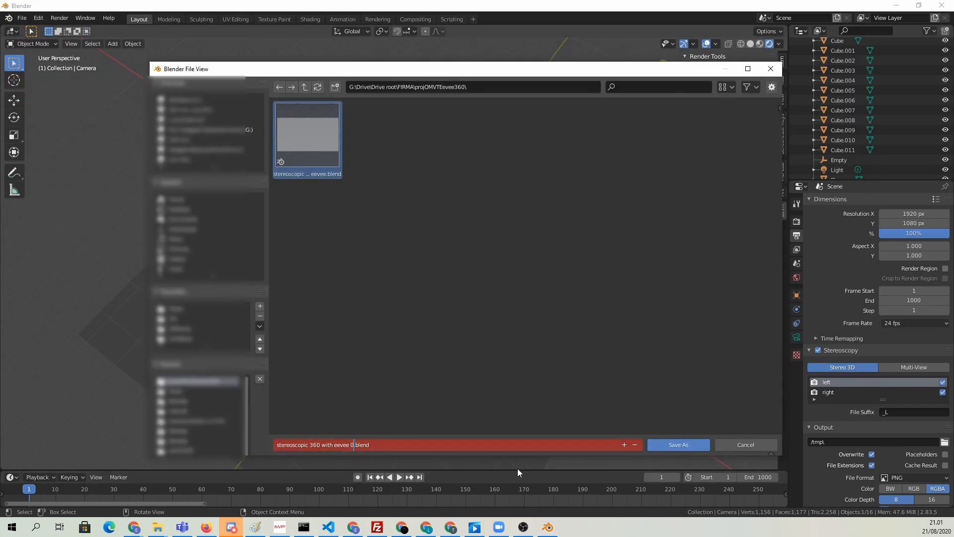
left_click(677, 444)
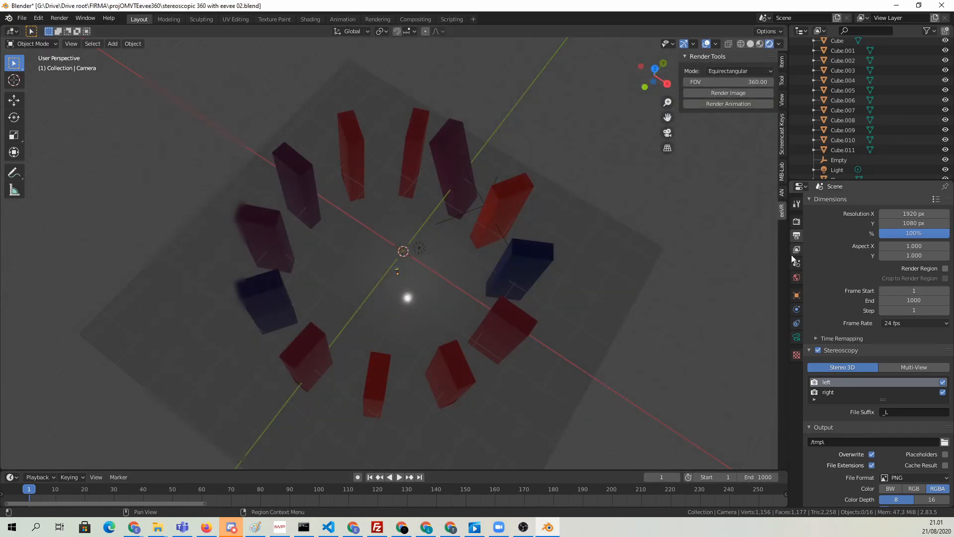
Set the World colour to an Environment Texture loaded from GravelPlaza_8k.jpg.
left_click(797, 277)
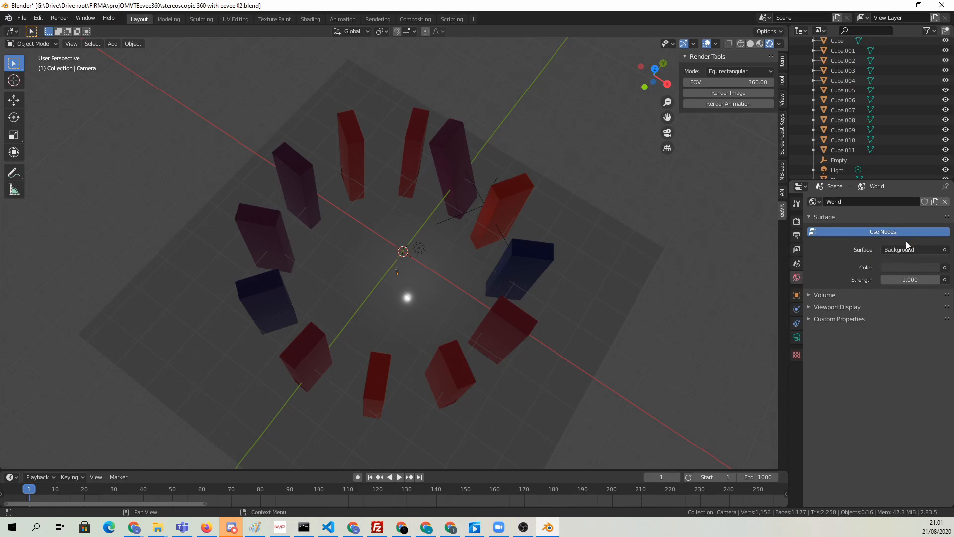
mouse_move(888, 266)
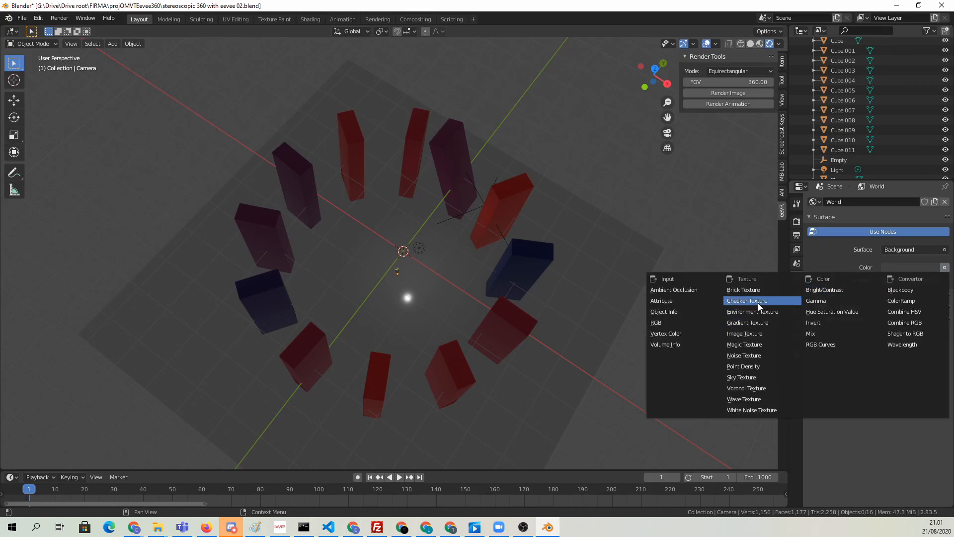
left_click(751, 311)
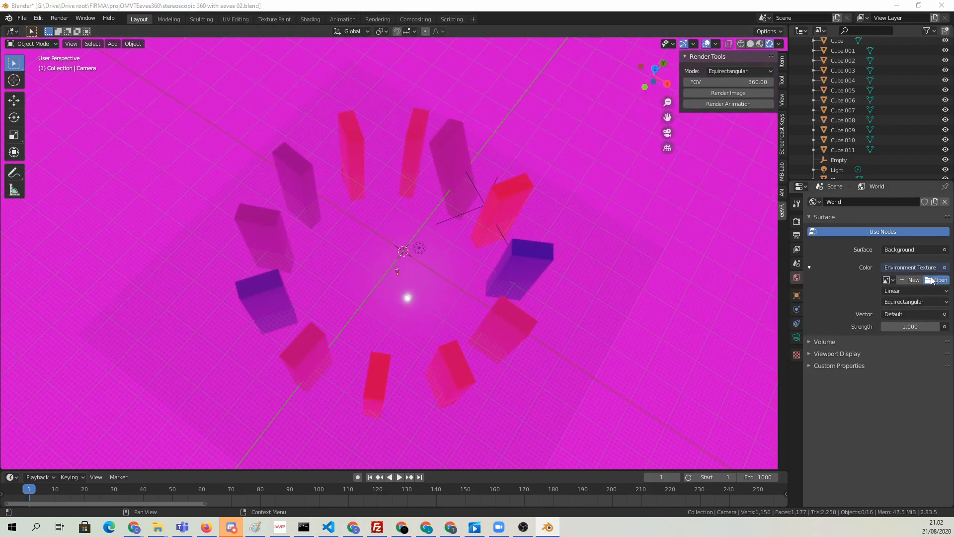
left_click(939, 279)
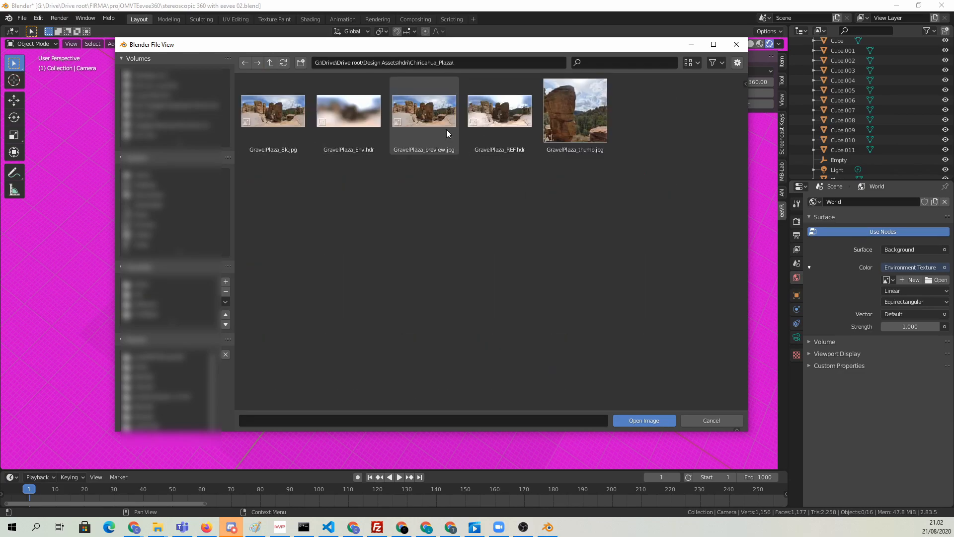
left_click(273, 111)
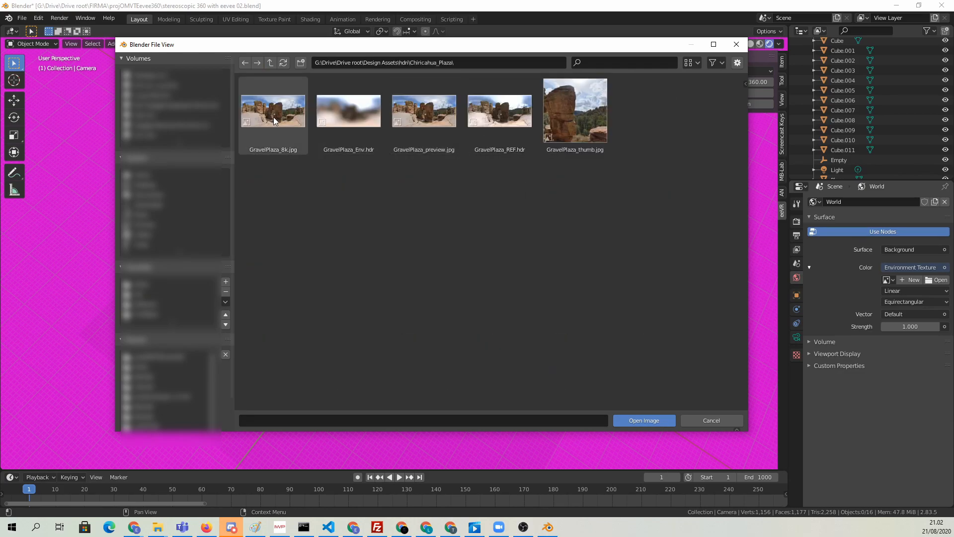
left_click(273, 110)
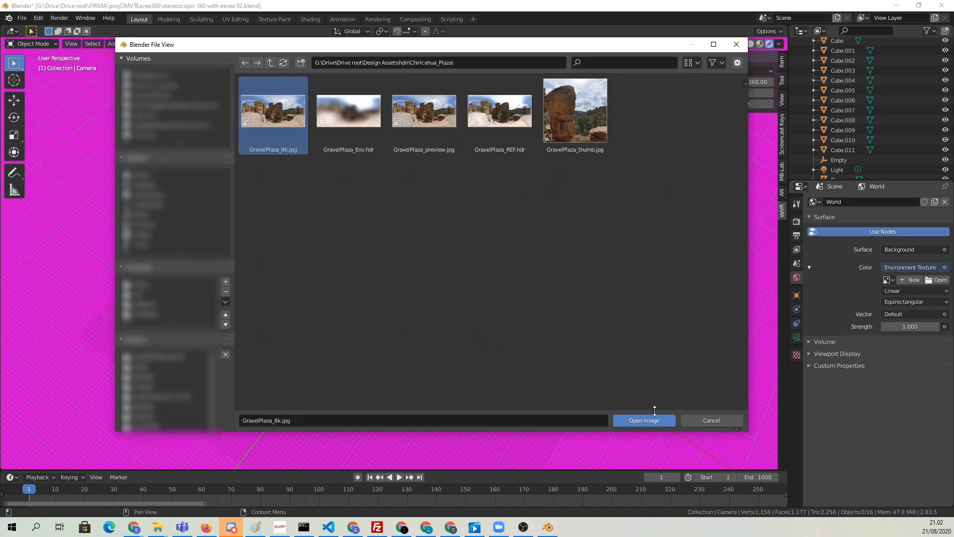
left_click(643, 420)
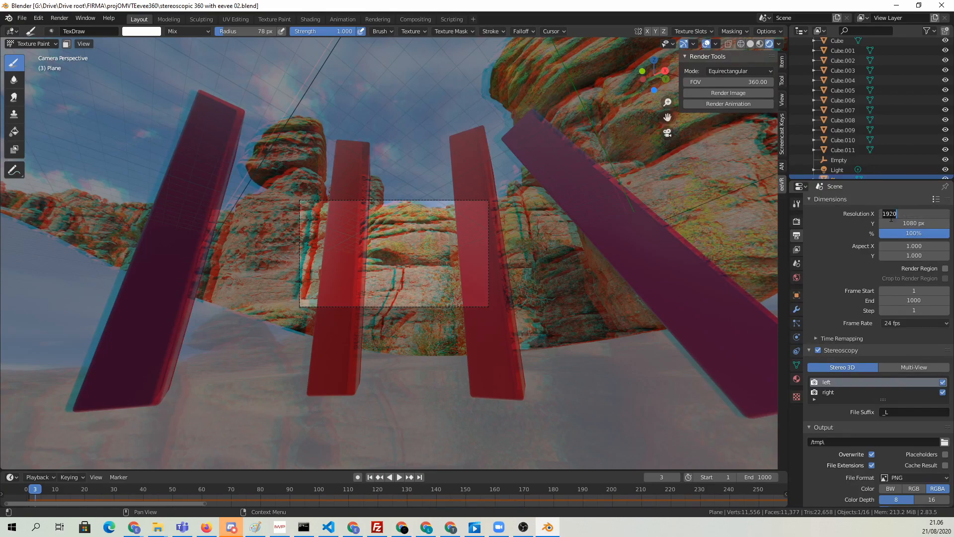
Set output resolution to 4096 x 2048 and render the 360 animation.
type("4096 px")
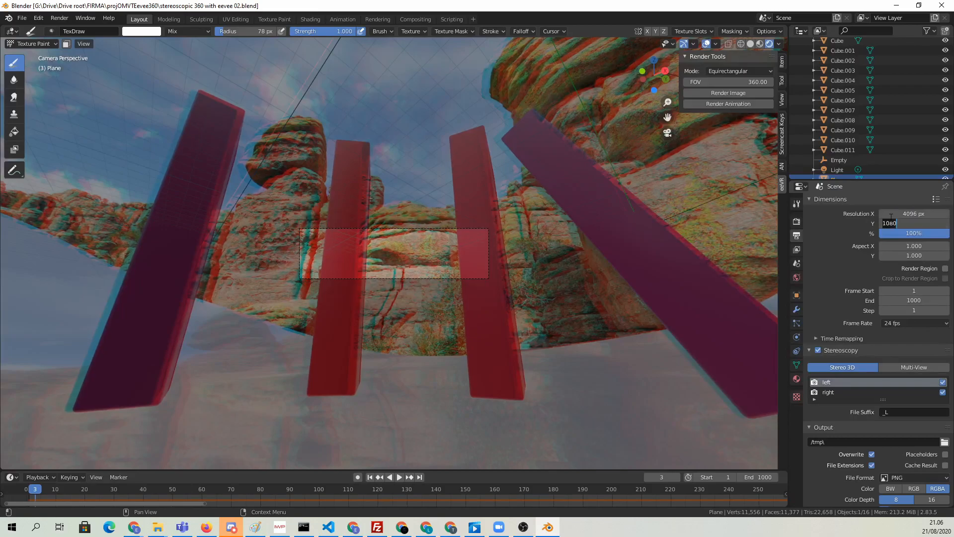
type("4096")
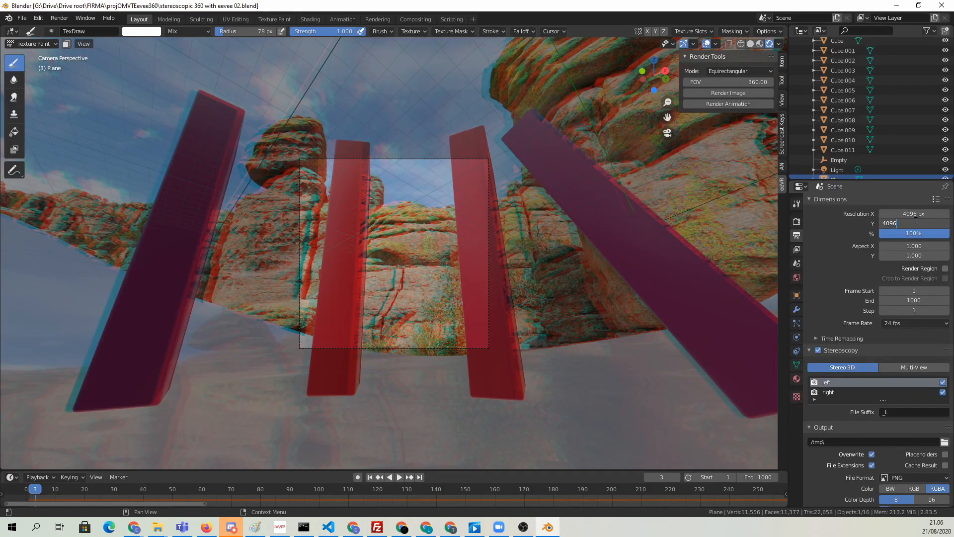
type("2048 px")
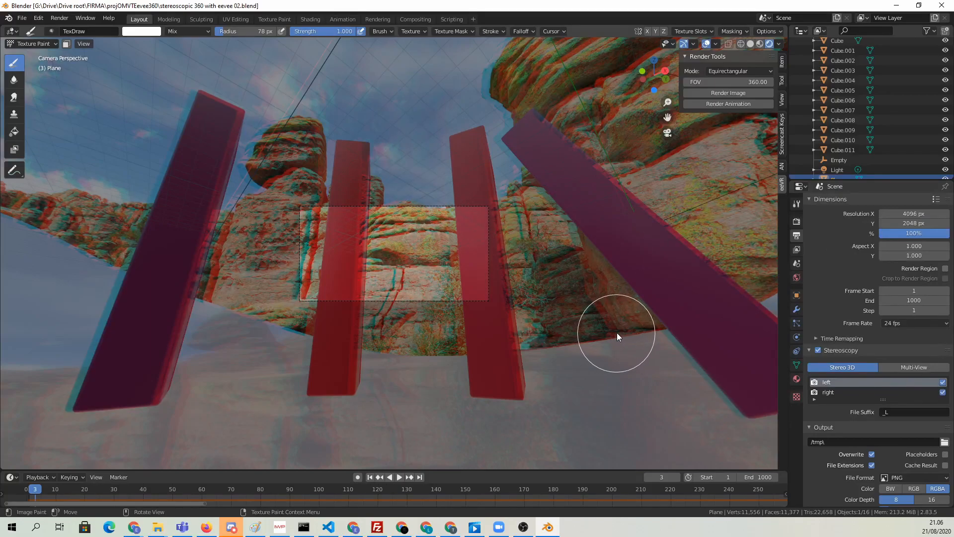
mouse_move(624, 336)
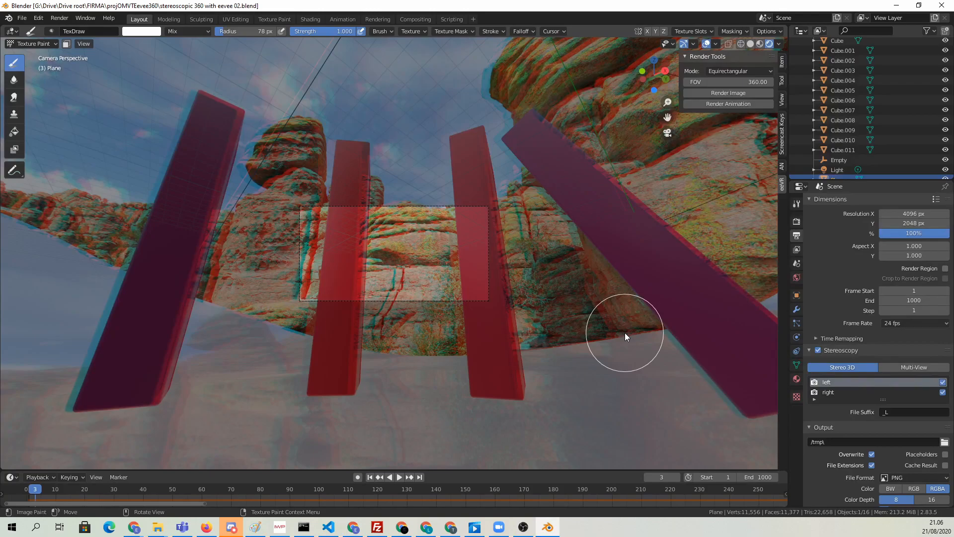
left_click(22, 18)
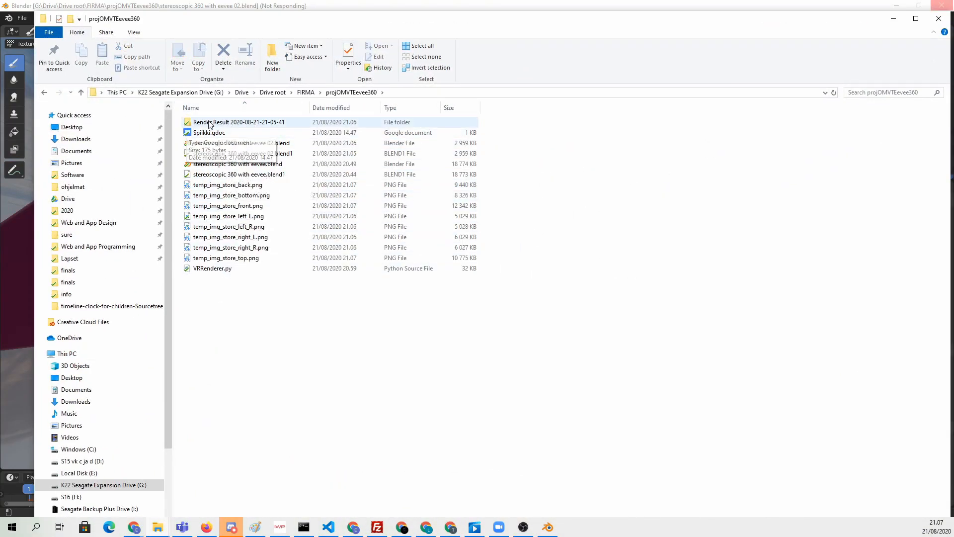
Open frame001000.png from the Render Result folder in Paint to inspect it.
double_click(239, 121)
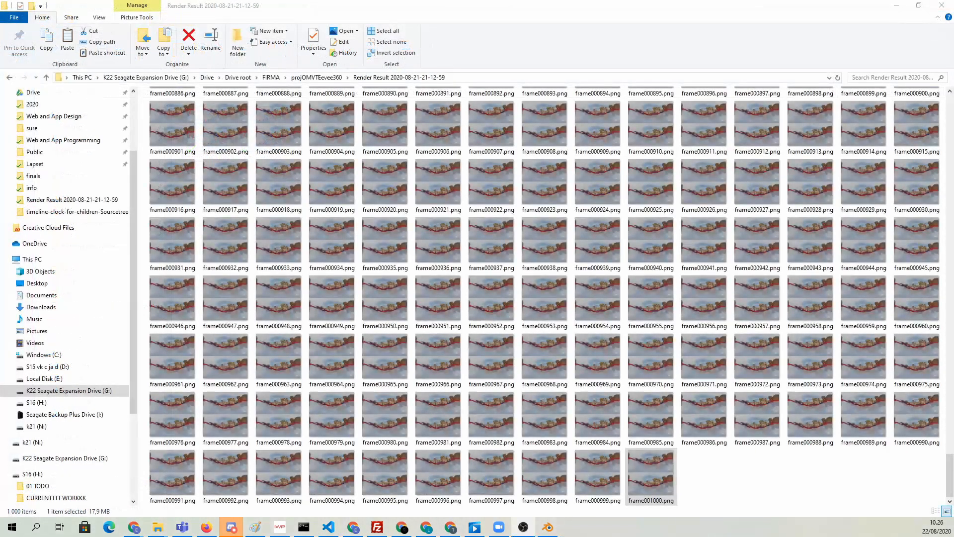
right_click(650, 476)
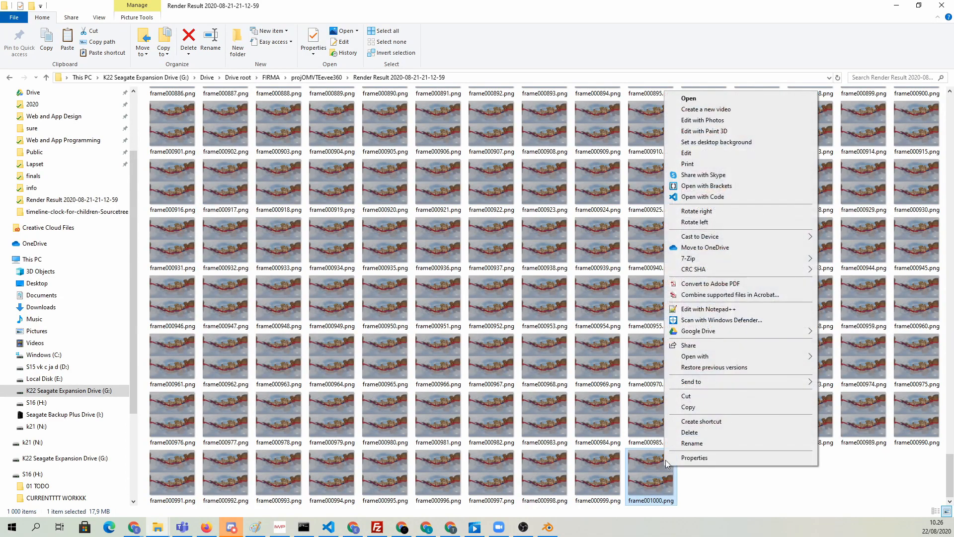
left_click(694, 356)
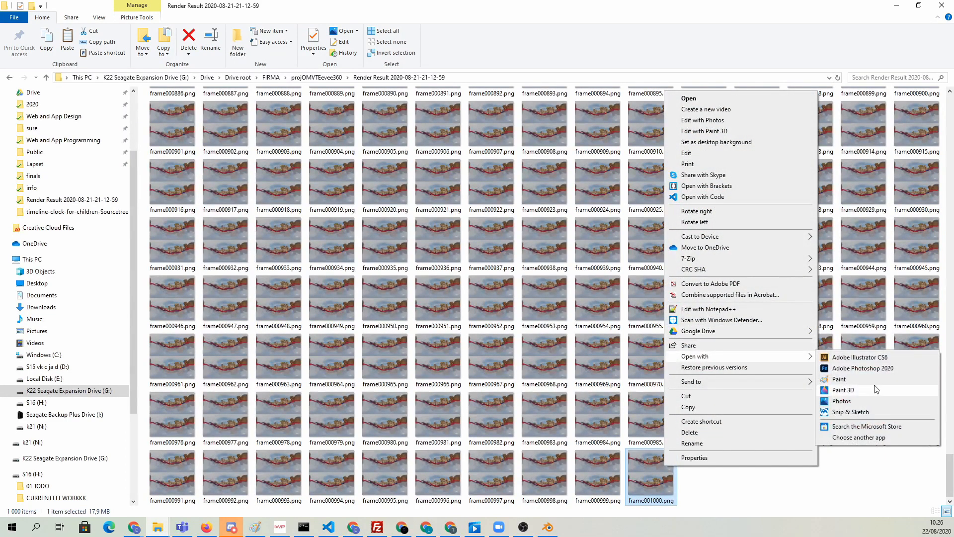
left_click(838, 379)
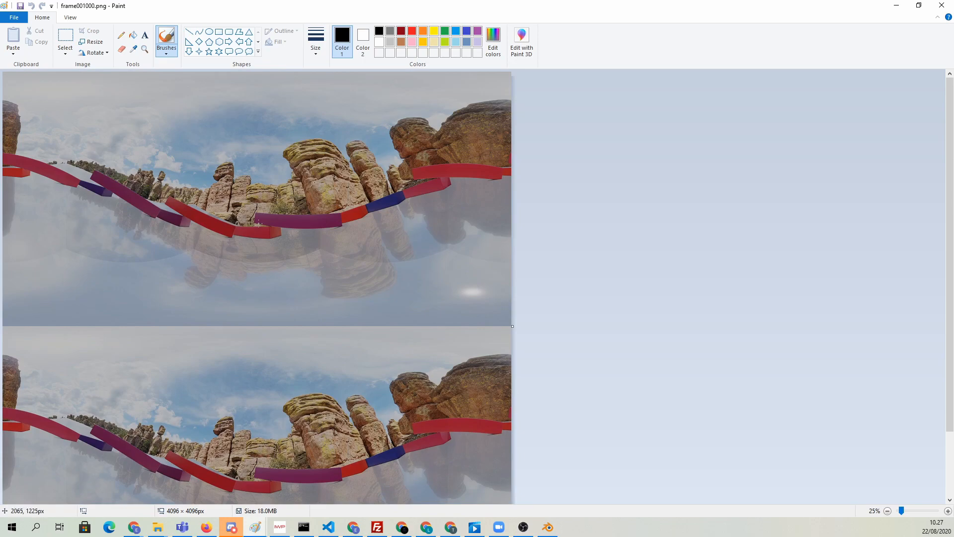
mouse_move(312, 271)
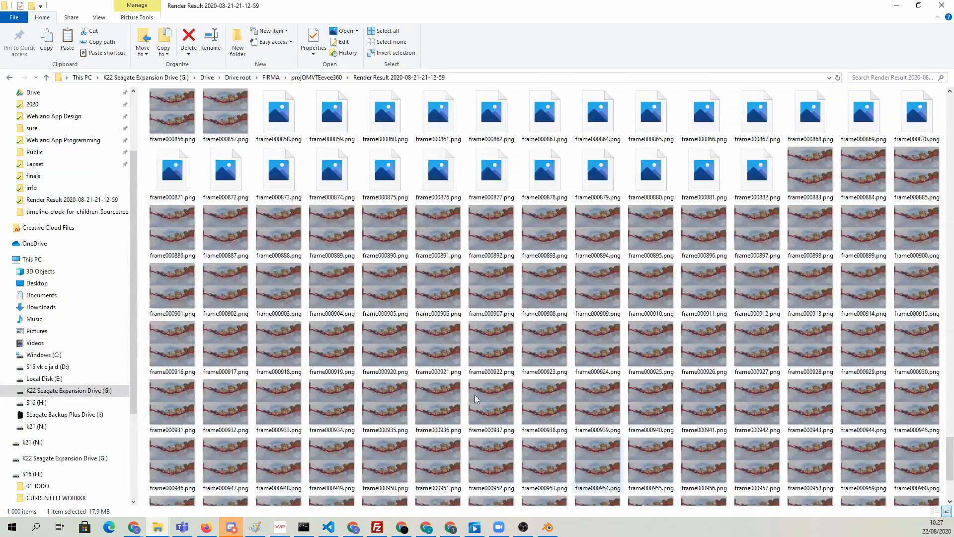
scroll("down", 3)
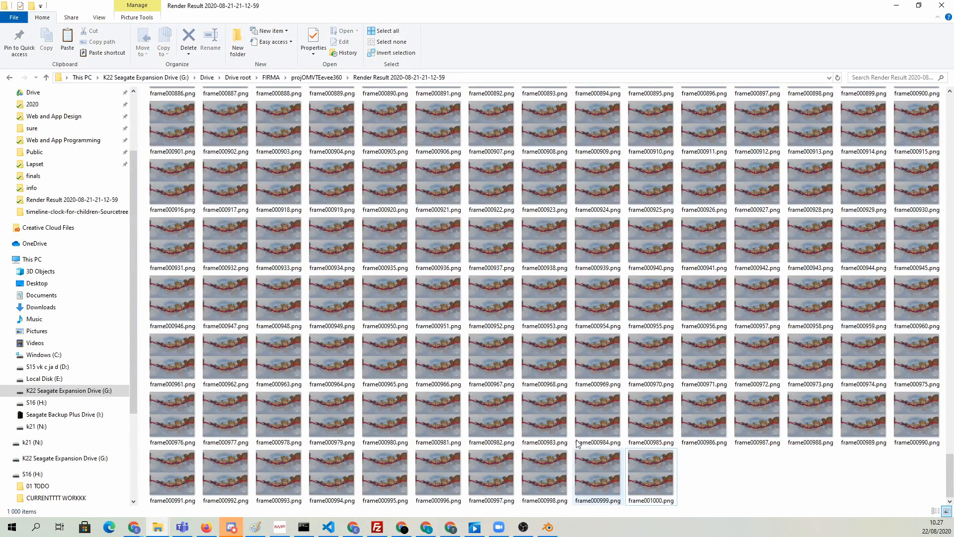
Download the FFmpeg Windows build from ffmpeg.org and open its extracted folder.
left_click(650, 475)
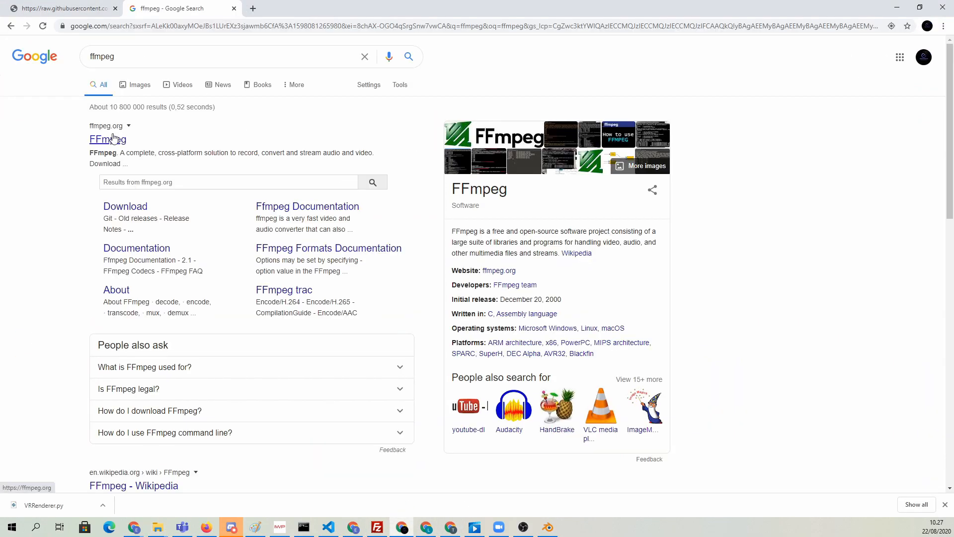
left_click(107, 139)
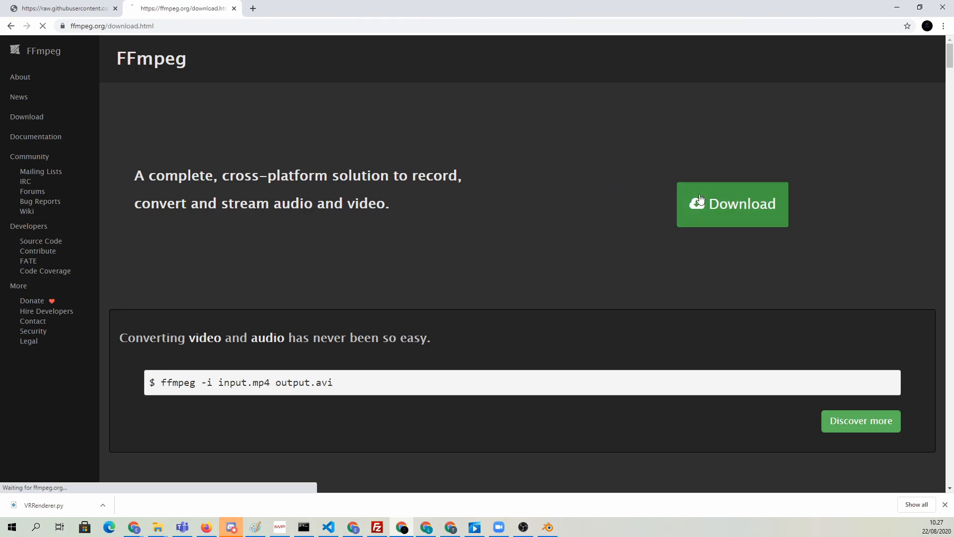
left_click(732, 204)
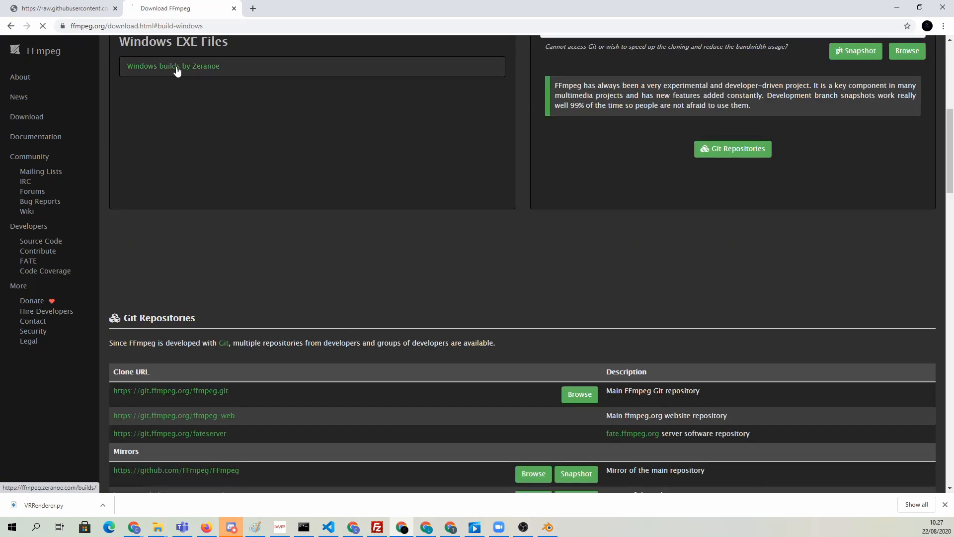
left_click(255, 397)
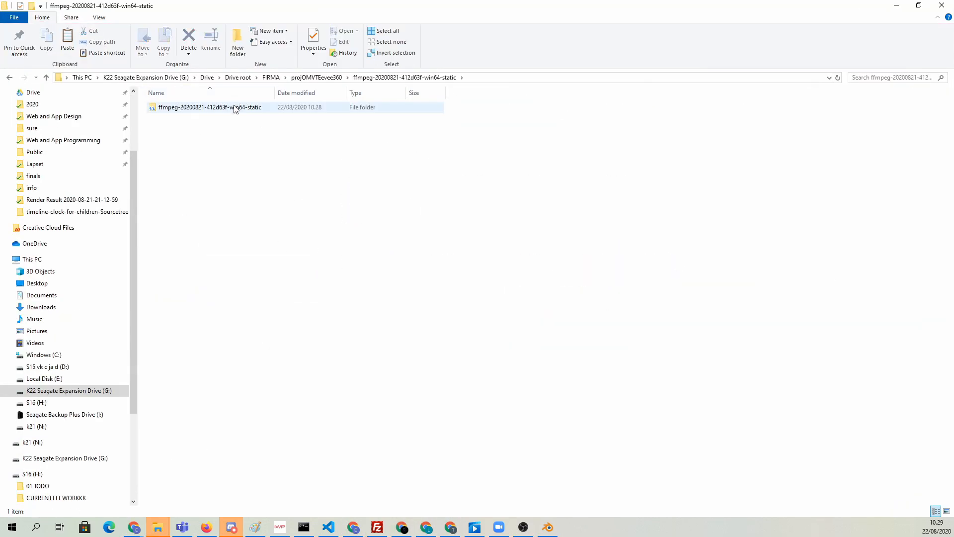
double_click(209, 107)
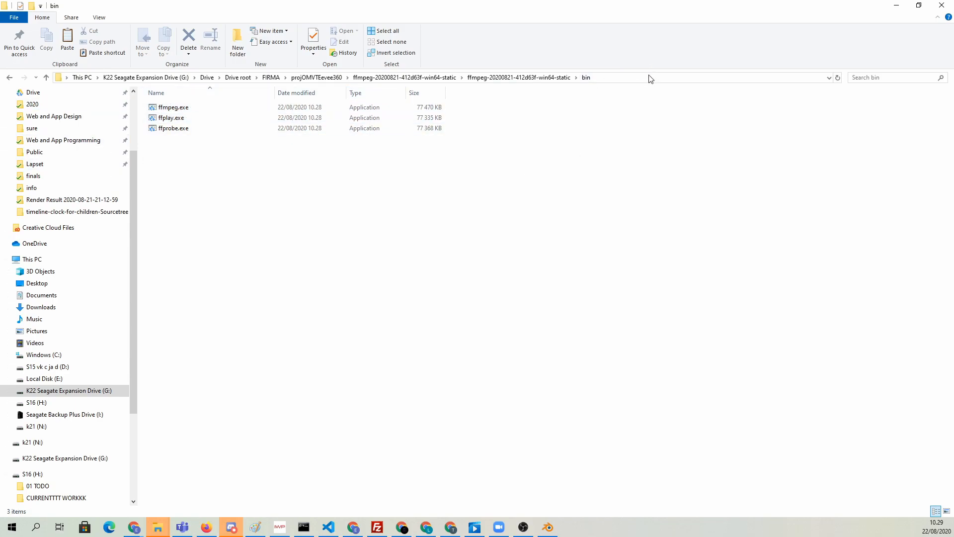
type("cmd")
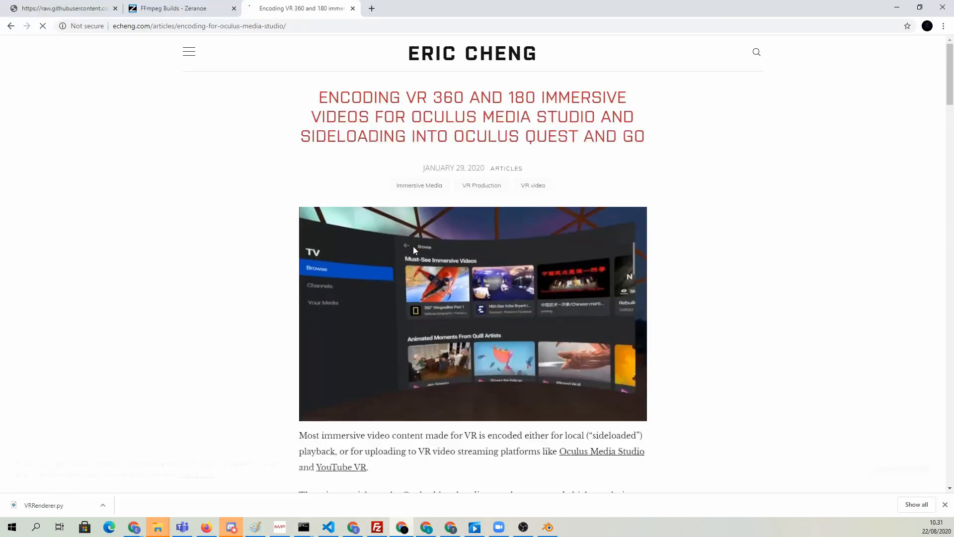
Select the article's sideload h265 very-high-quality ffmpeg command.
scroll("down", 3)
type("scale")
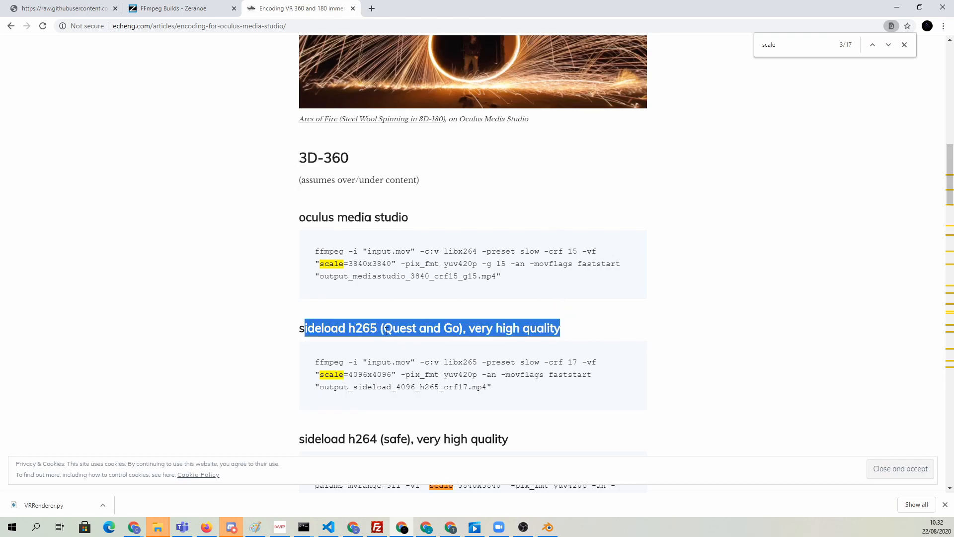
left_click(317, 363)
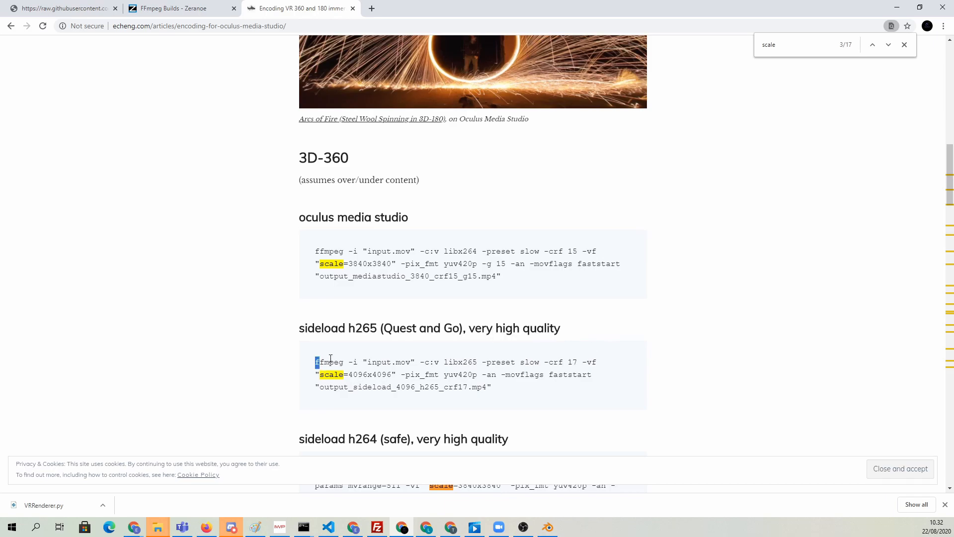
left_click_drag(316, 362, 491, 387)
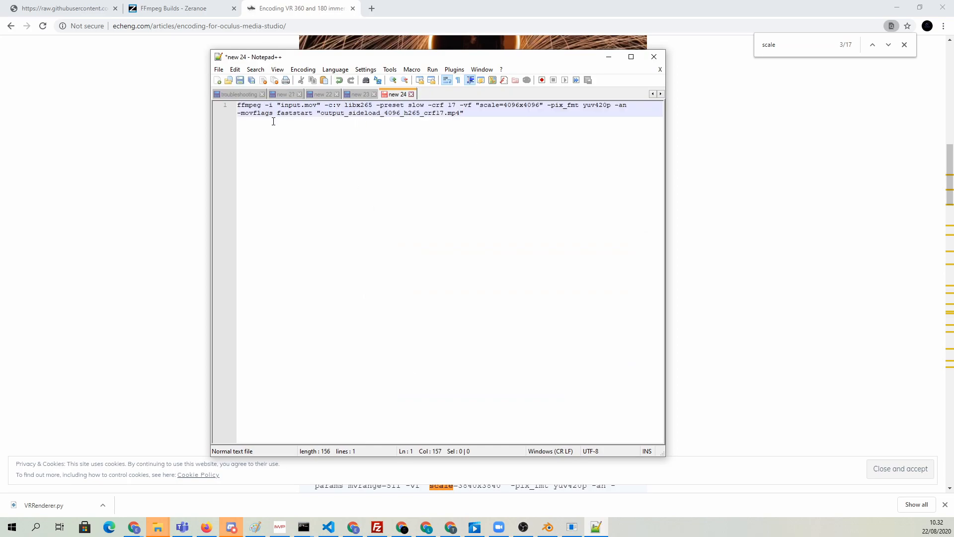
Replace input.mov in the ffmpeg command with 'frame'.
double_click(295, 104)
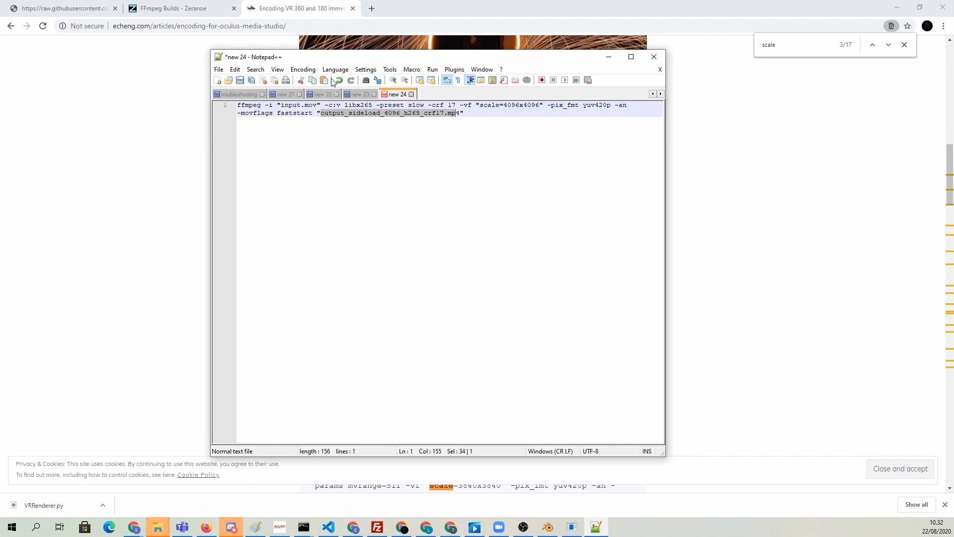
mouse_move(279, 132)
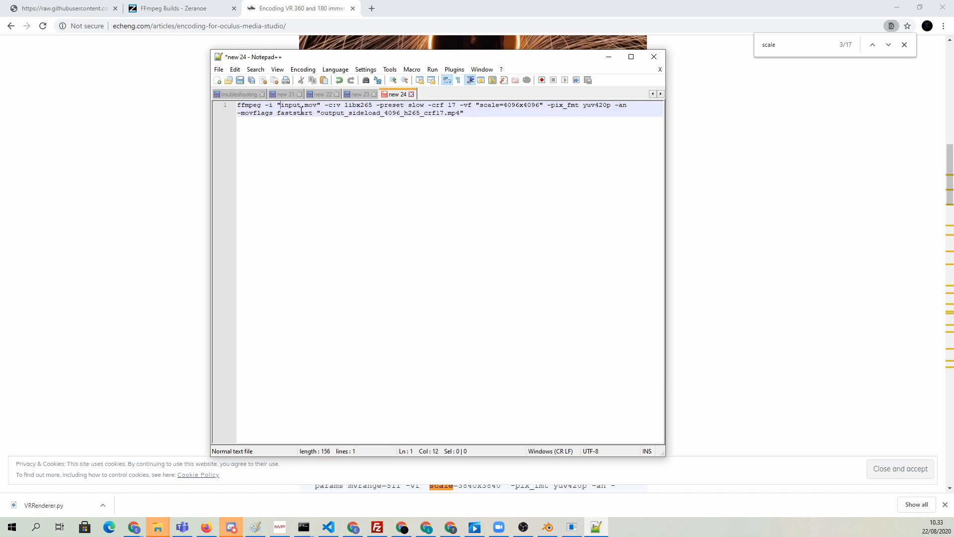
double_click(295, 105)
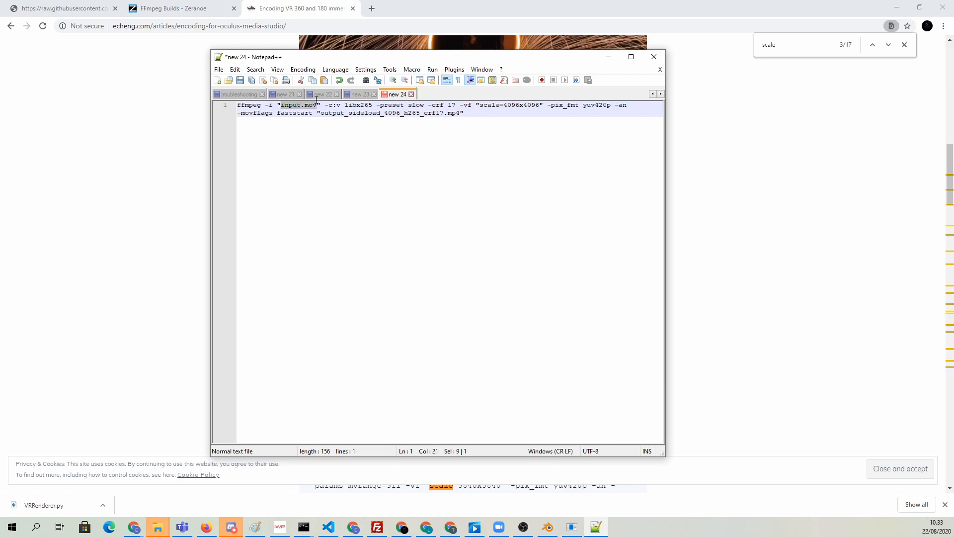
type("frame")
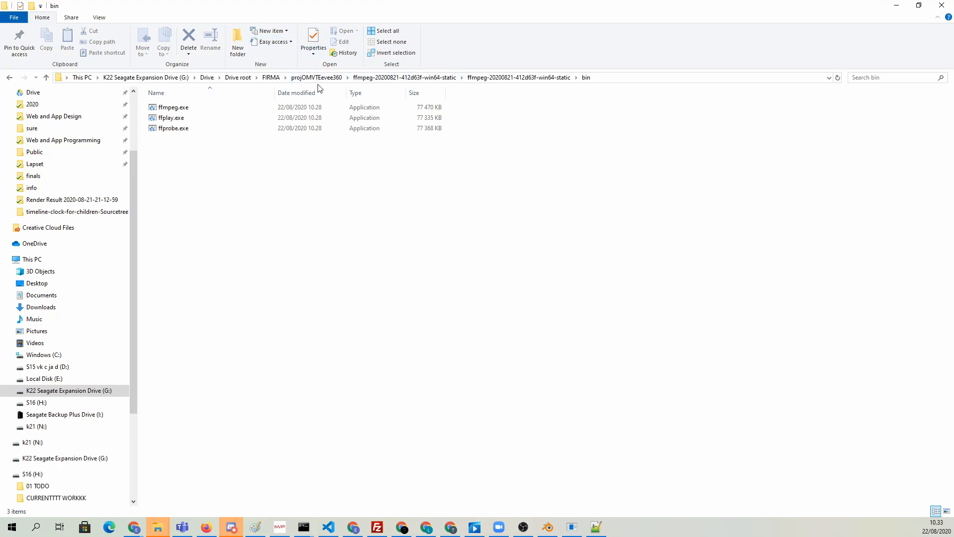
Copy the 1000 rendered frame PNGs from Render Result into the ffmpeg bin folder.
left_click(316, 78)
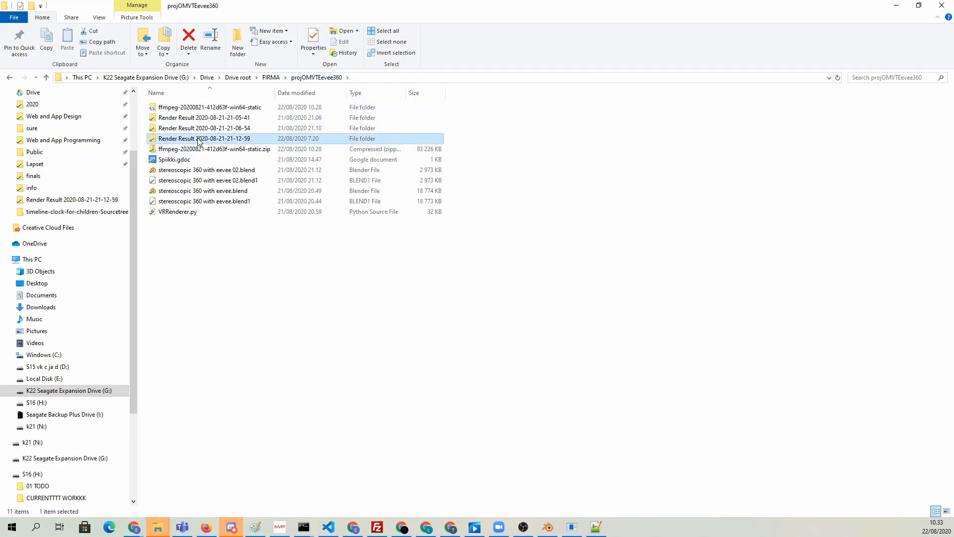
double_click(203, 138)
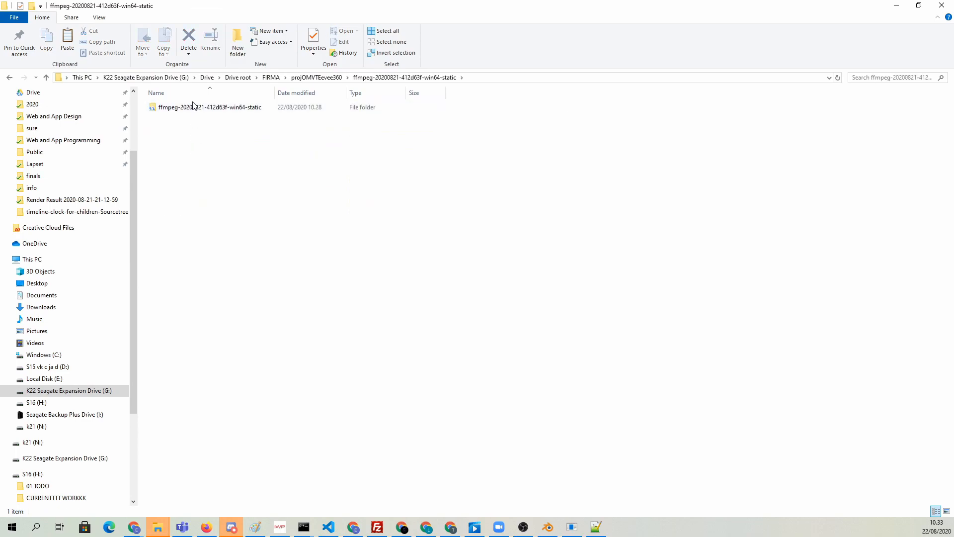
double_click(208, 107)
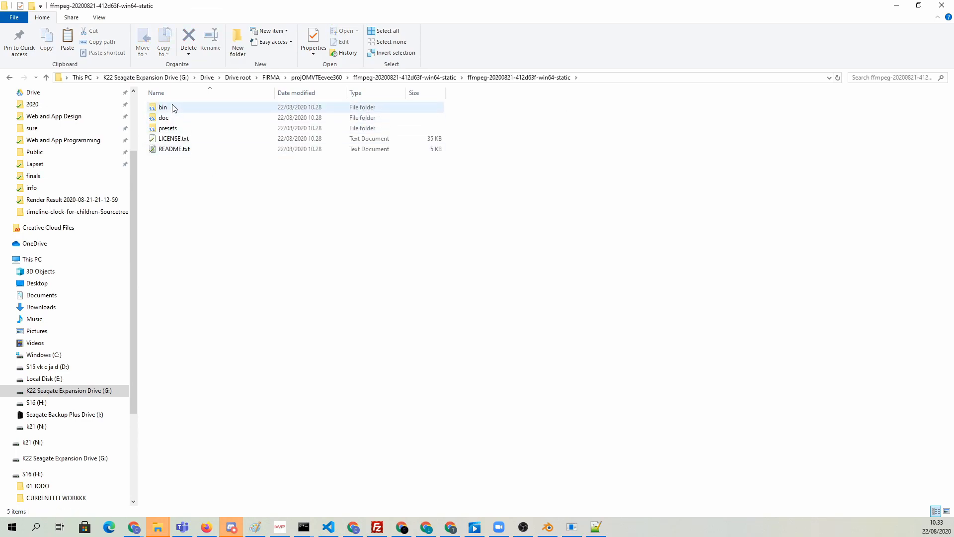
double_click(163, 108)
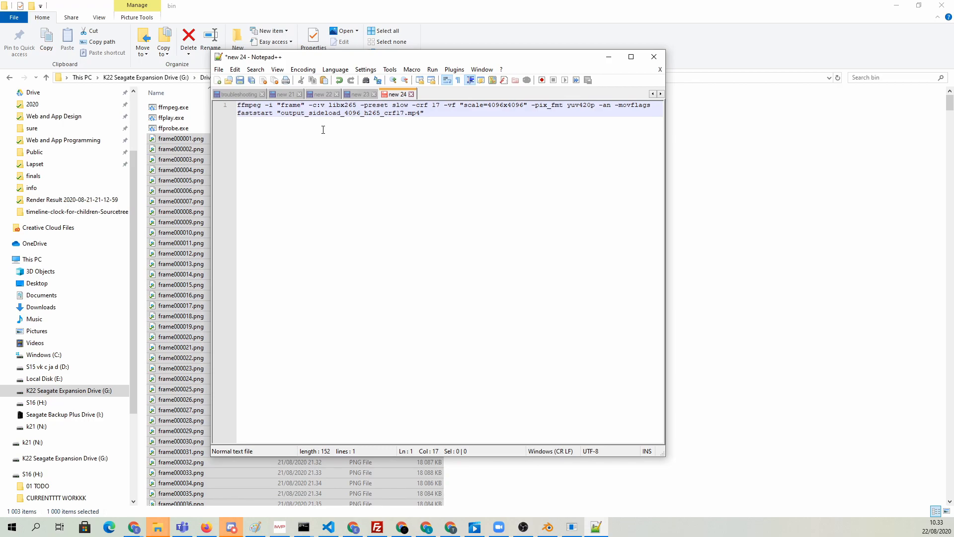
Edit the ffmpeg command to read frame%6d.png input and output at -r 30.
type("%6d")
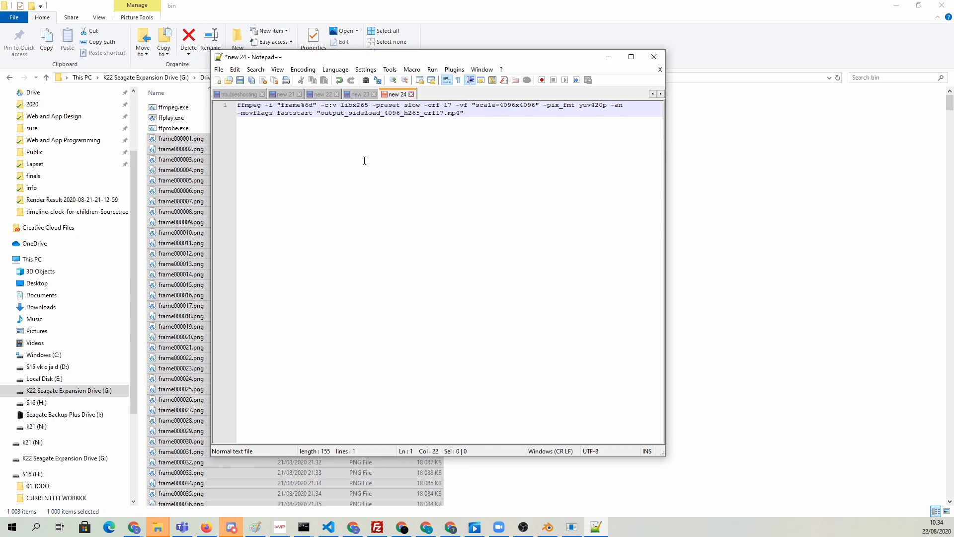
type("framerate")
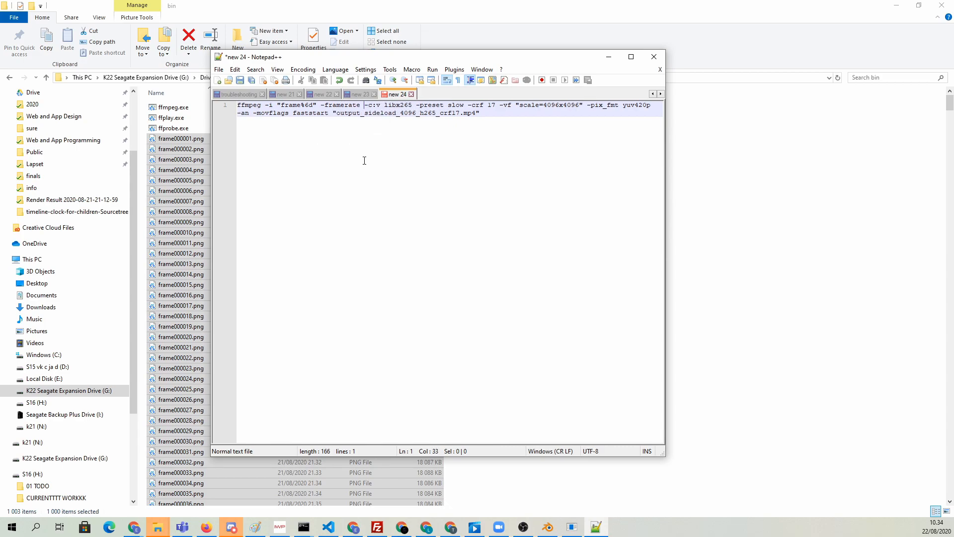
type("30")
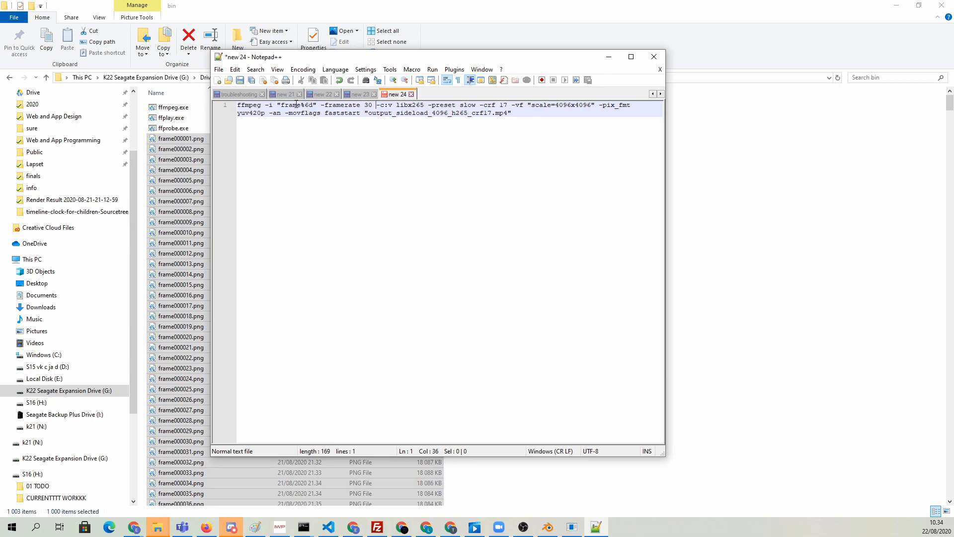
mouse_move(324, 173)
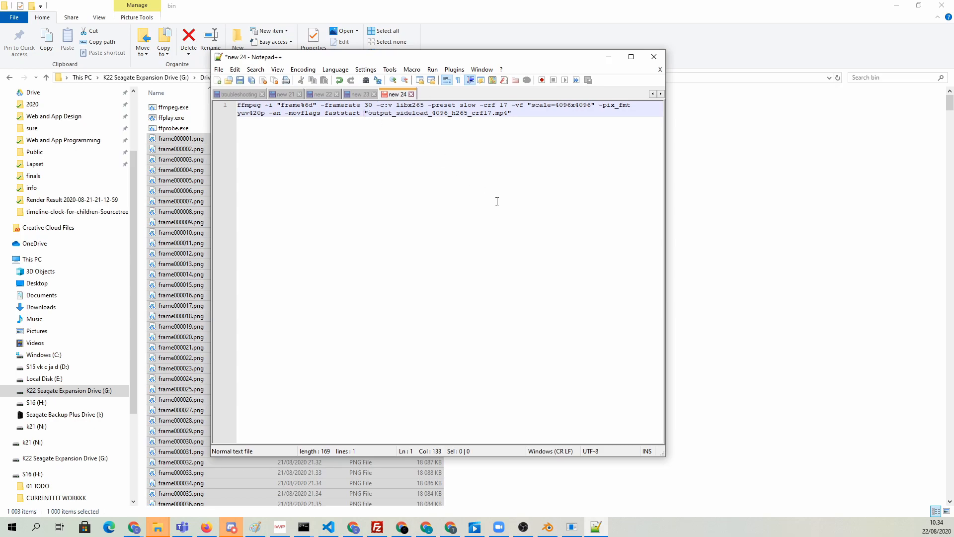
mouse_move(502, 201)
type("-r ")
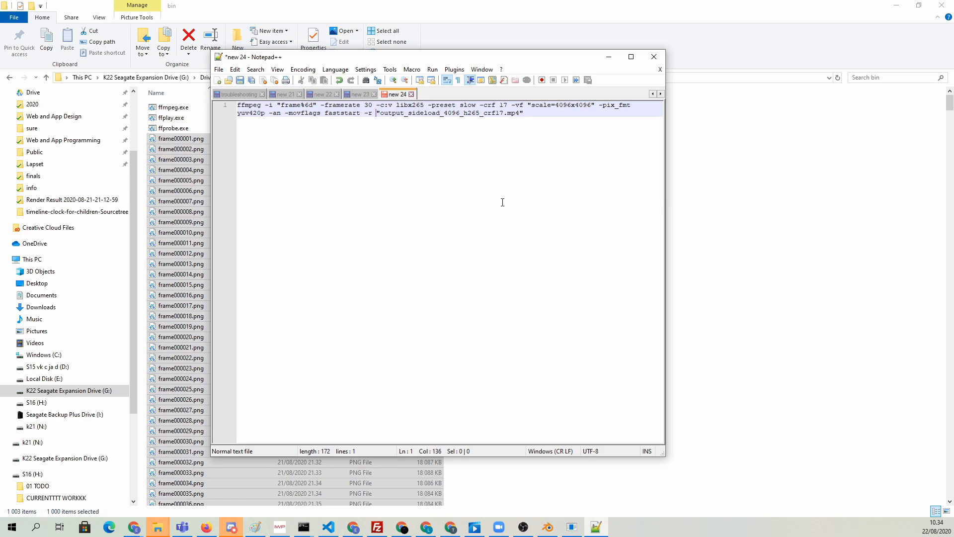
type("30")
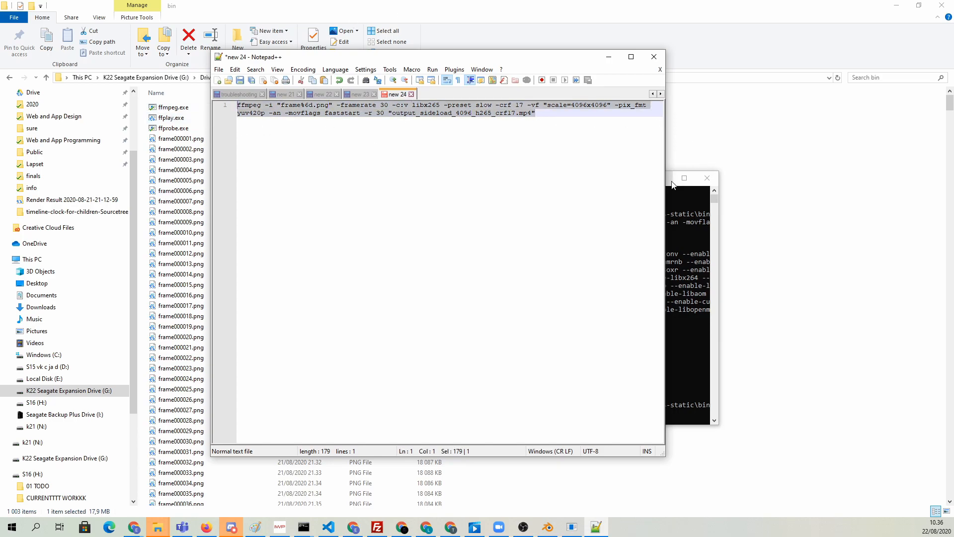
Run the ffmpeg command in cmd, producing output_sideload_4096_h265_crf17.mp4, and select it.
type("cmd")
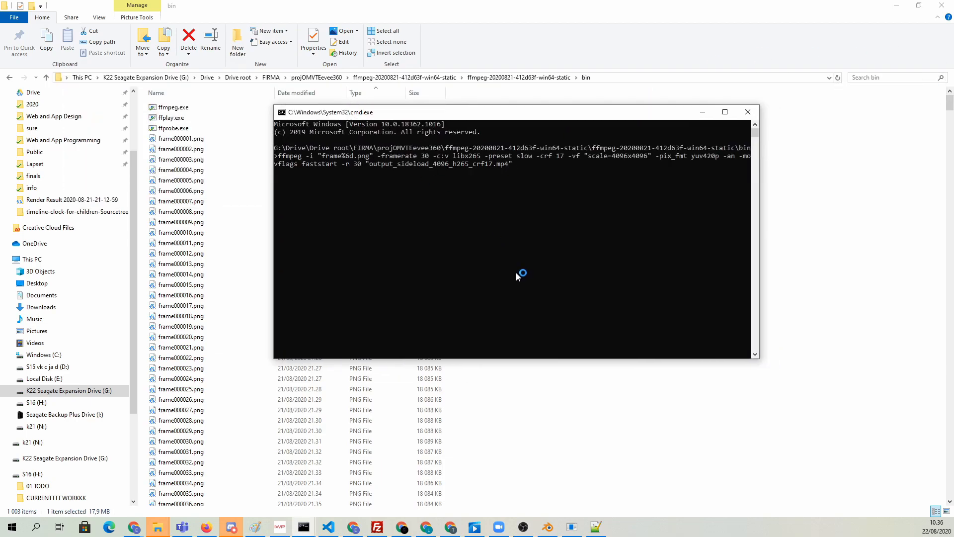
key("enter")
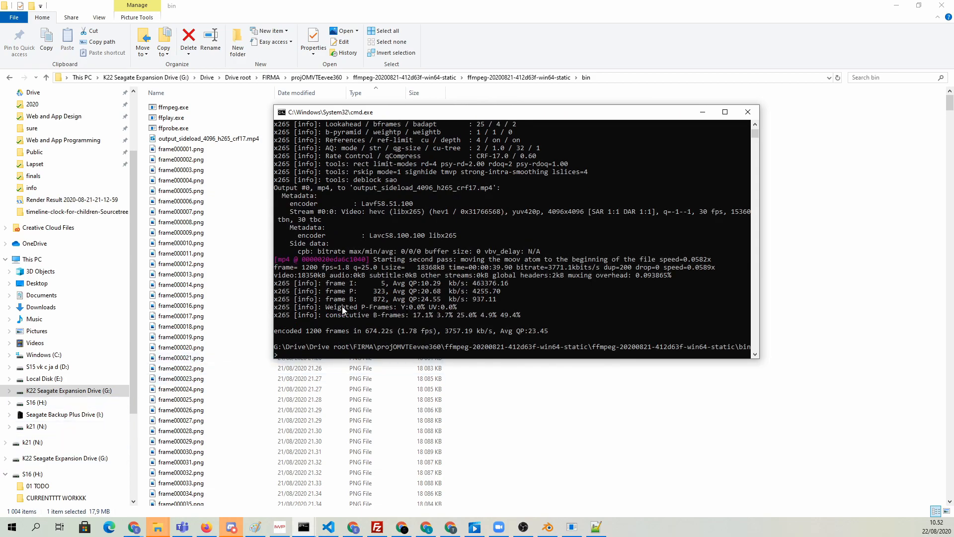
mouse_move(440, 331)
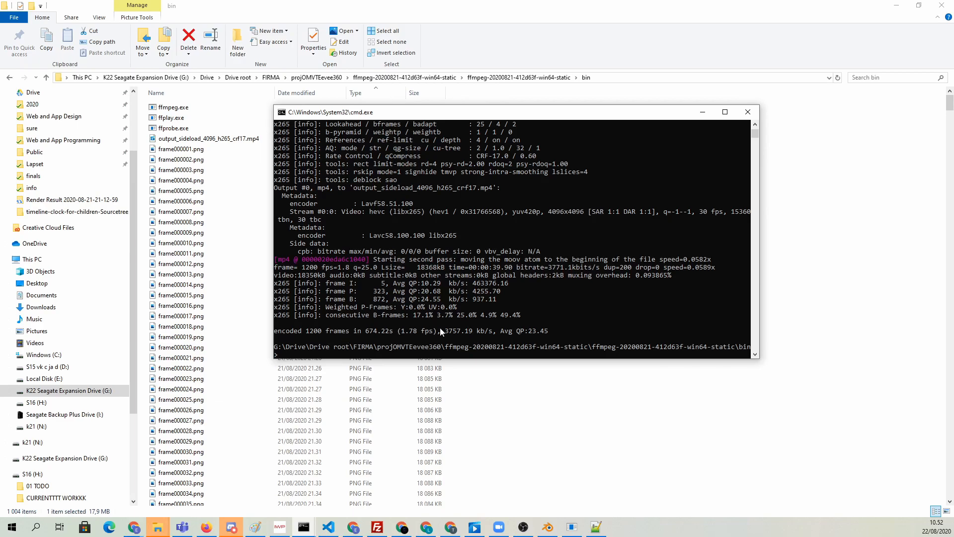
left_click(208, 139)
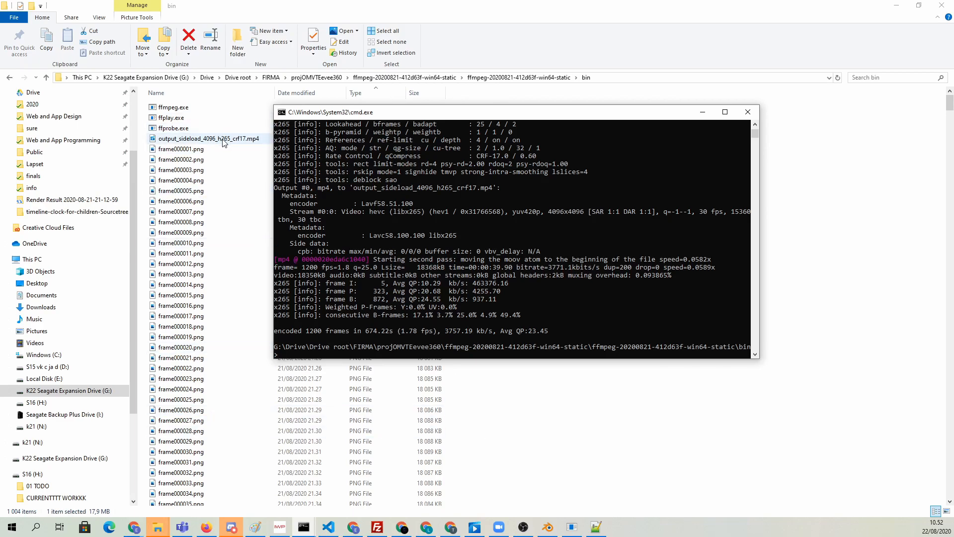
left_click(209, 139)
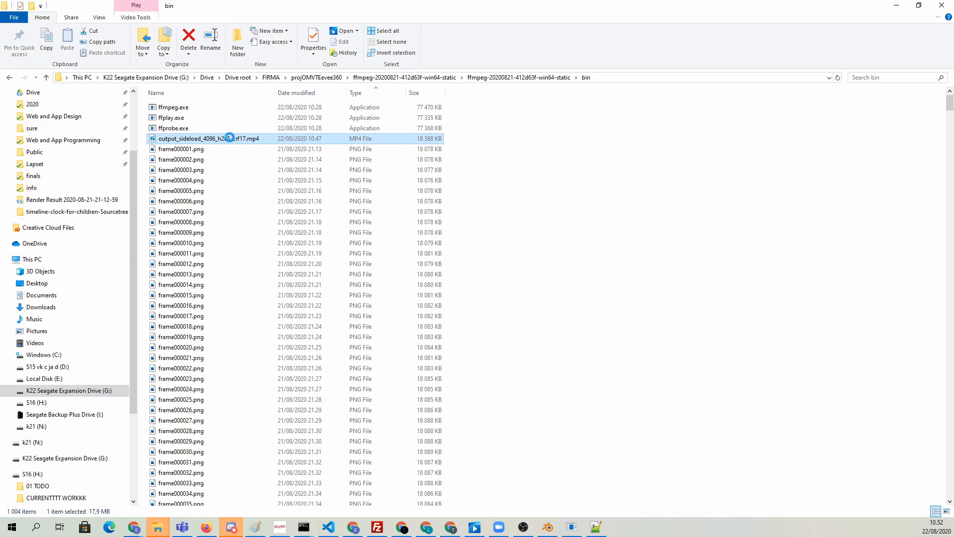
Play output_sideload_4096_h265_crf17.mp4 in VLC to check the encode.
right_click(210, 138)
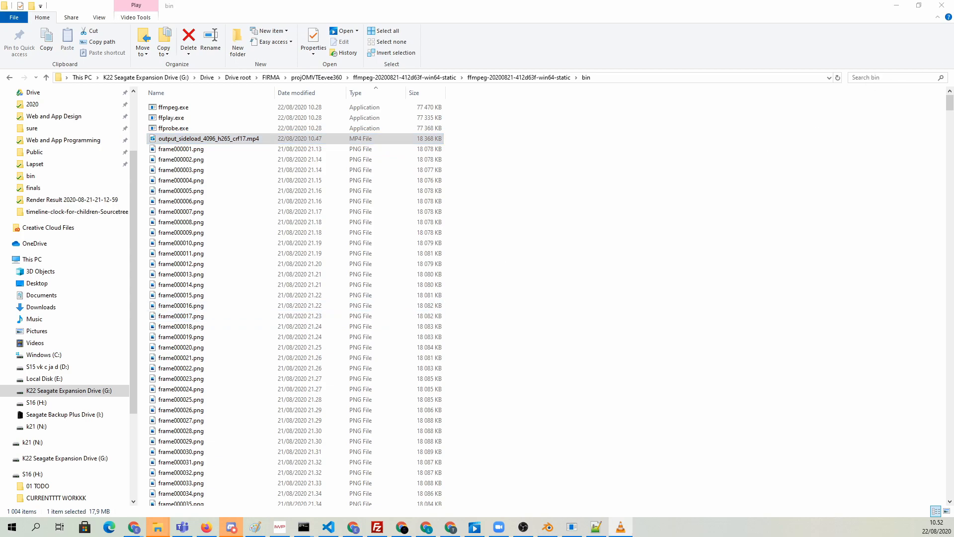
double_click(209, 139)
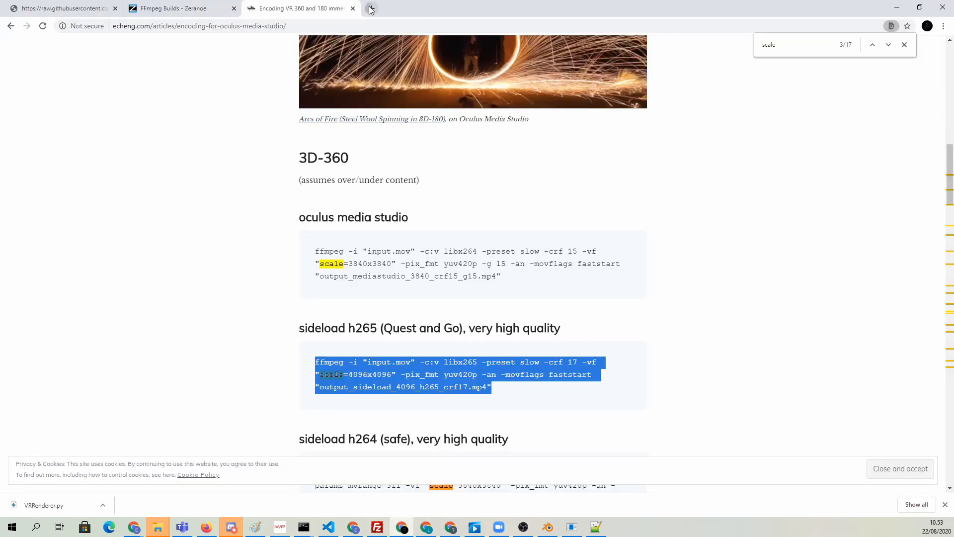
Search 'metadata injector' and scroll the google/spatial-media releases page to Assets.
left_click(370, 8)
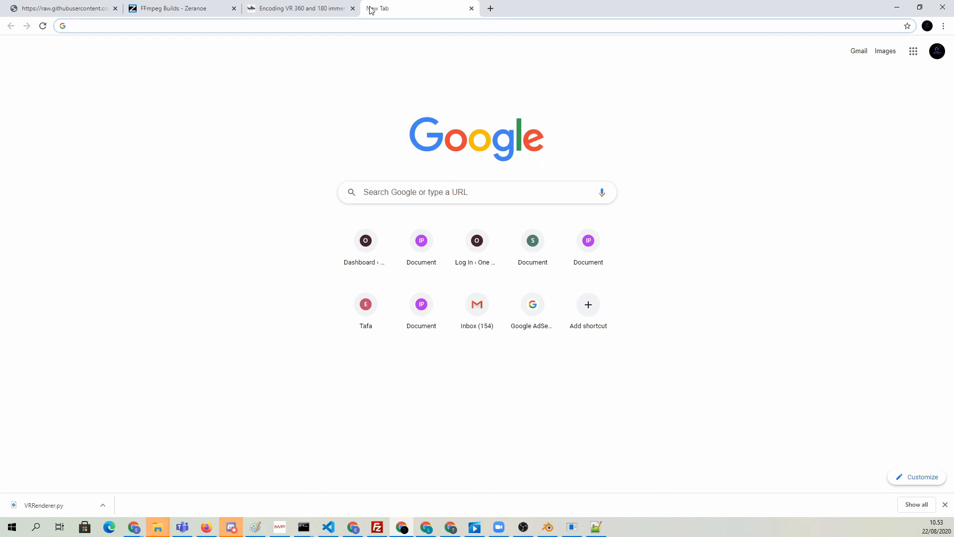
type("metadata")
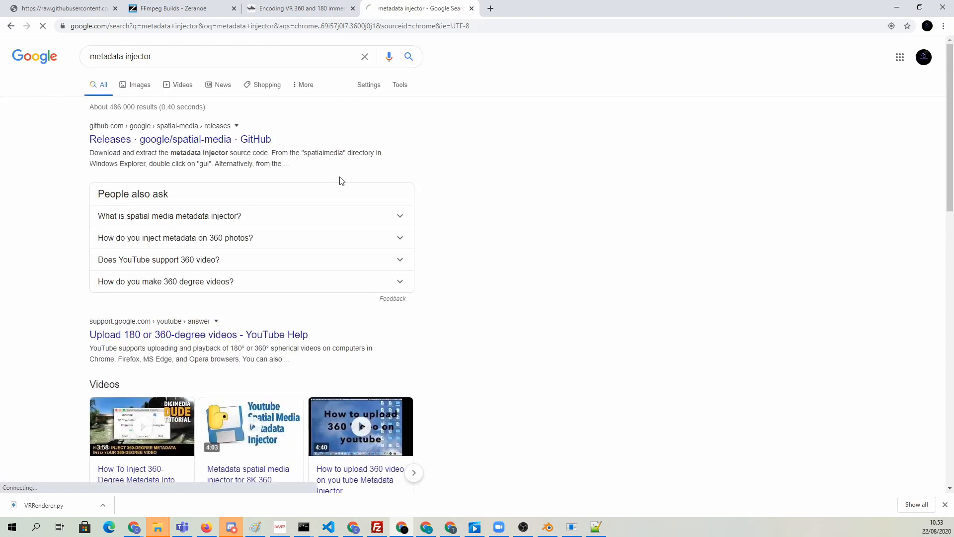
left_click(185, 139)
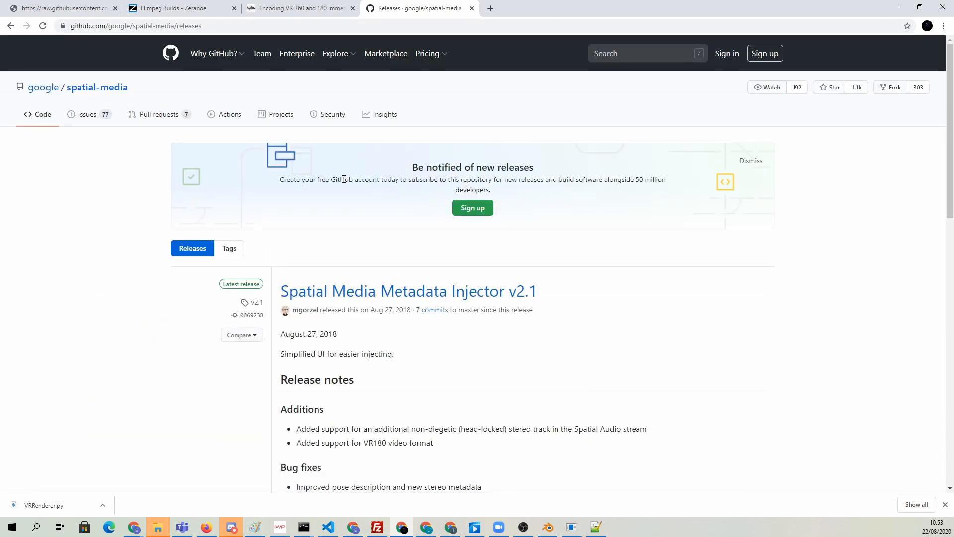
mouse_move(264, 277)
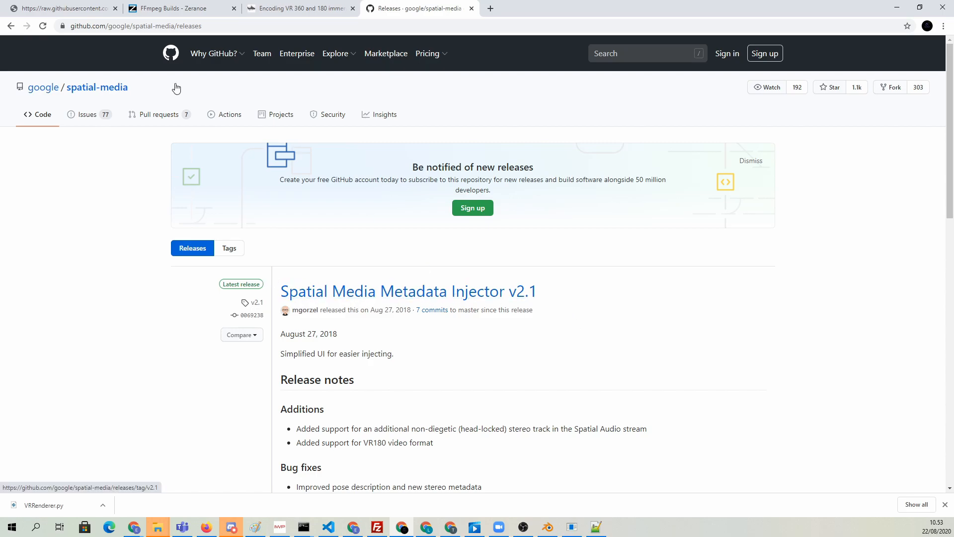
scroll("down", 3)
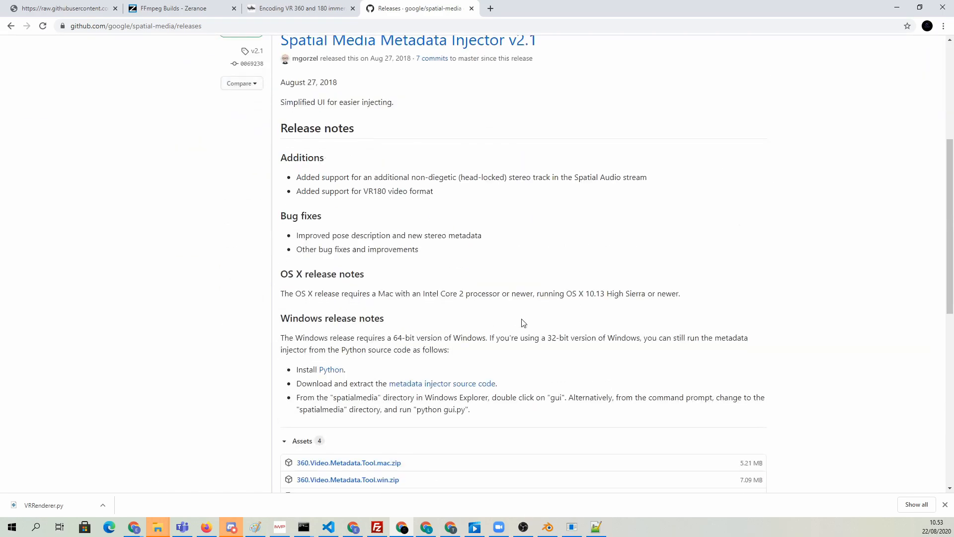
scroll("down", 3)
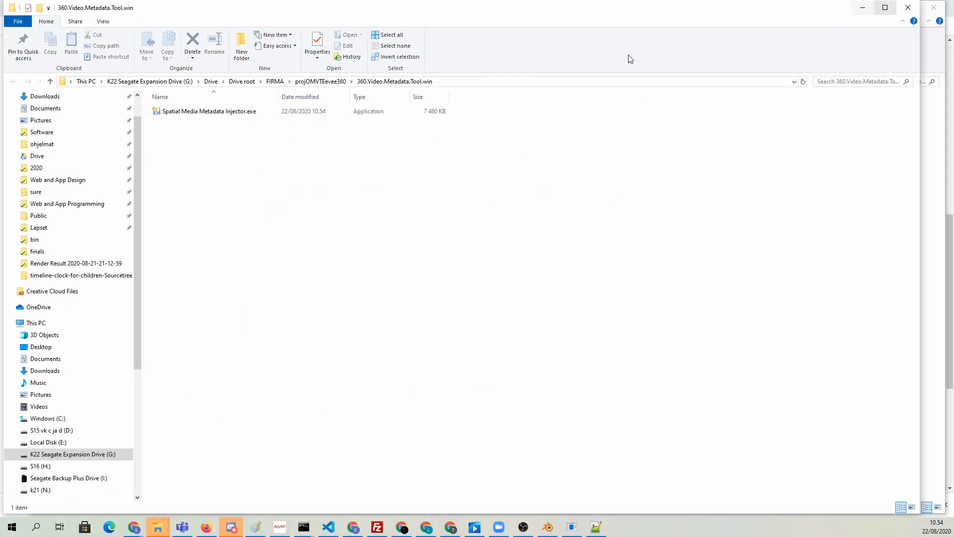
Launch the Spatial Media Metadata Injector and load output_sideload_4096_h265_crf17.mp4.
double_click(209, 110)
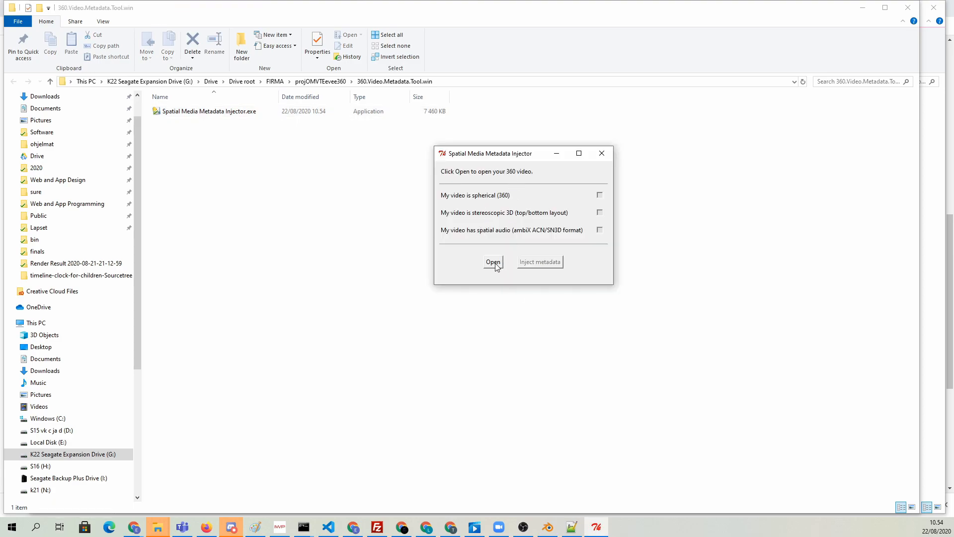
left_click(493, 262)
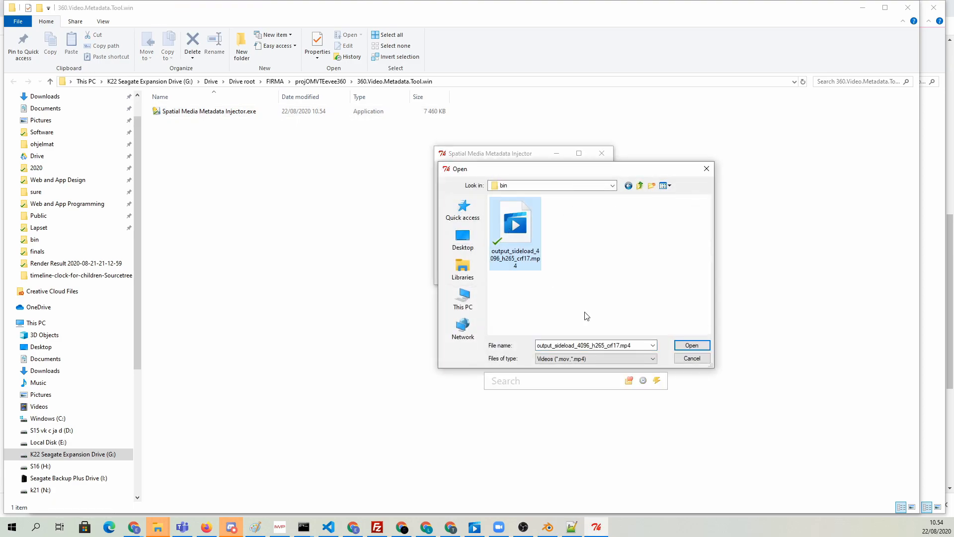
left_click(691, 345)
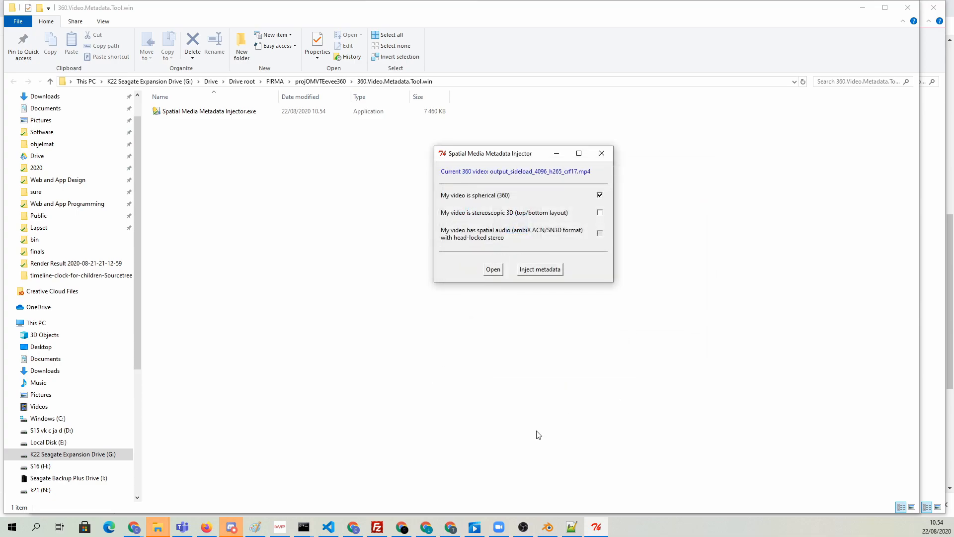
mouse_move(449, 204)
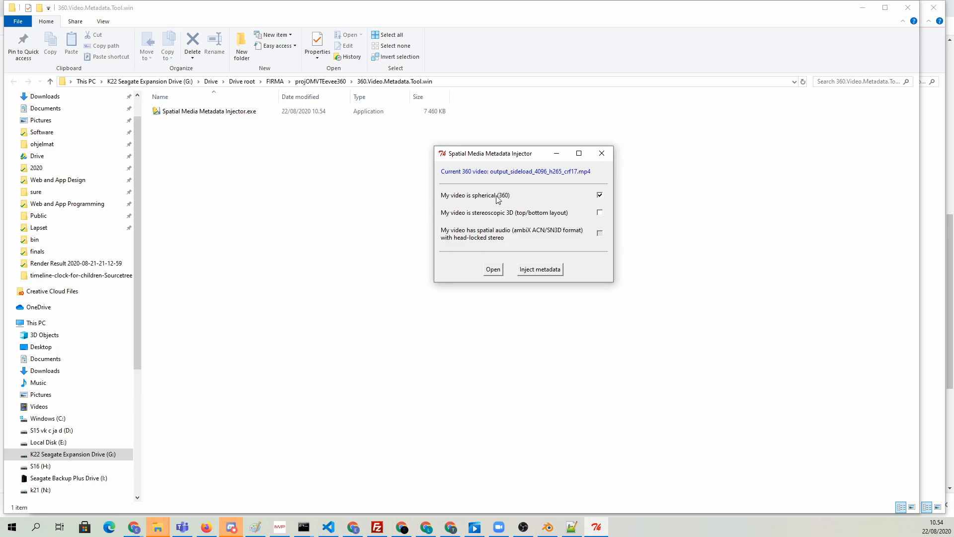
mouse_move(444, 222)
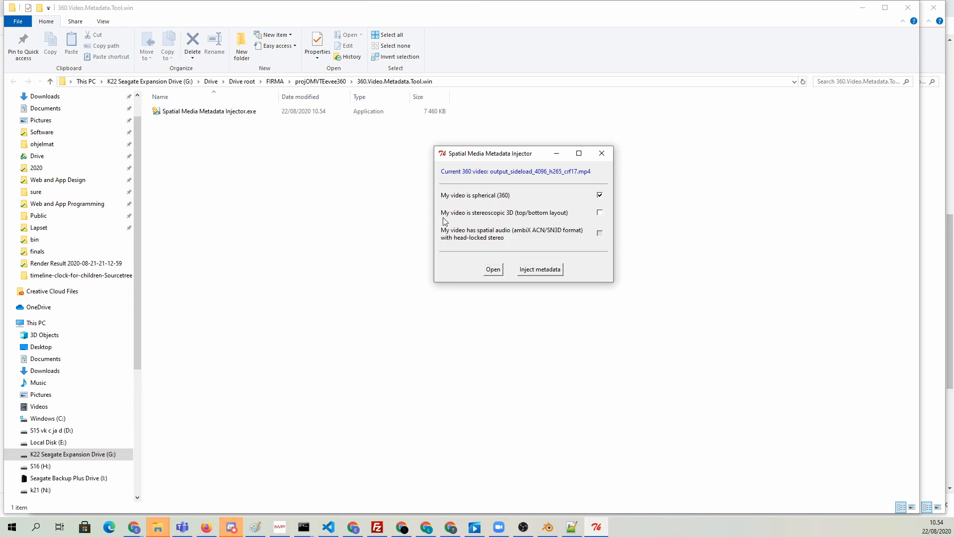
mouse_move(532, 218)
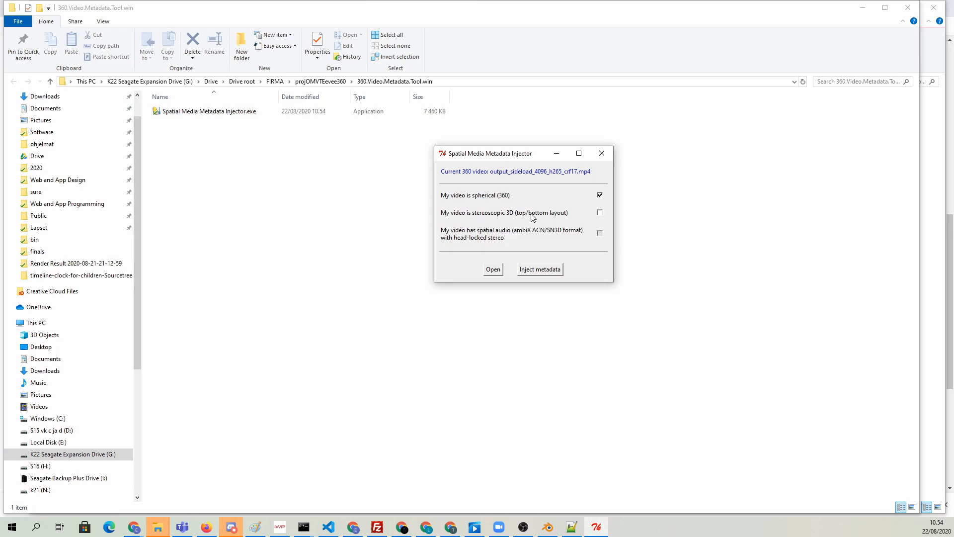
Tag it as 360 with top/bottom stereoscopic 3D and save the _injected.mp4 copy.
left_click(599, 212)
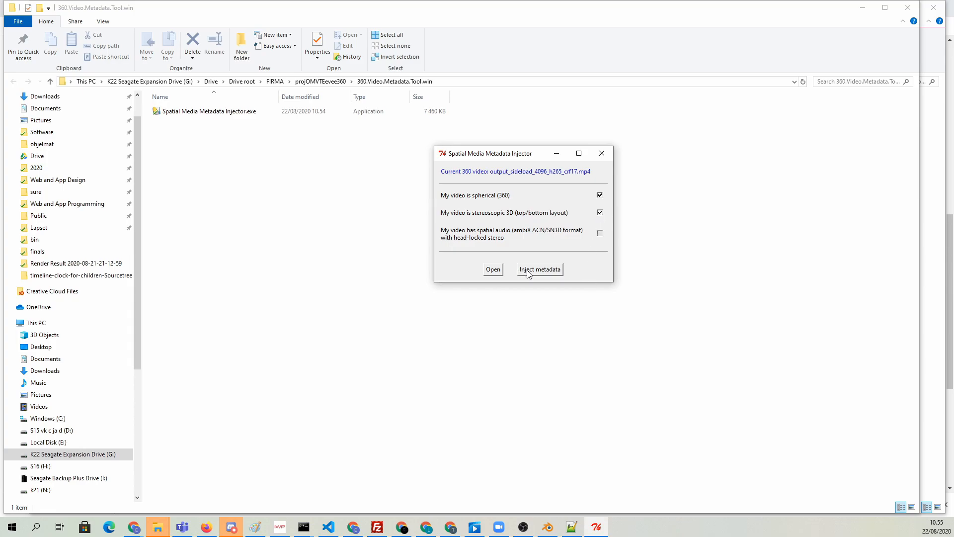
left_click(539, 268)
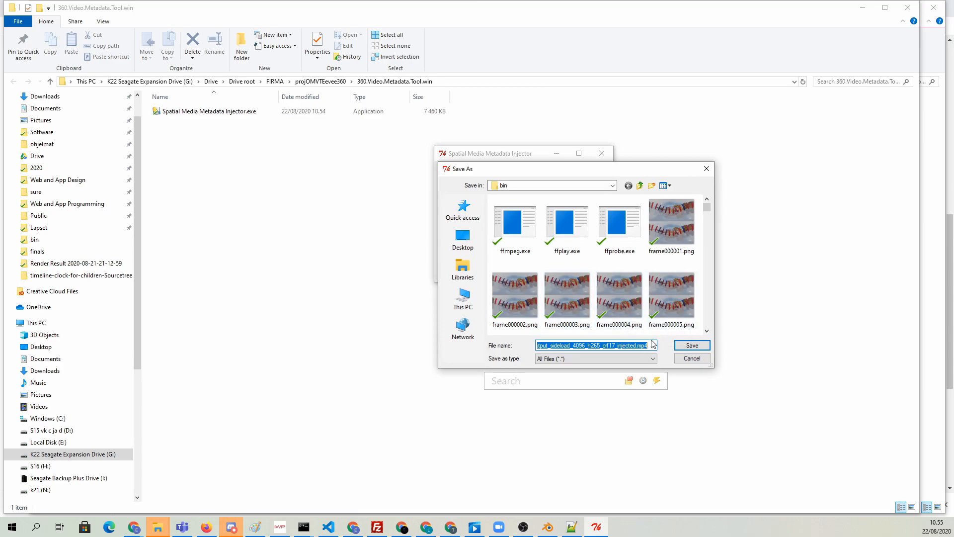
left_click(627, 345)
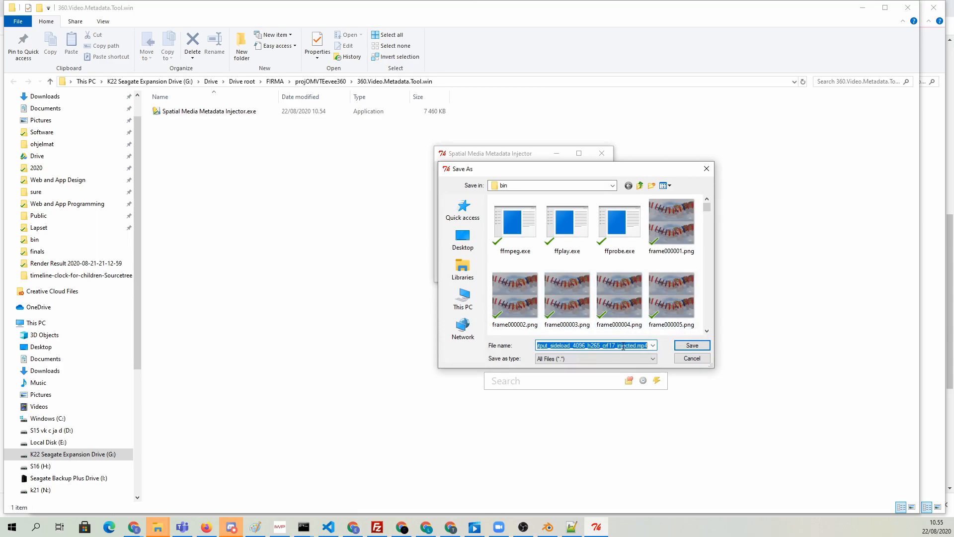
left_click(691, 345)
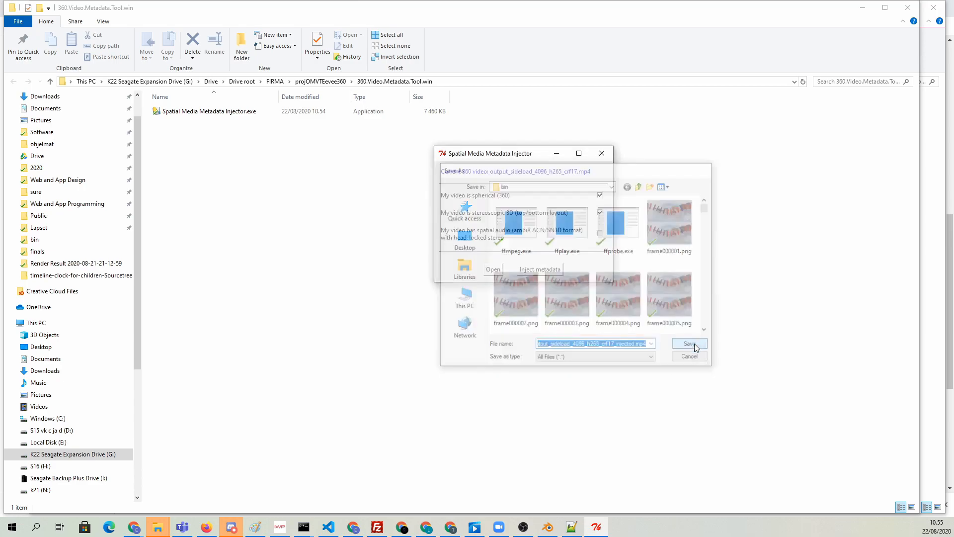
left_click(689, 344)
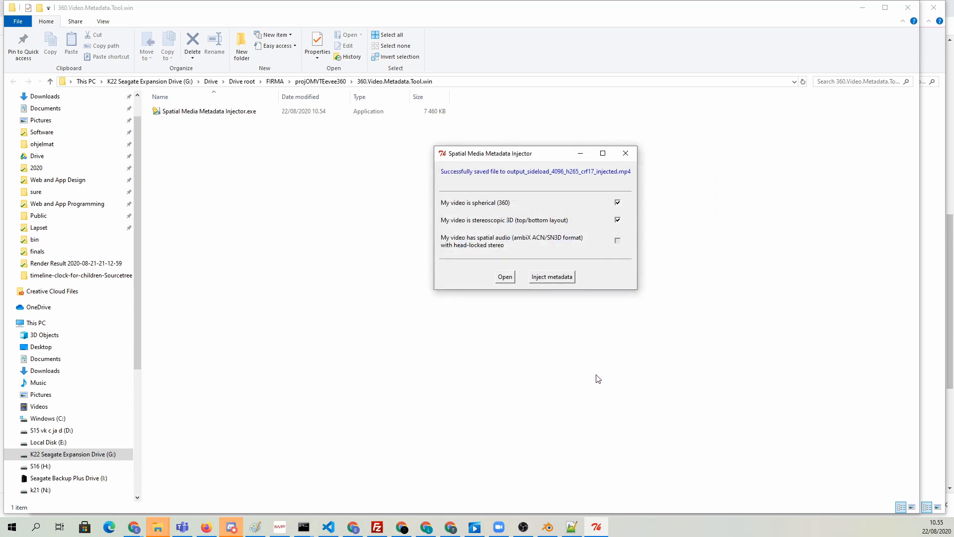
mouse_move(599, 377)
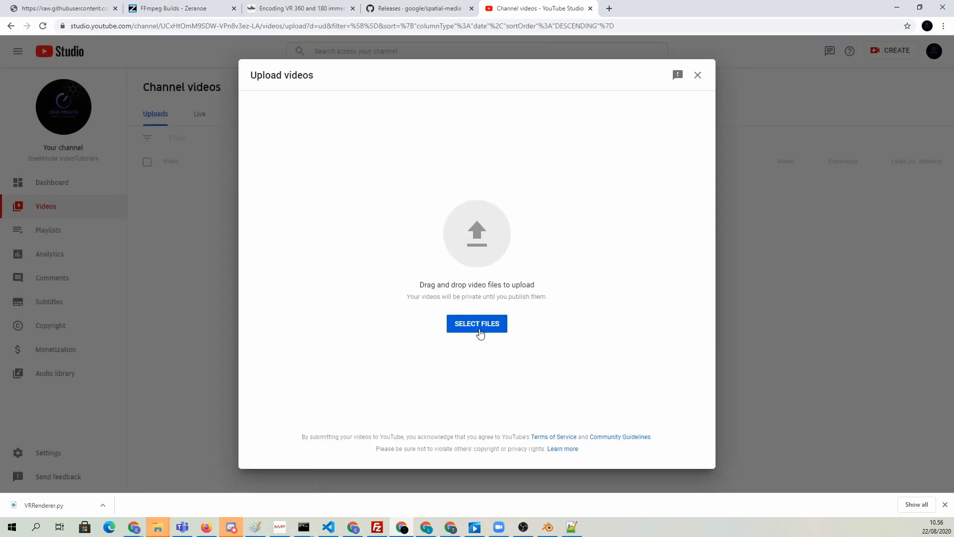
Upload output_sideload_4096_h265_crf17_injected.mp4 and select the default title.
left_click(477, 323)
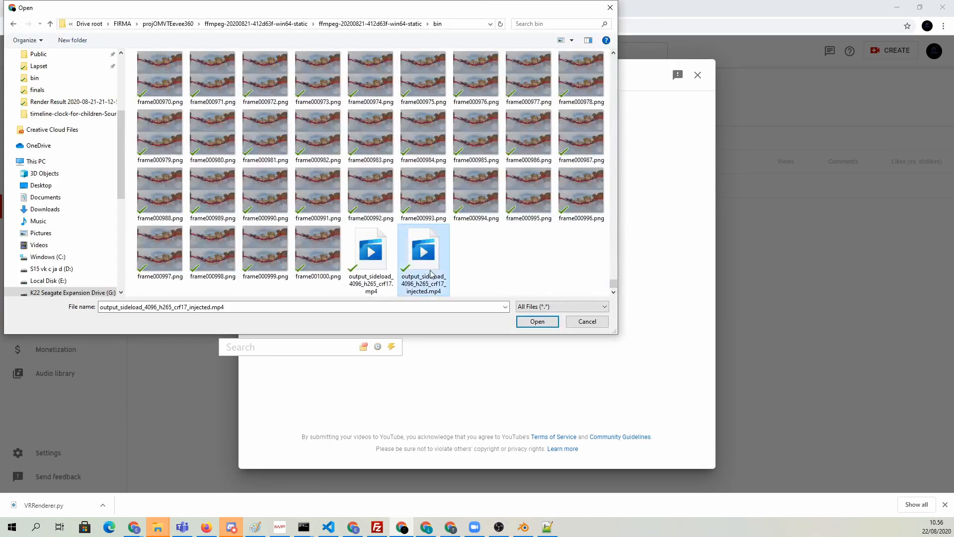
left_click(536, 321)
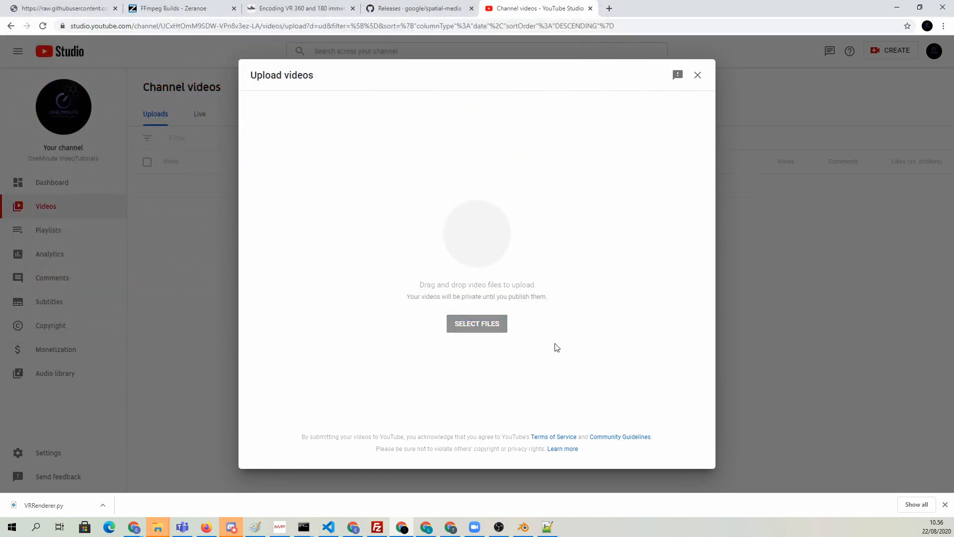
left_click(477, 323)
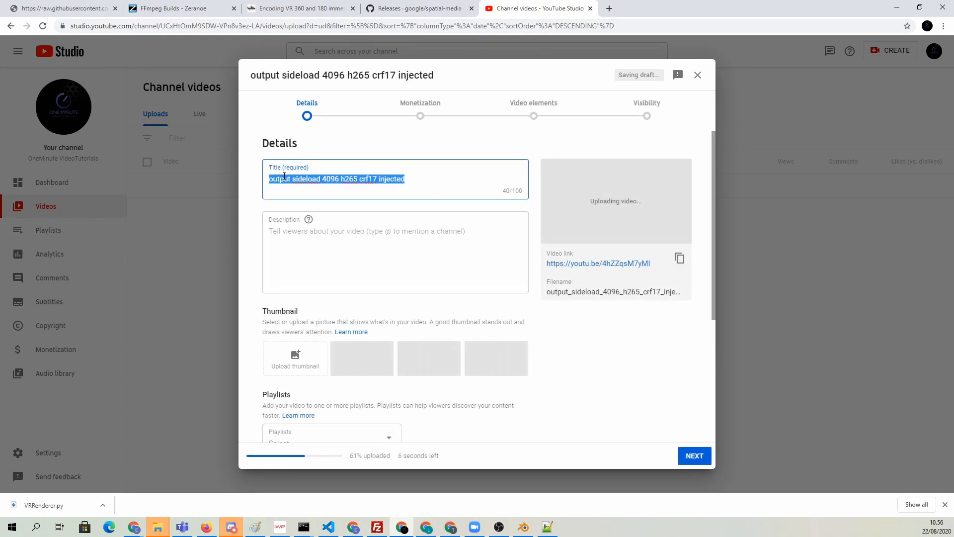
Title the video '360 stereoscopic animation from Blender EEVEE'.
type("360 s")
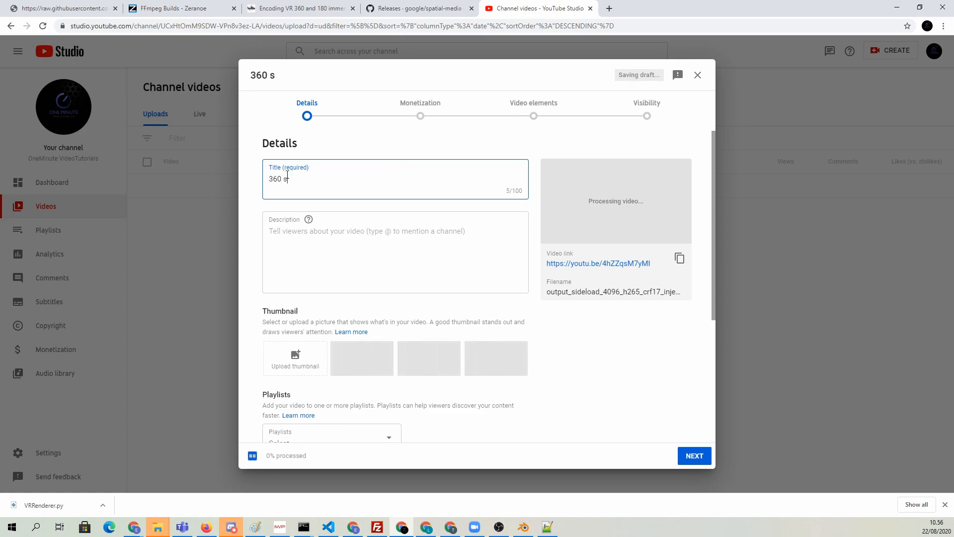
type("tere")
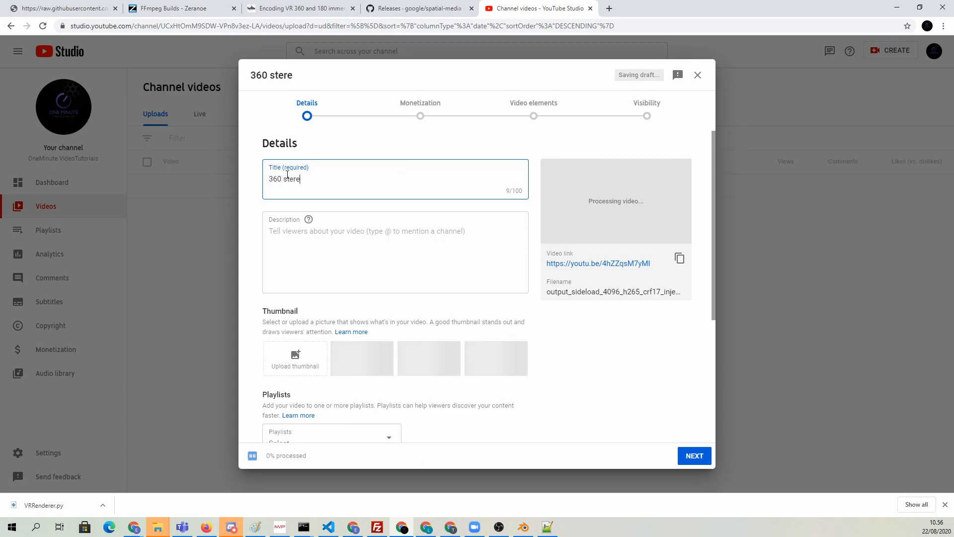
type("oscopic animation from")
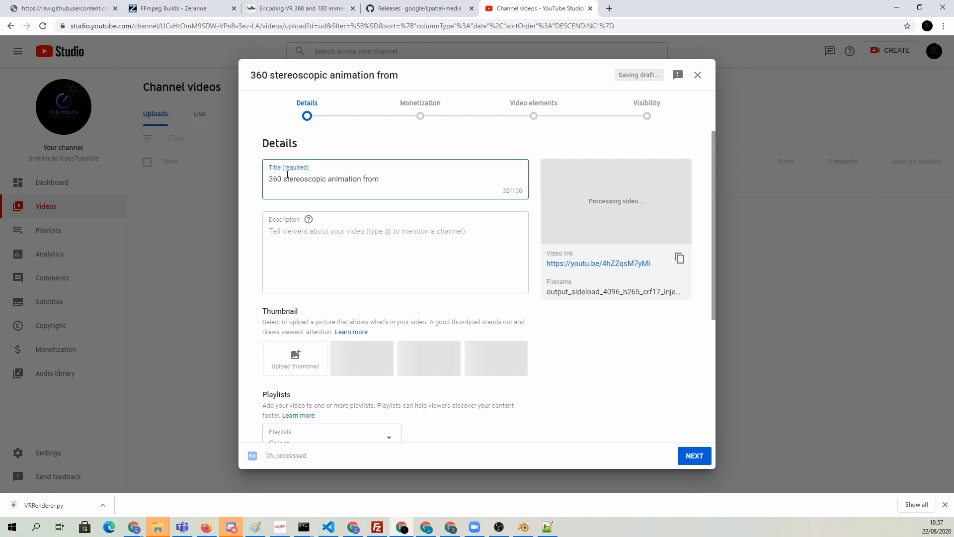
type("Blender EEVEE")
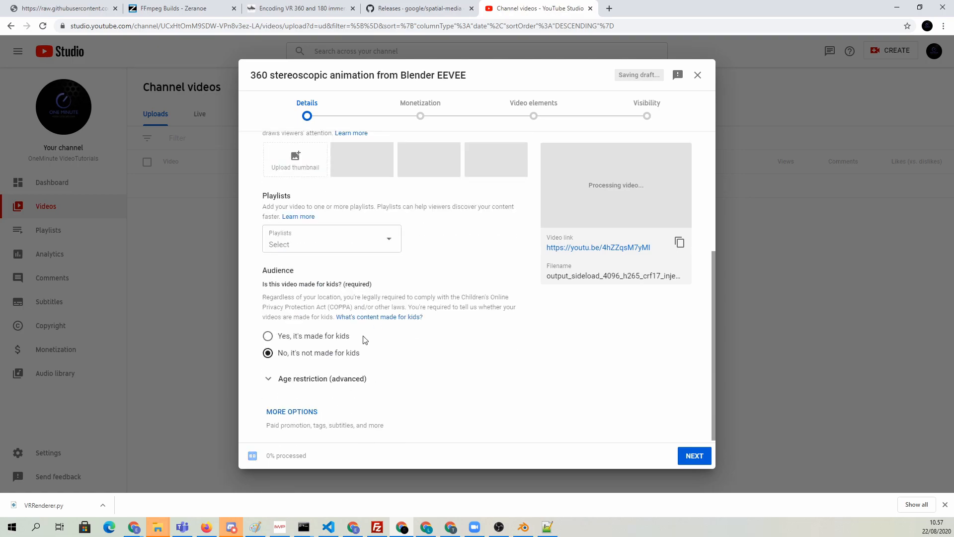
Step past Monetization and Ad suitability and save the video as Unlisted.
left_click(693, 455)
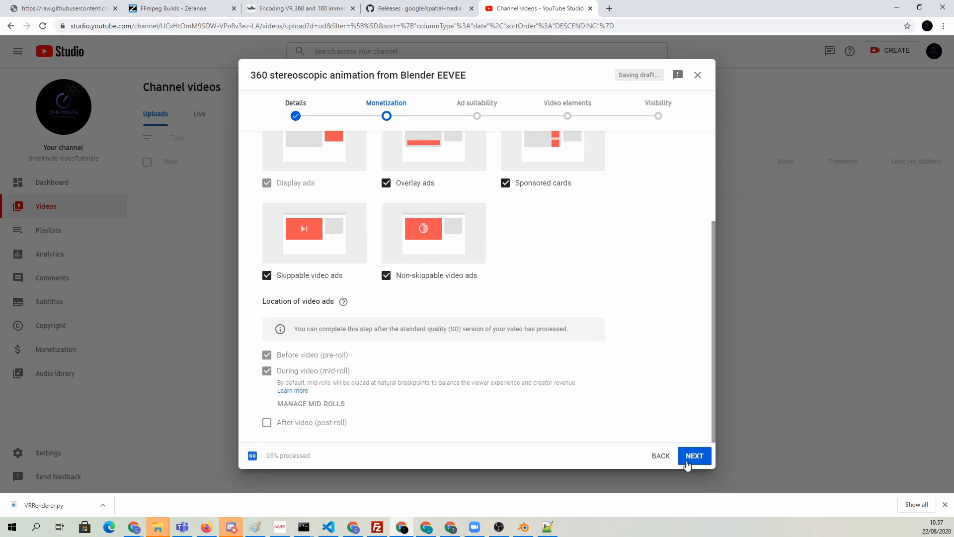
left_click(694, 455)
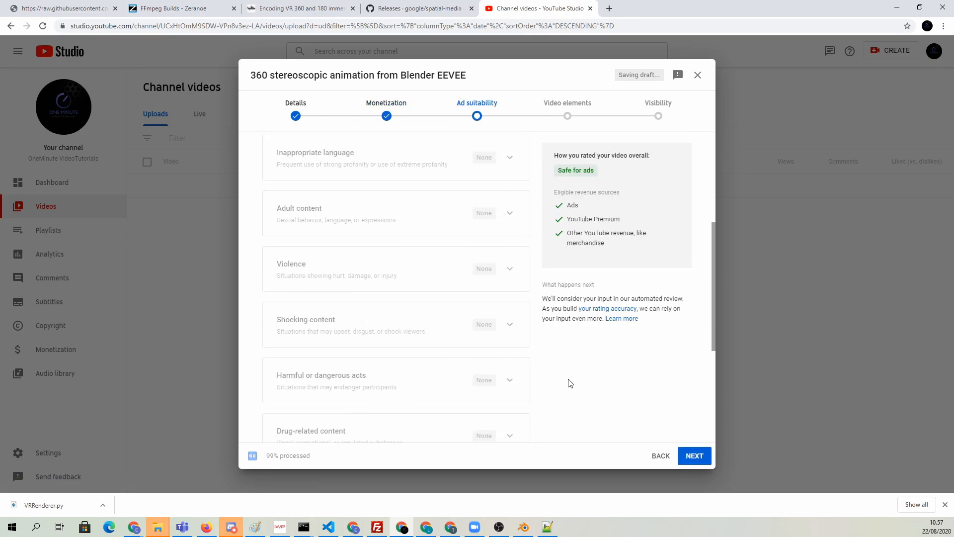
left_click(694, 455)
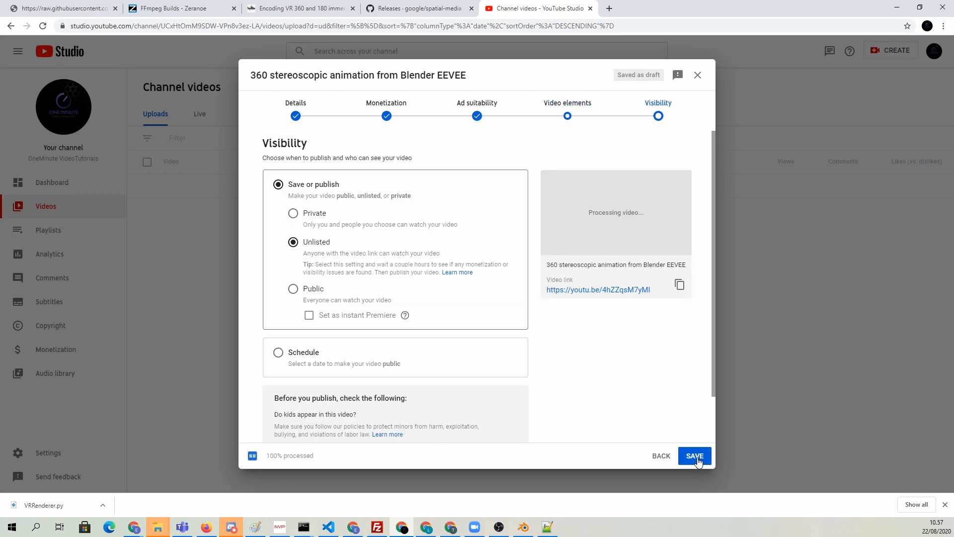
left_click(693, 456)
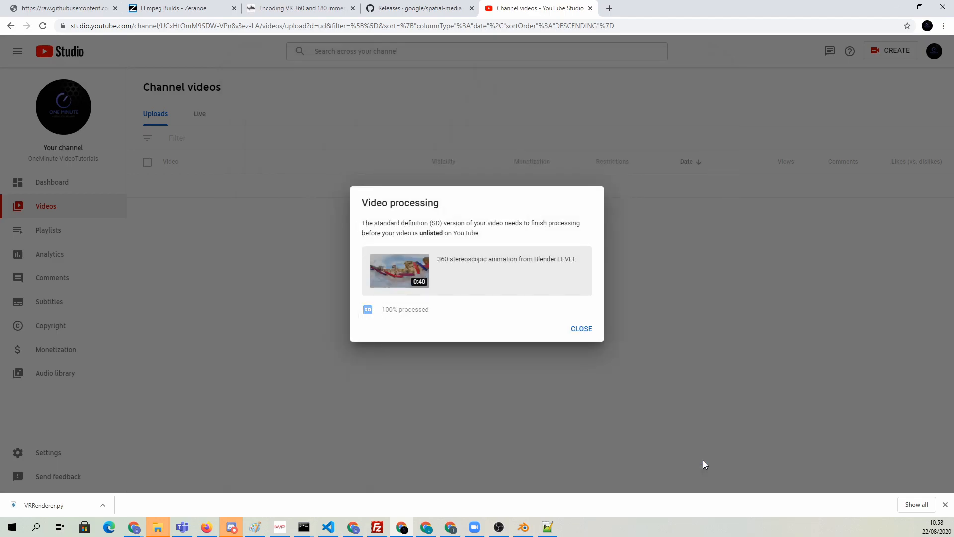
mouse_move(478, 257)
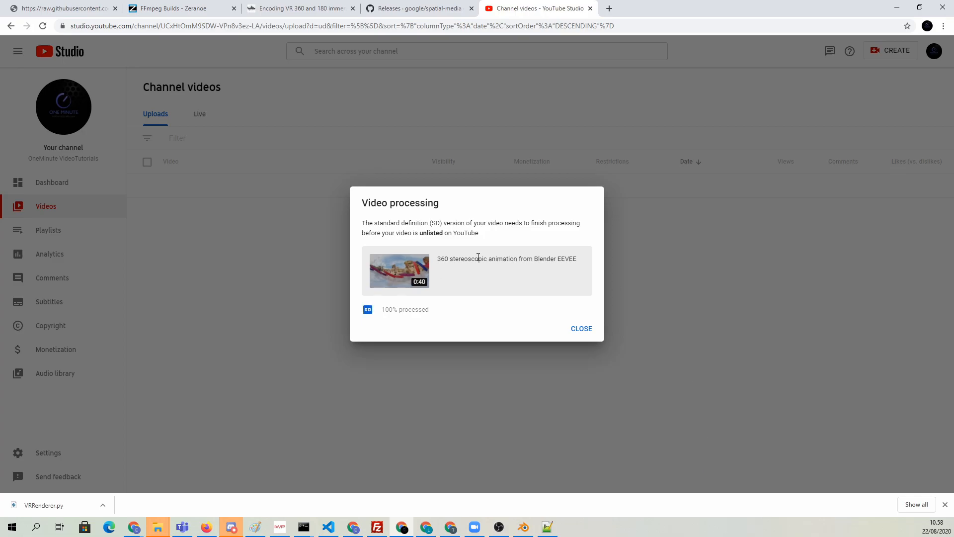
mouse_move(580, 328)
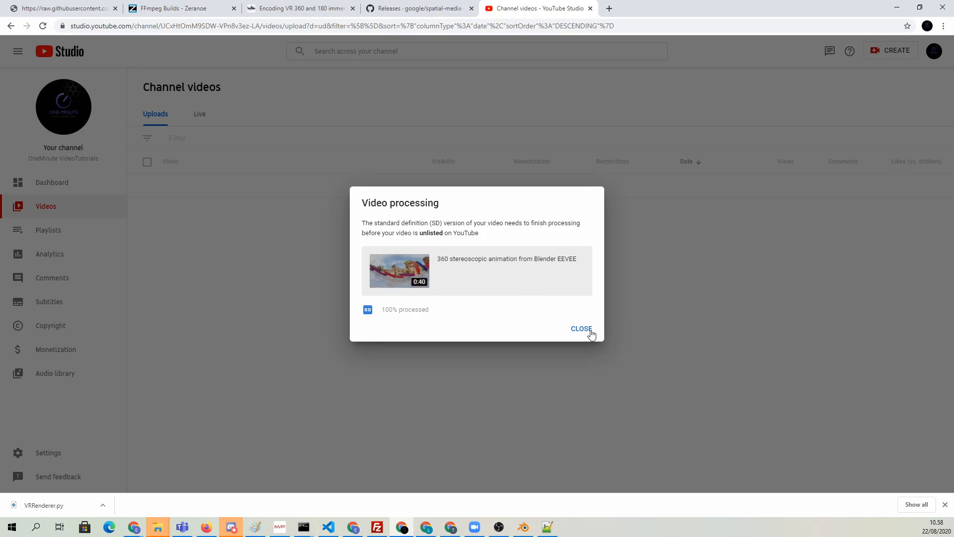
Close the Video processing dialog and follow the video link to YouTube.
left_click(581, 328)
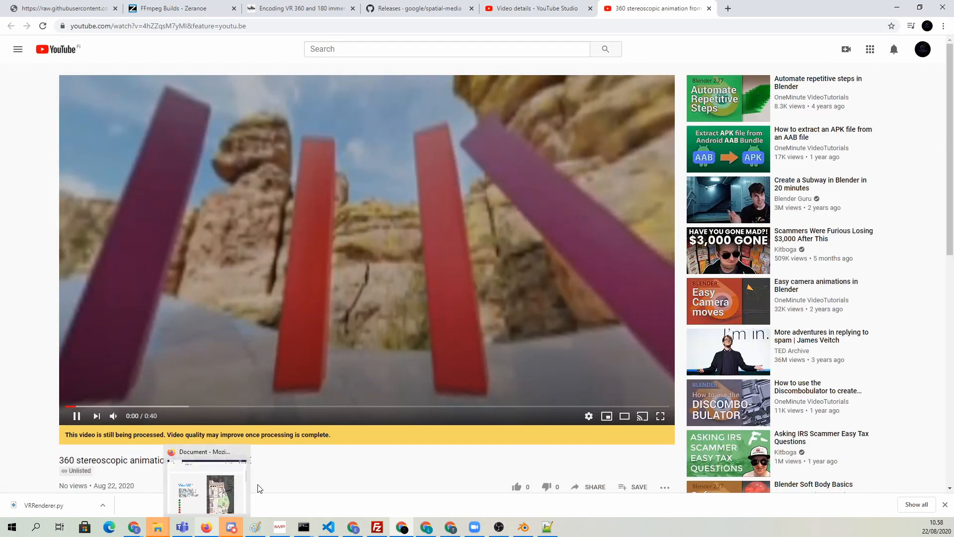
left_click(77, 415)
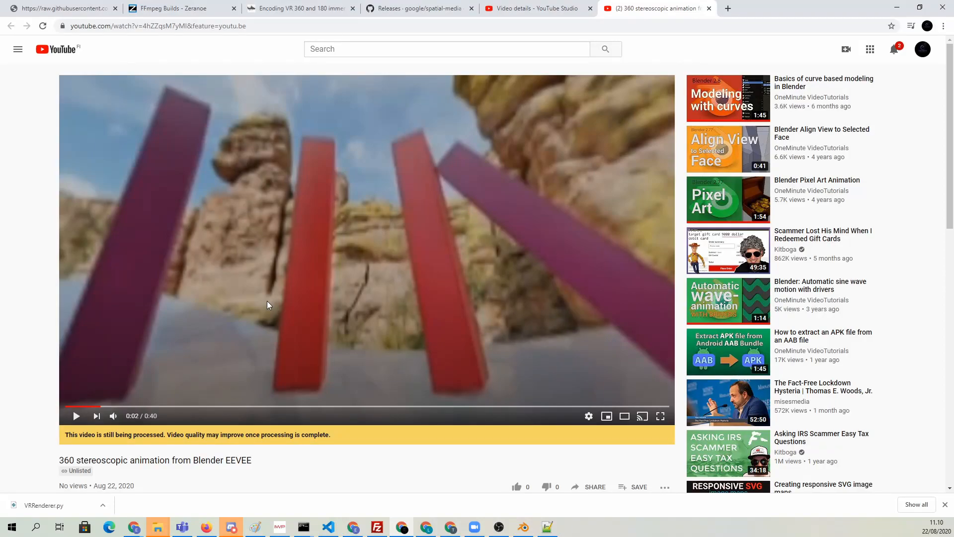
mouse_move(1, 57)
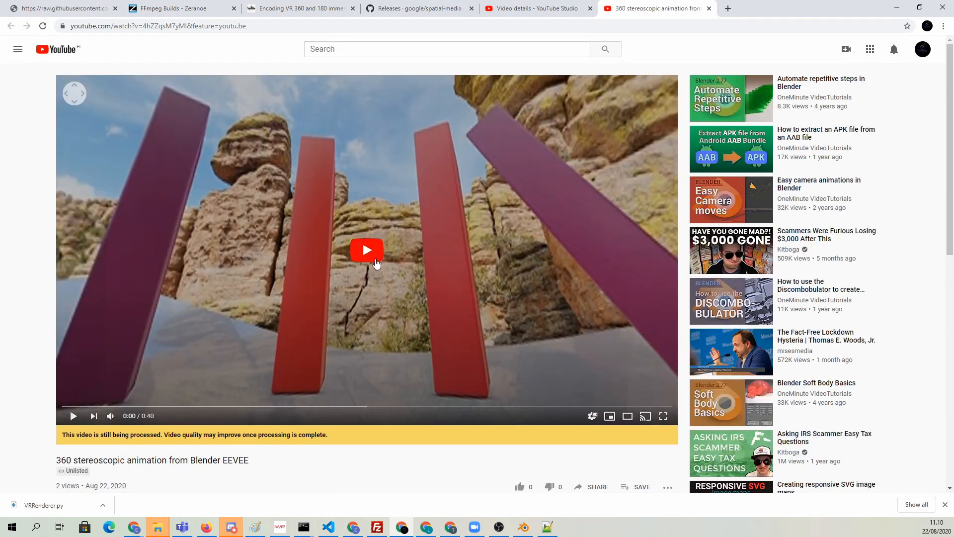
Play the 360 domino video, then open a new Chrome tab.
left_click(366, 250)
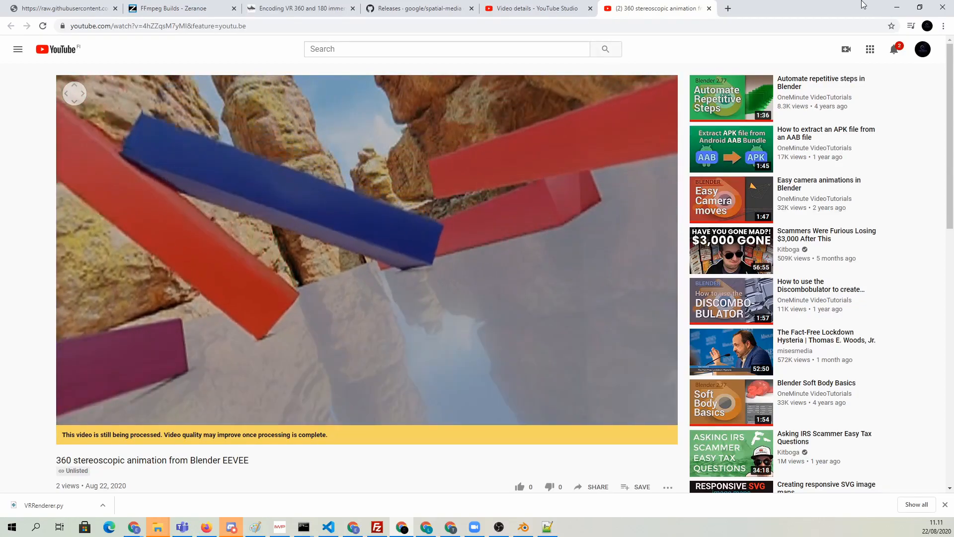
left_click(727, 8)
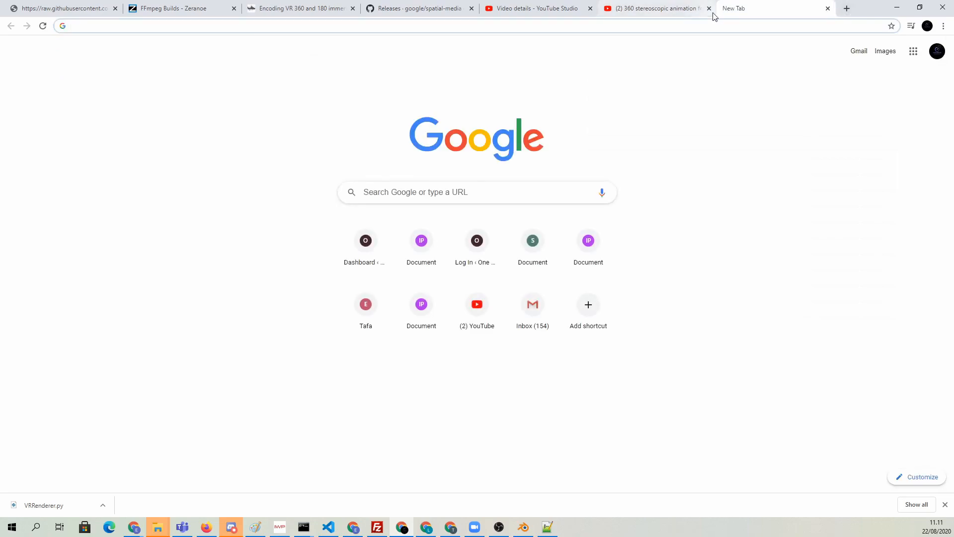
Go to sidequestvr.com and open the SideQuest Download & Setup page.
type("sidequestvr.com")
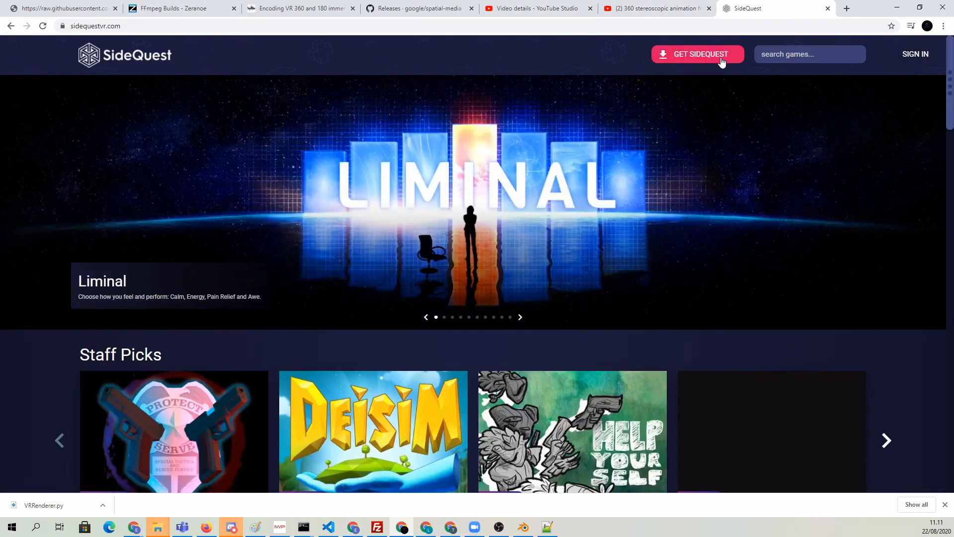
left_click(696, 54)
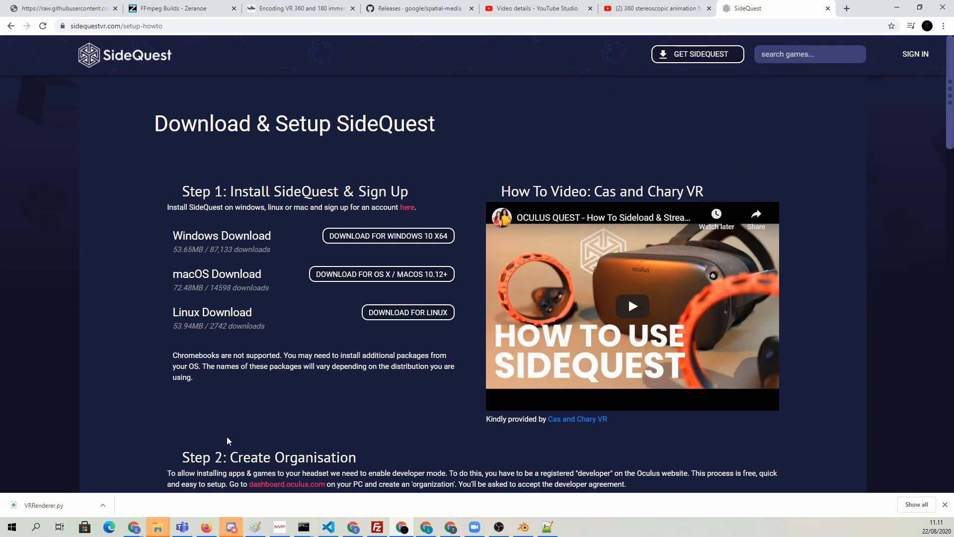
mouse_move(275, 152)
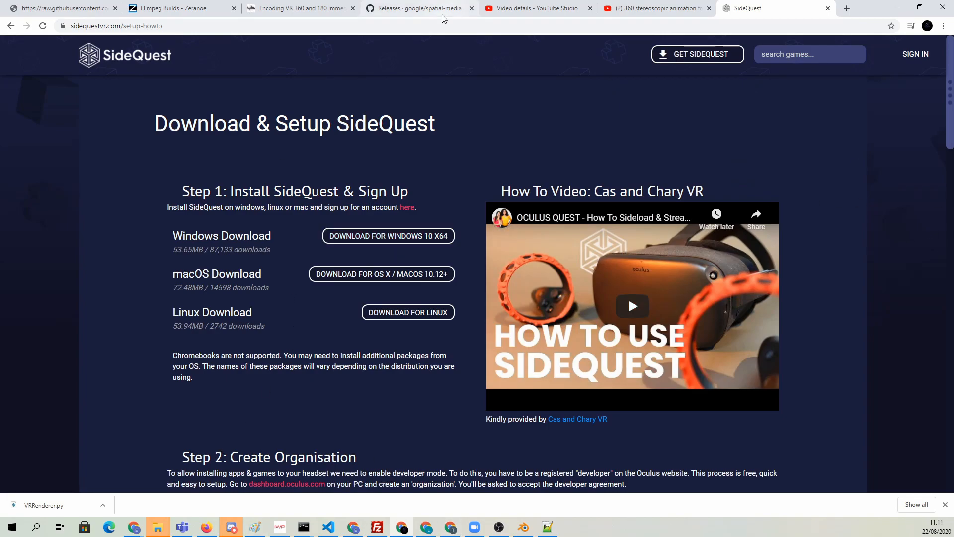
mouse_move(653, 8)
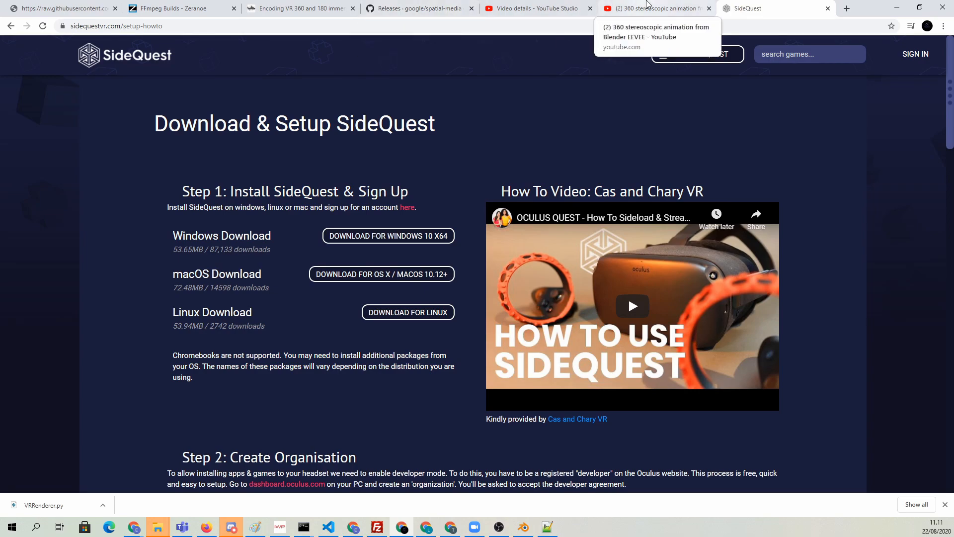
mouse_move(277, 504)
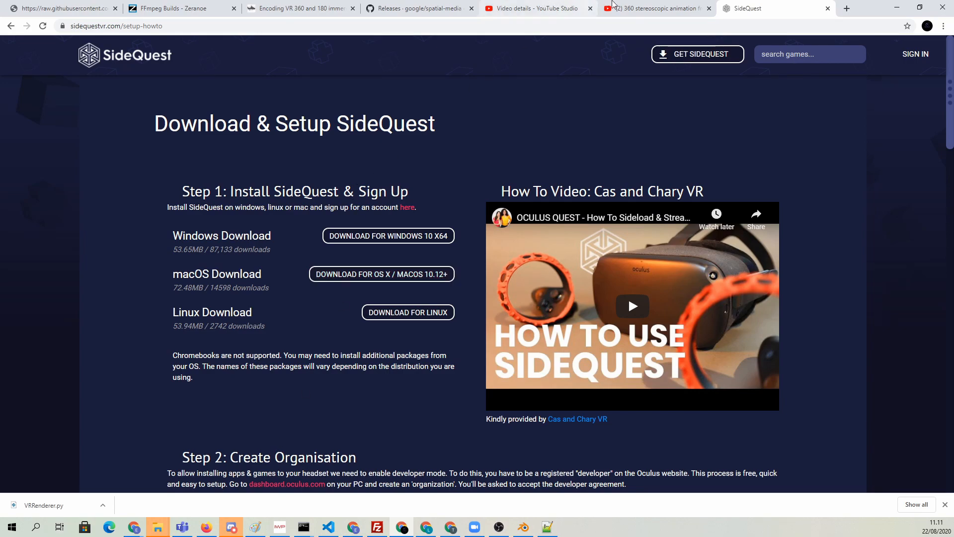
left_click(654, 8)
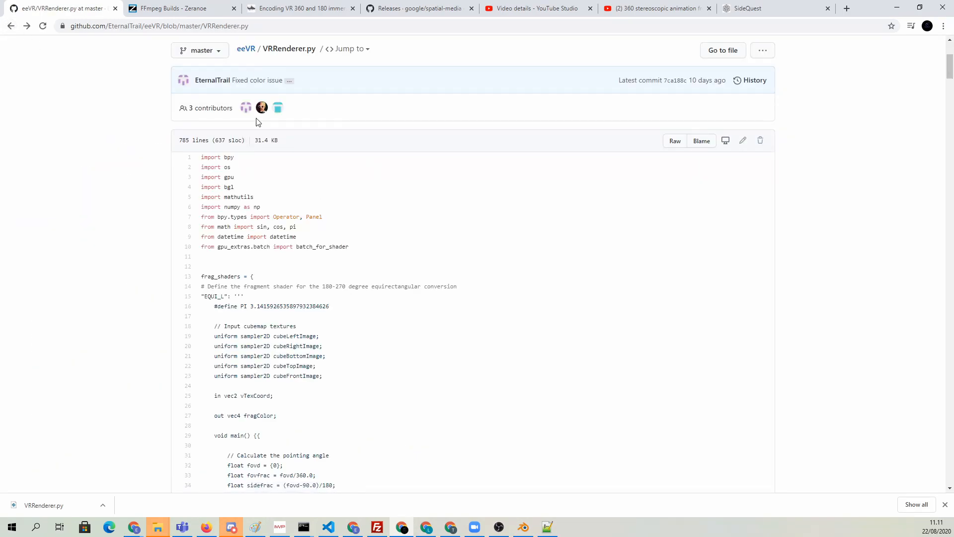
mouse_move(262, 107)
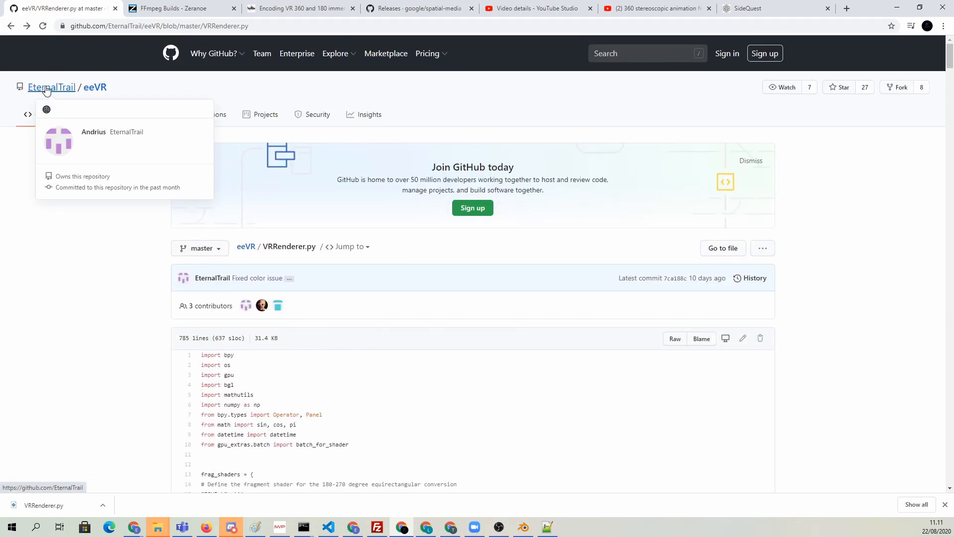
mouse_move(111, 333)
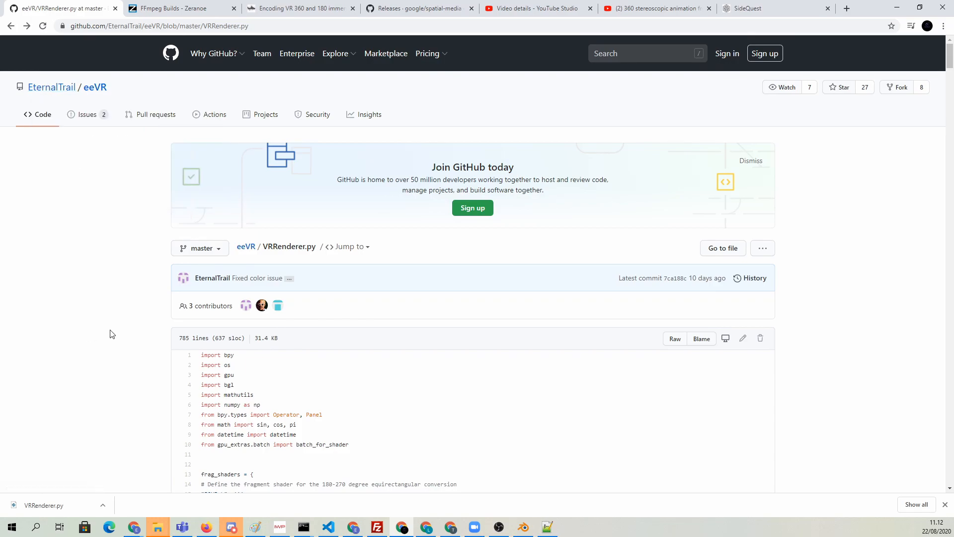
Scroll the eeVR VRRenderer.py GitHub page to view the repository header and code.
scroll("down", 3)
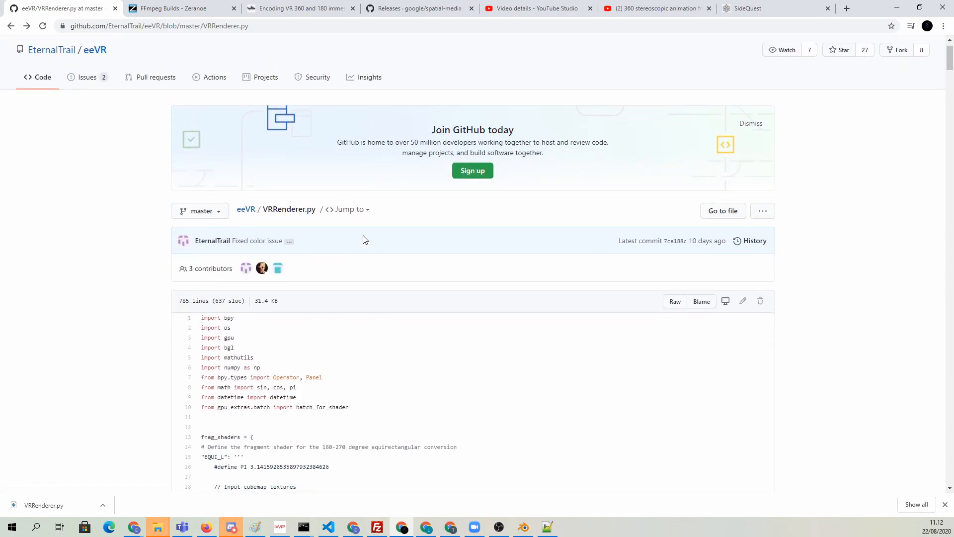